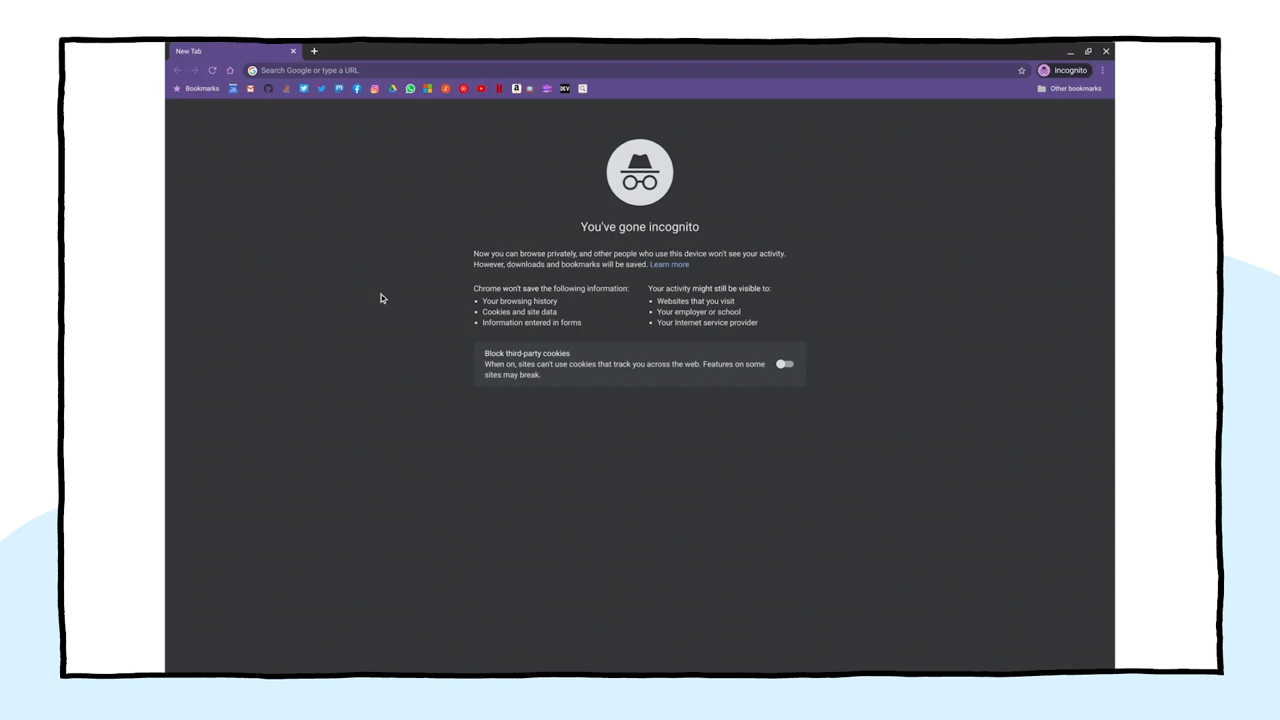
mouse_move(387, 255)
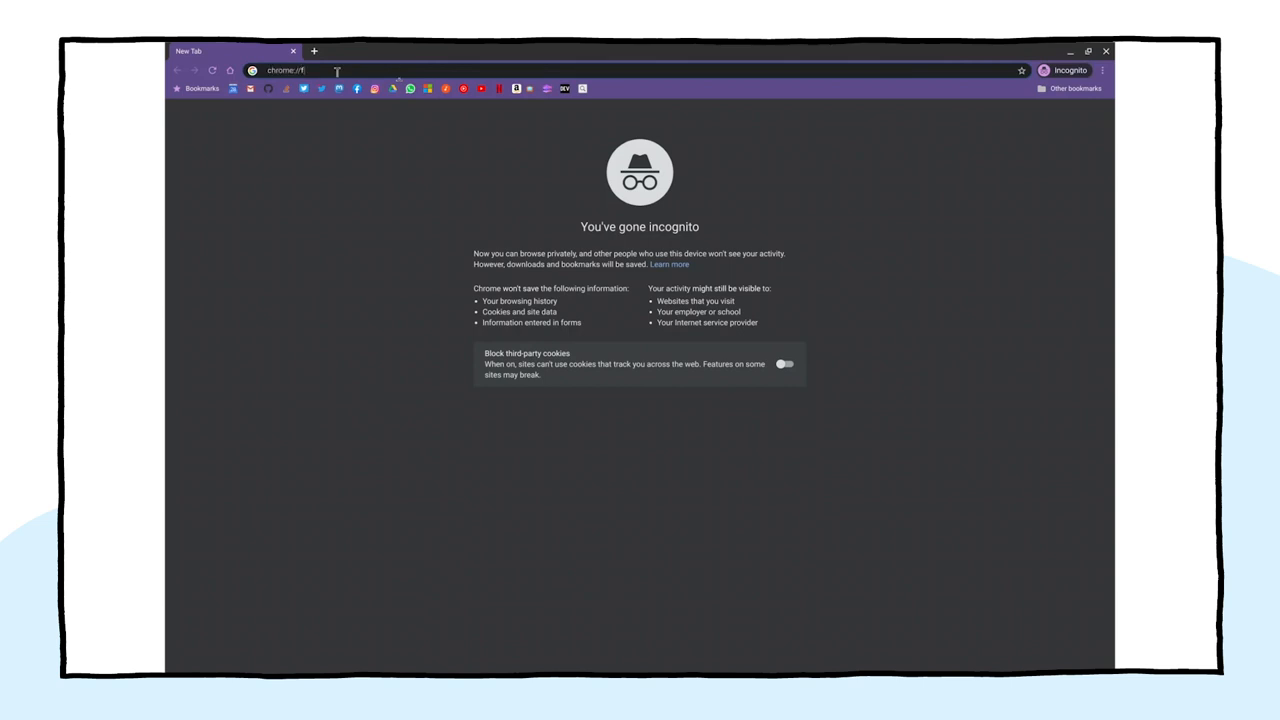
Go to chrome://flags in the incognito window
text(chrome://flags)
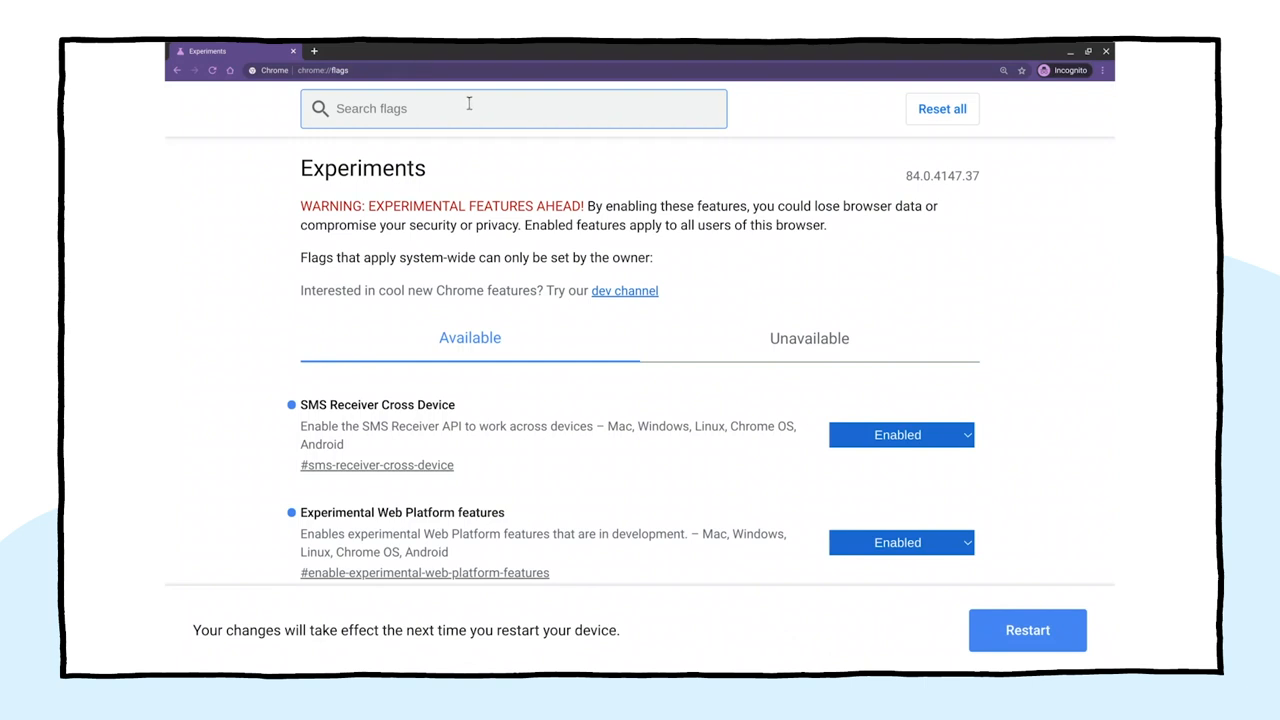
Search flags for 'cookies' and scroll through the matching SameSite cookie flags
text(cookies)
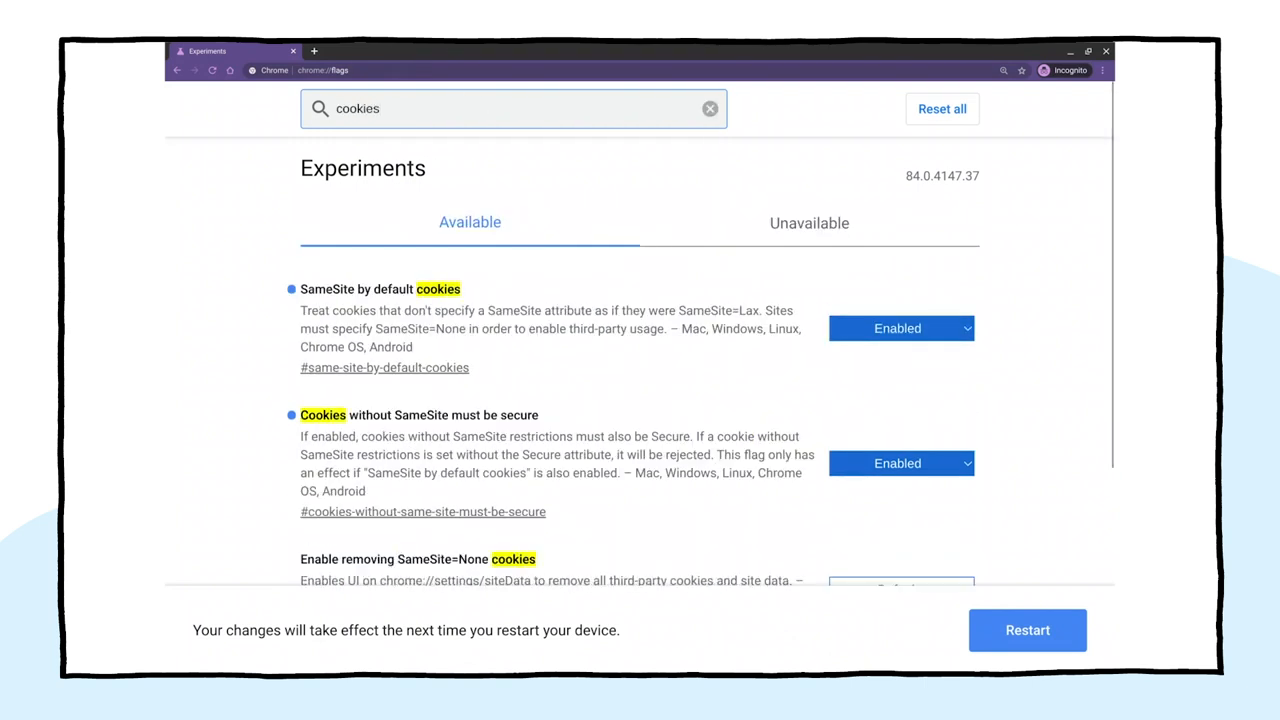
mouse_move(470, 230)
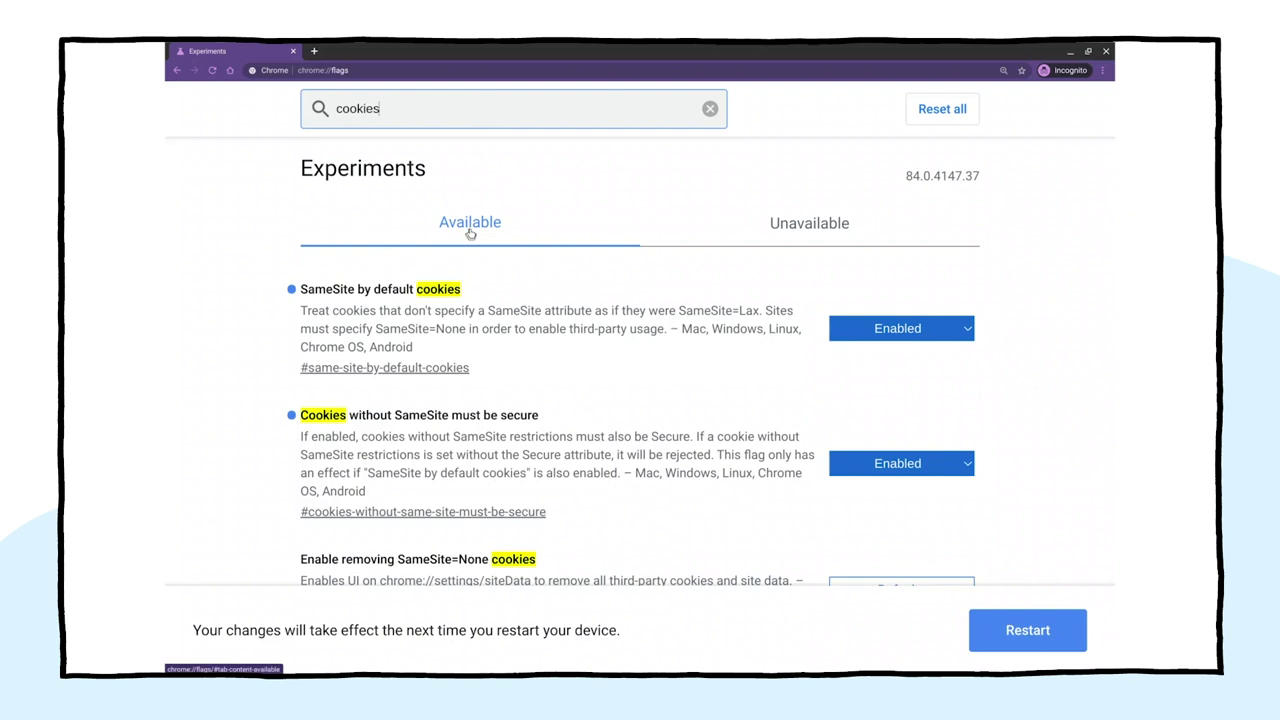
mouse_move(587, 276)
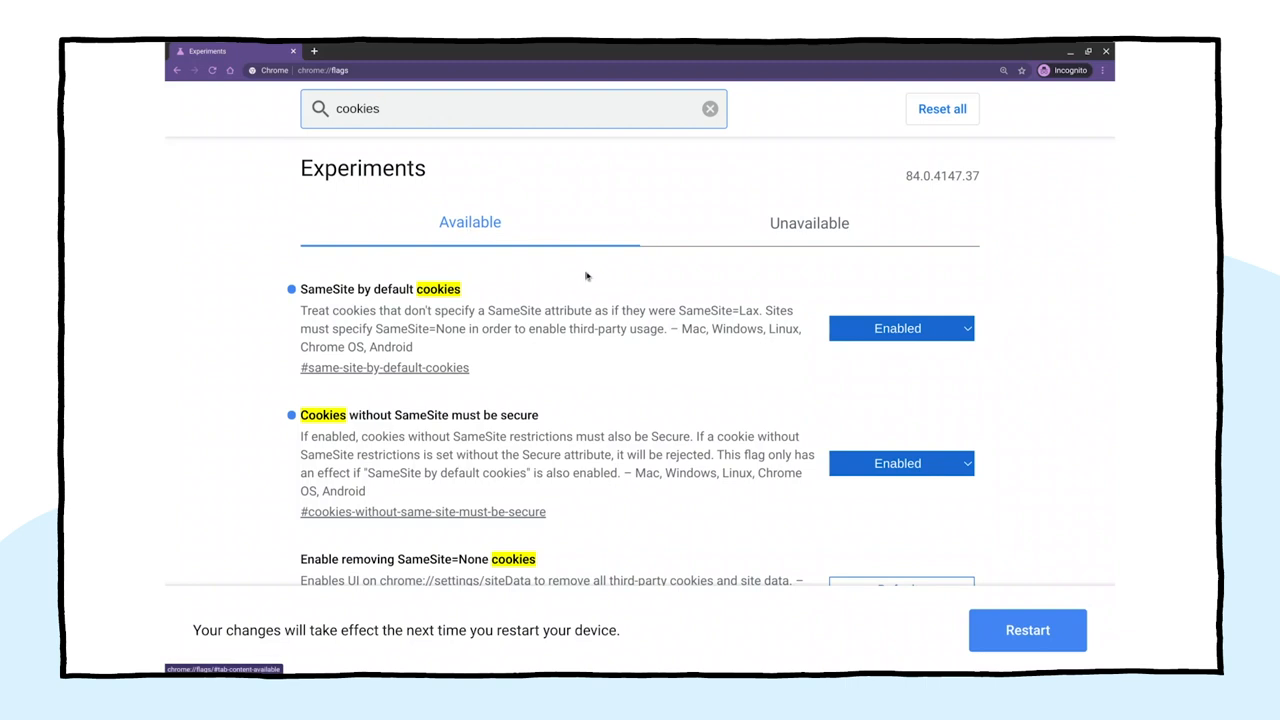
mouse_move(465, 309)
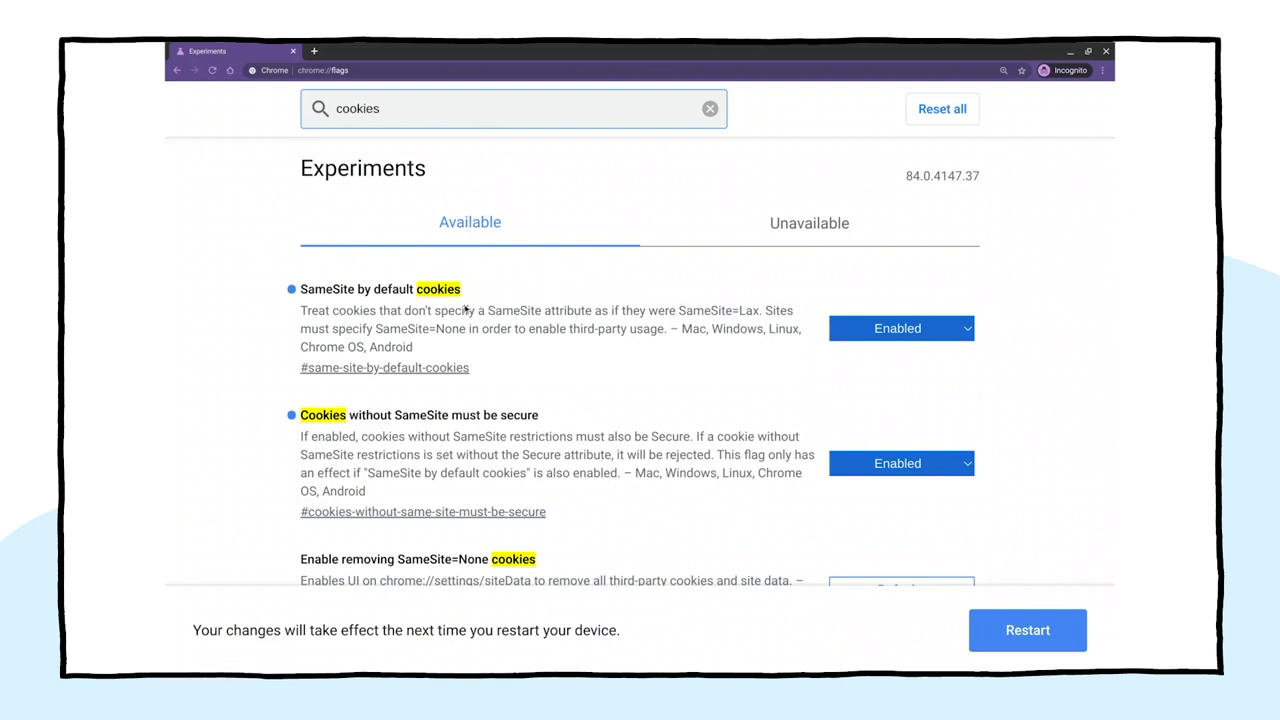
mouse_move(455, 437)
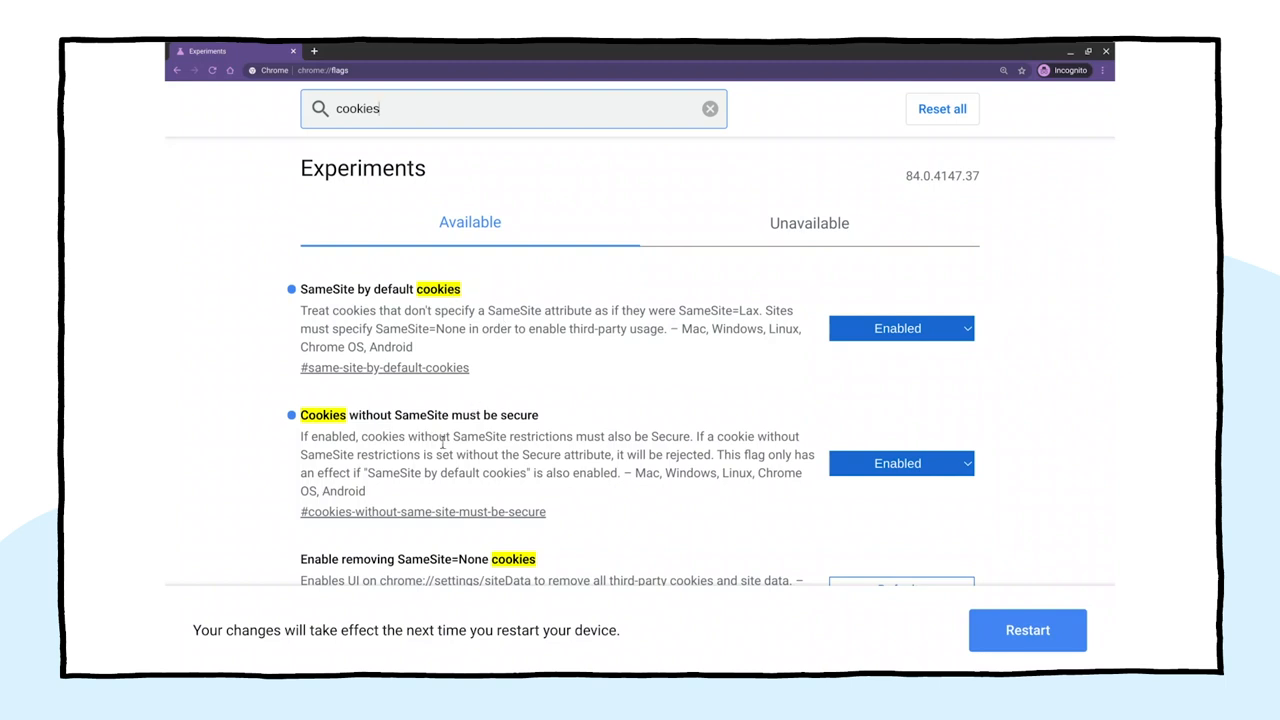
scroll(down, 3)
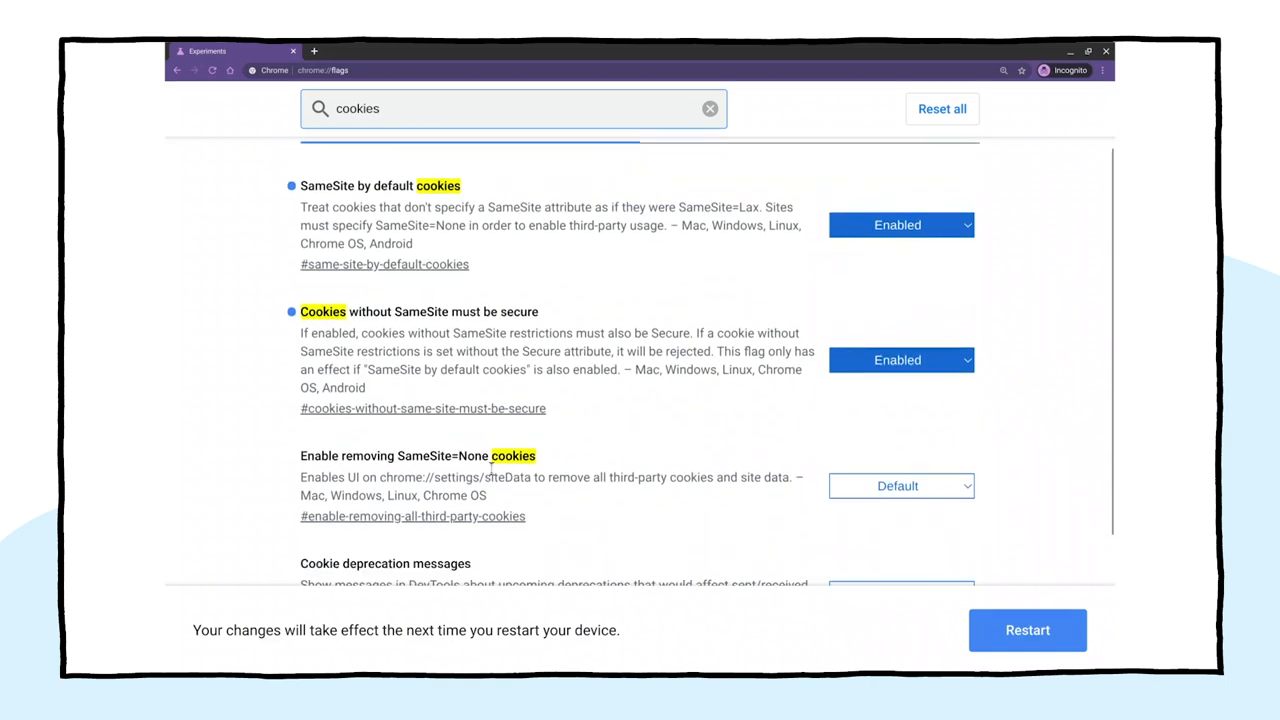
scroll(down, 3)
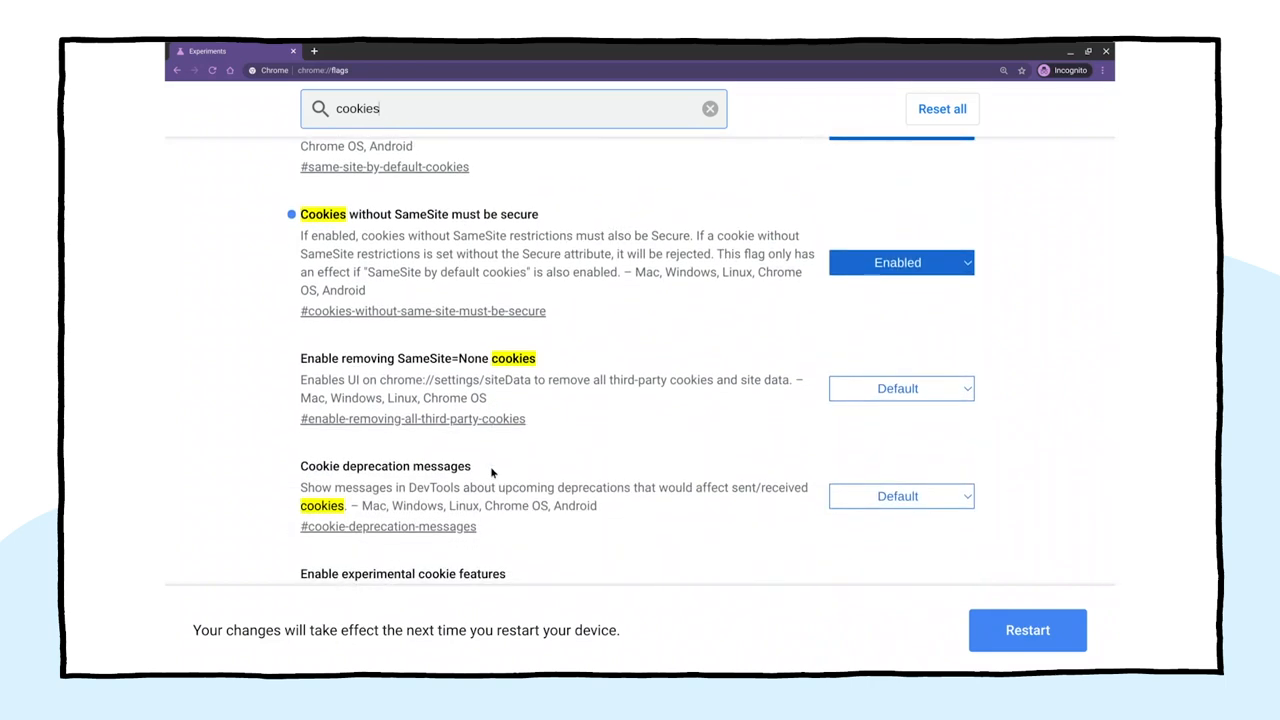
scroll(down, 3)
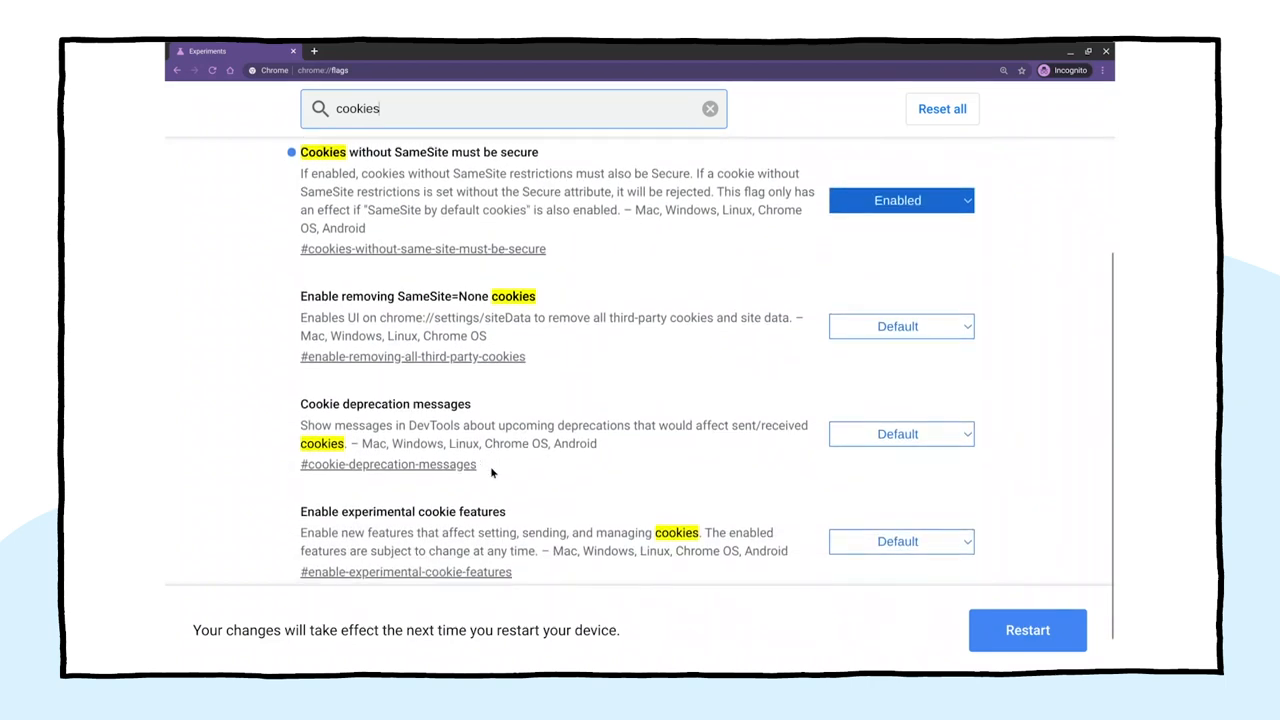
scroll(up, 3)
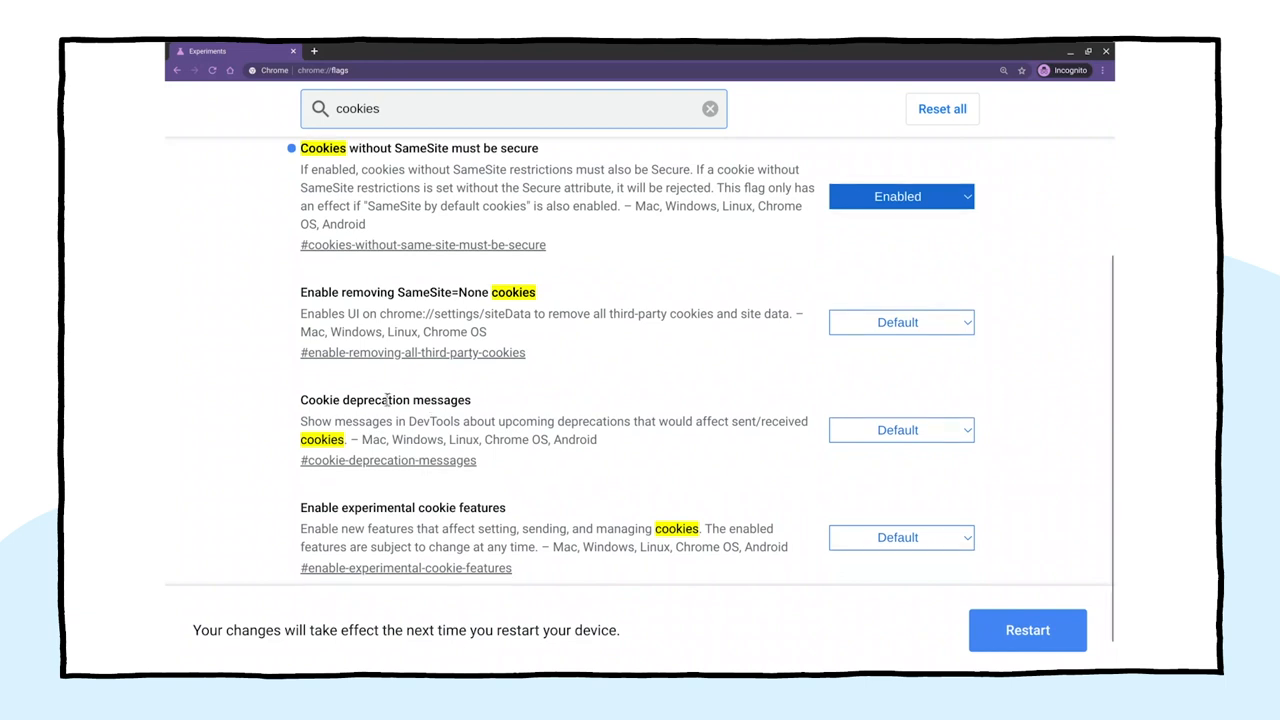
scroll(down, 3)
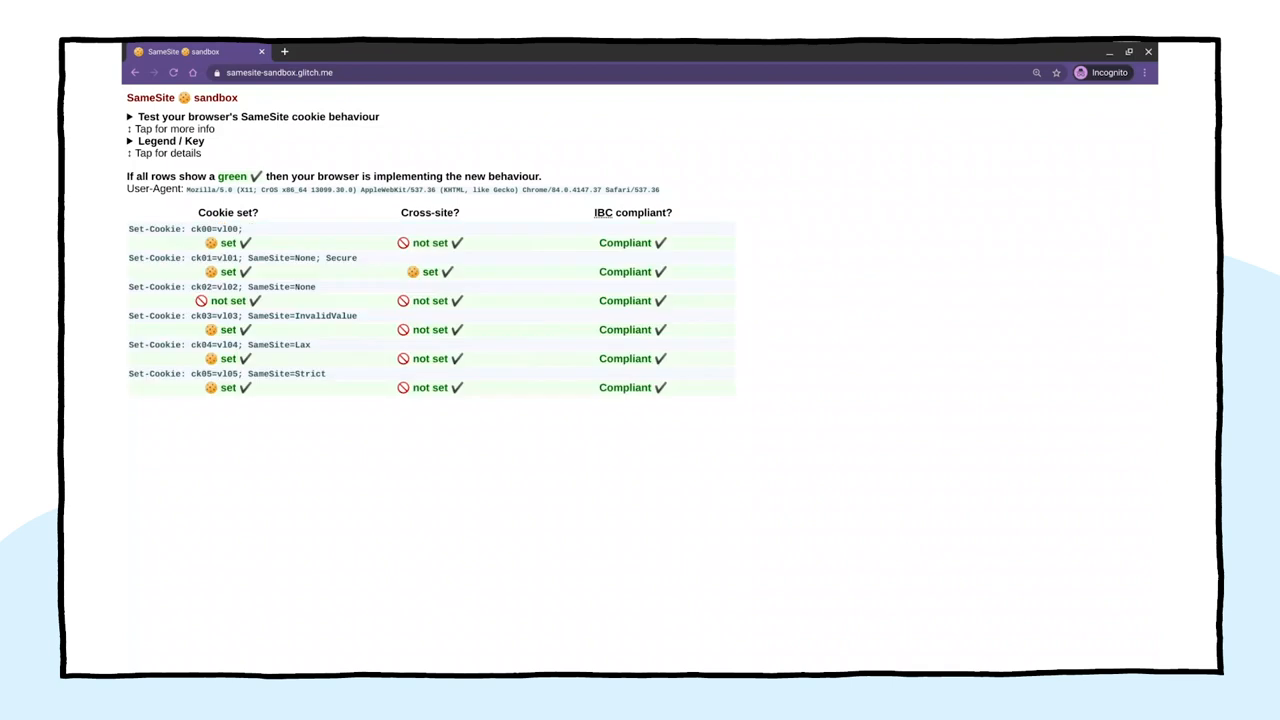
mouse_move(240, 393)
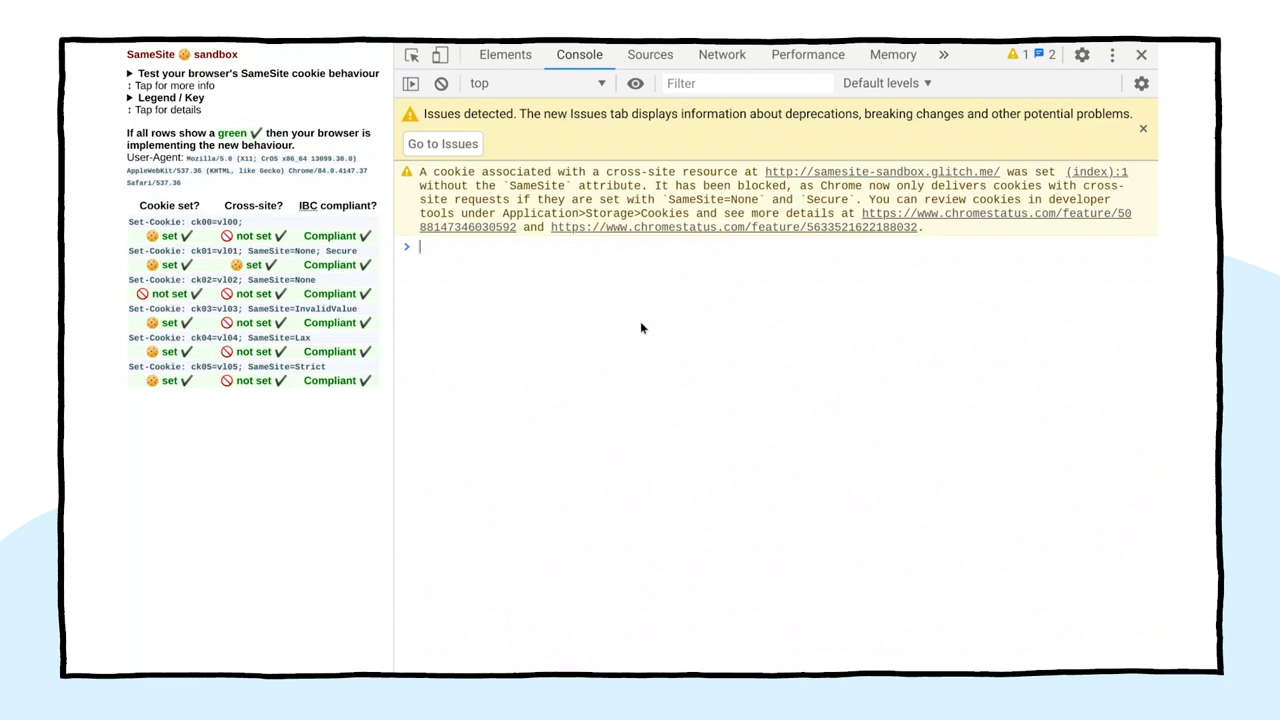
mouse_move(667, 254)
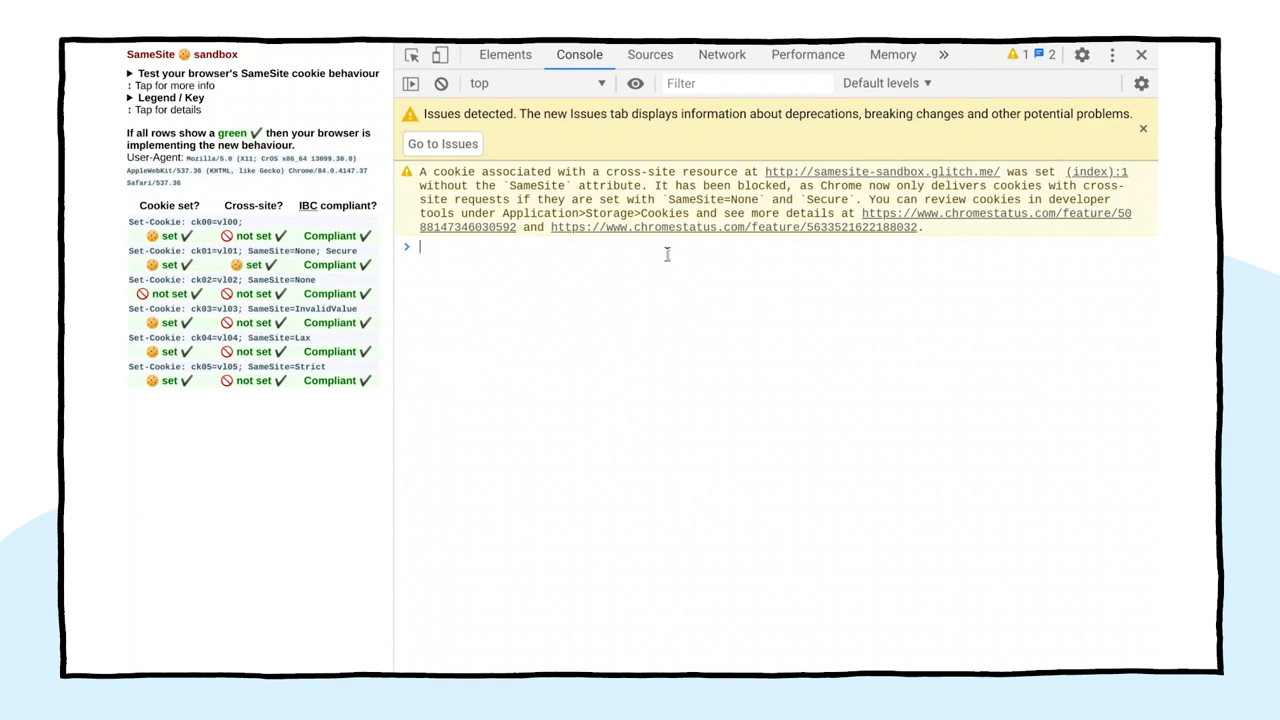
mouse_move(643, 210)
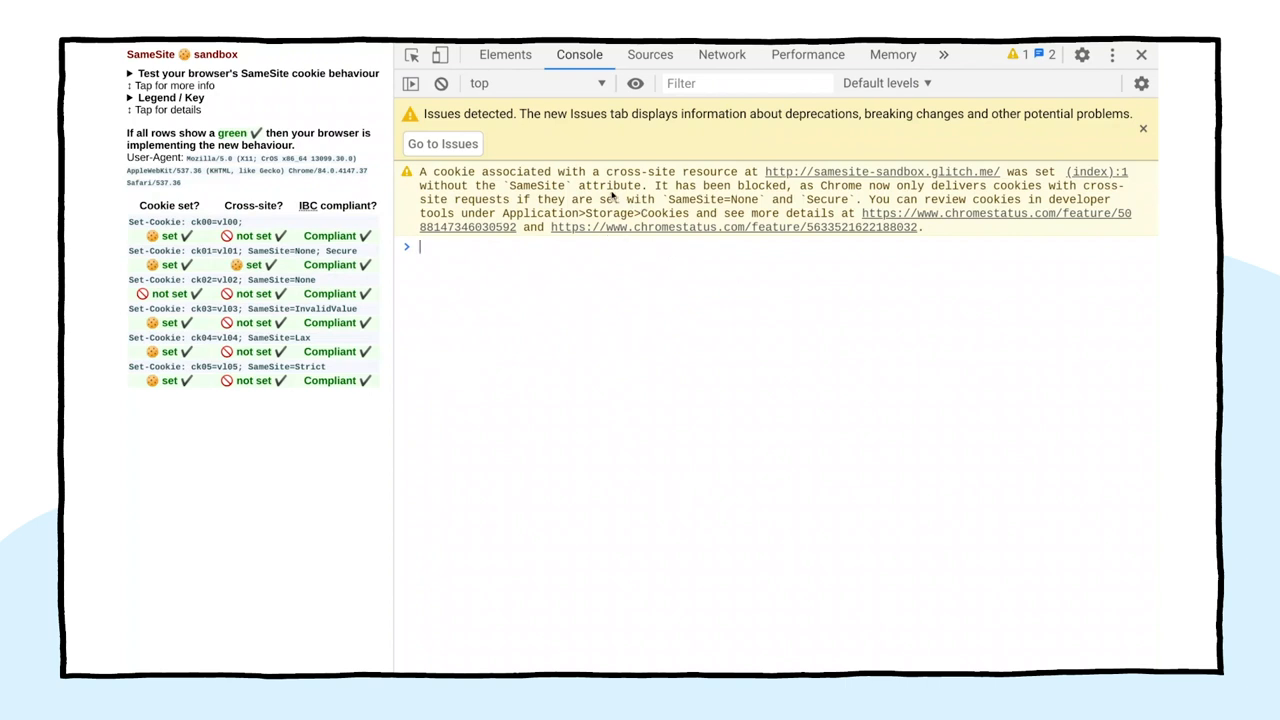
mouse_move(442, 143)
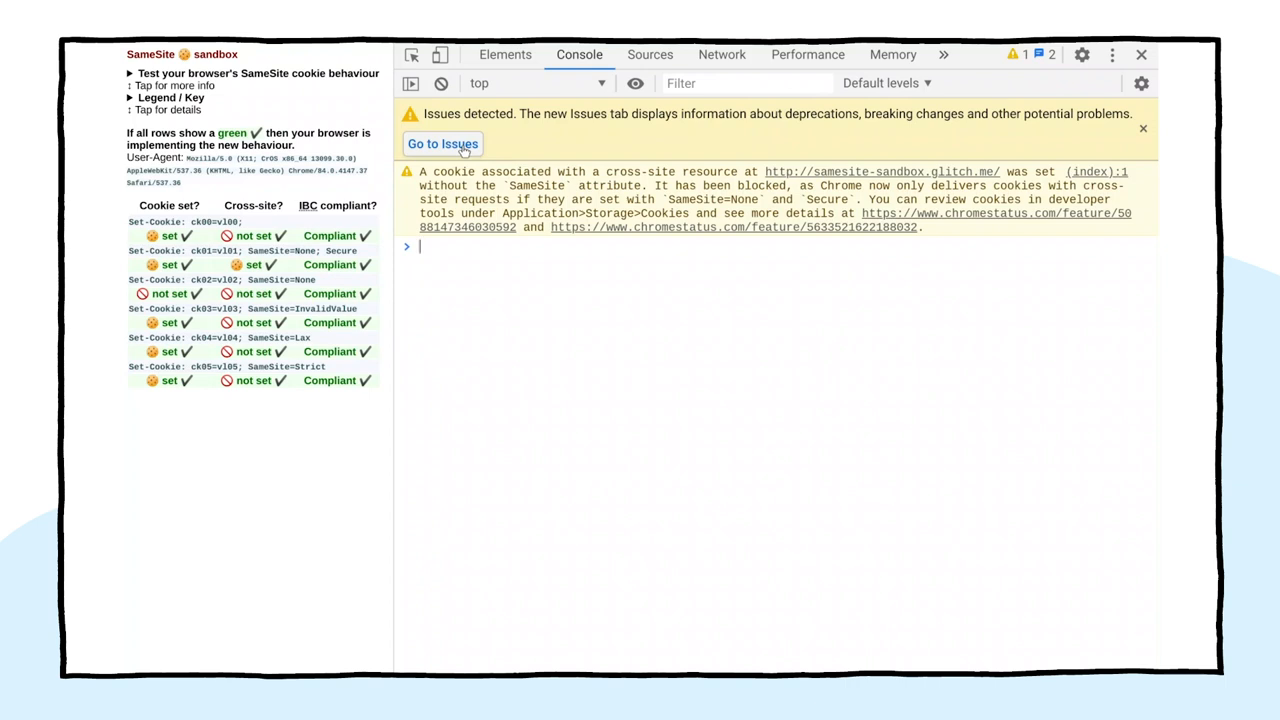
Switch from the Console banner to the DevTools Issues panel via 'Go to Issues'
click(442, 143)
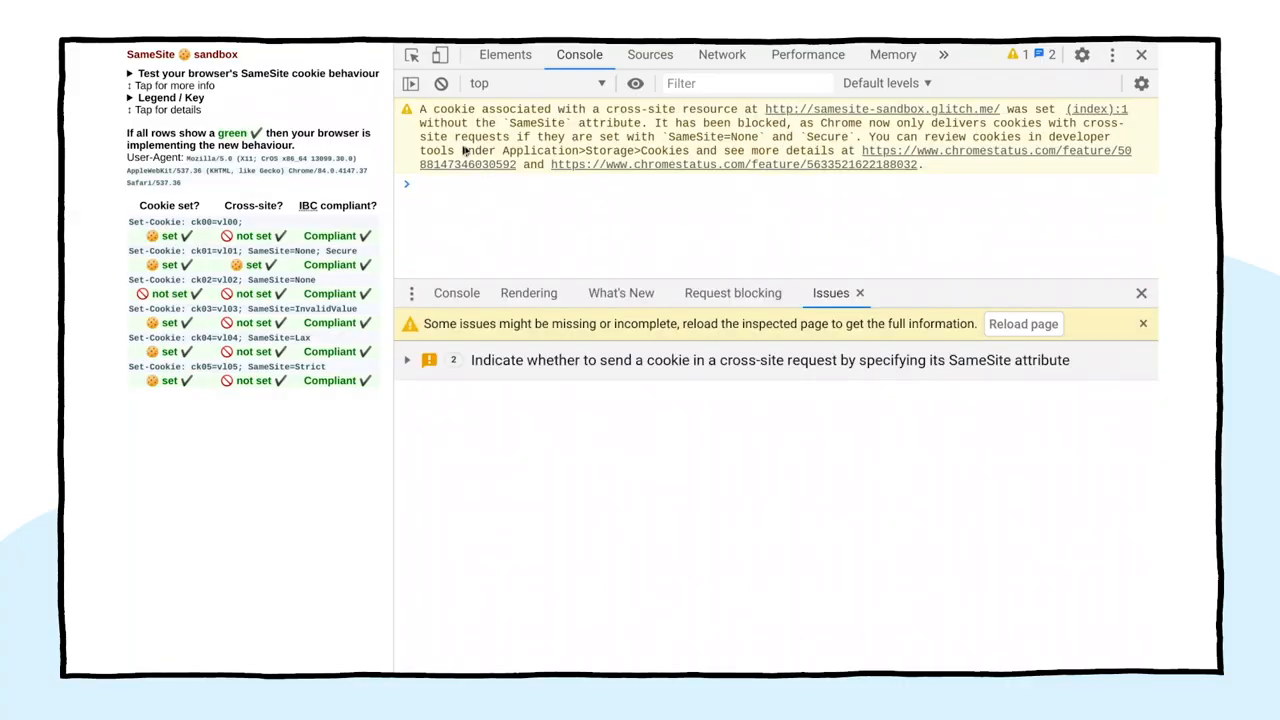
mouse_move(957, 307)
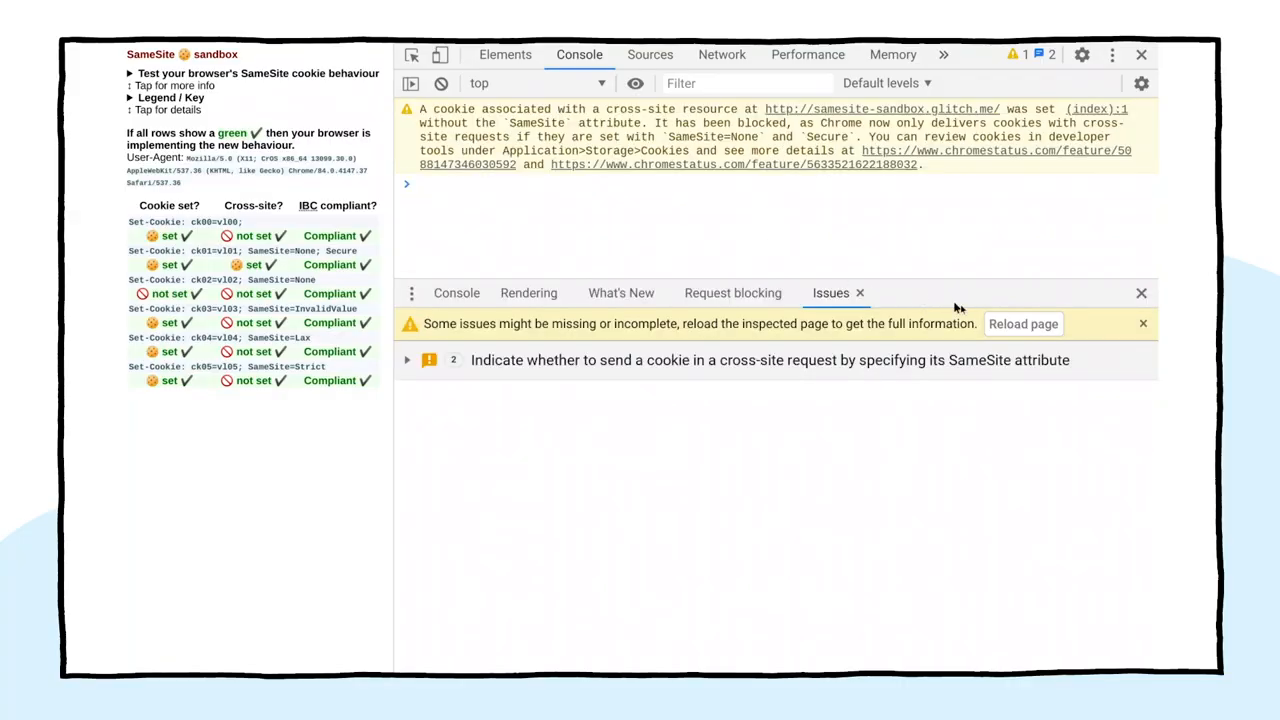
mouse_move(1023, 323)
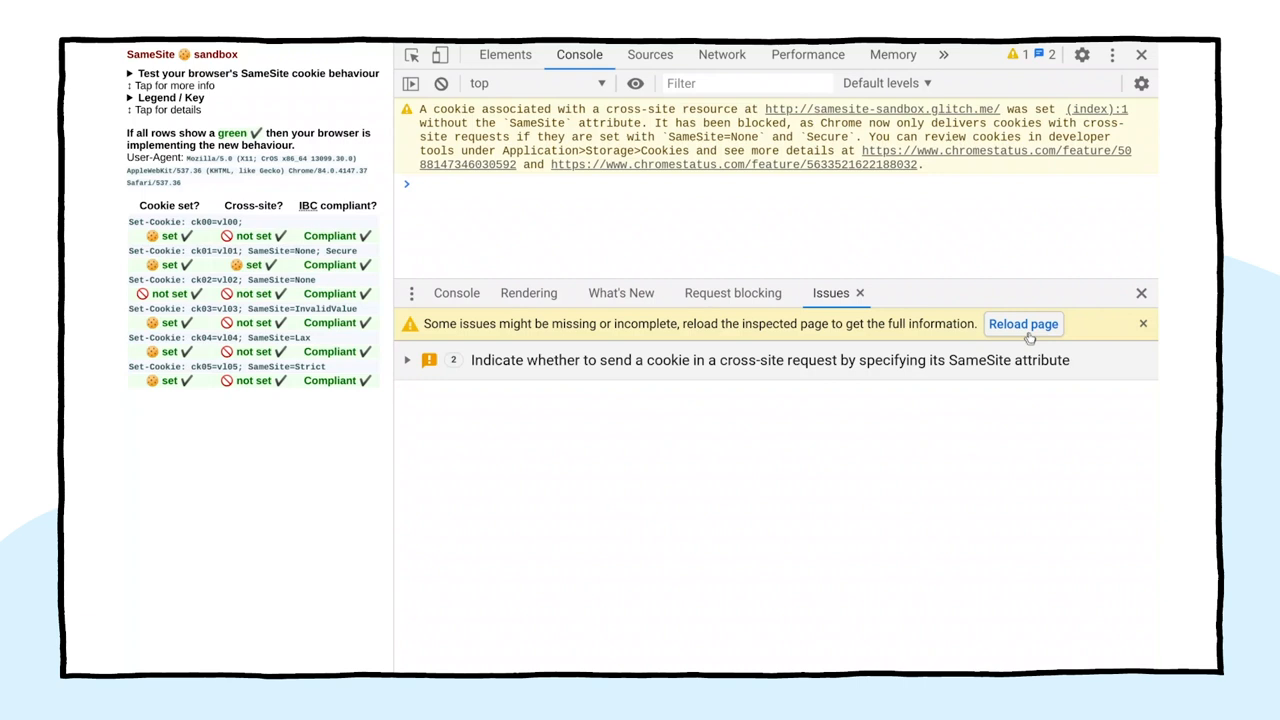
Reload the sandbox page and expand the 'Mark cross-site cookies as Secure' issue
click(1143, 323)
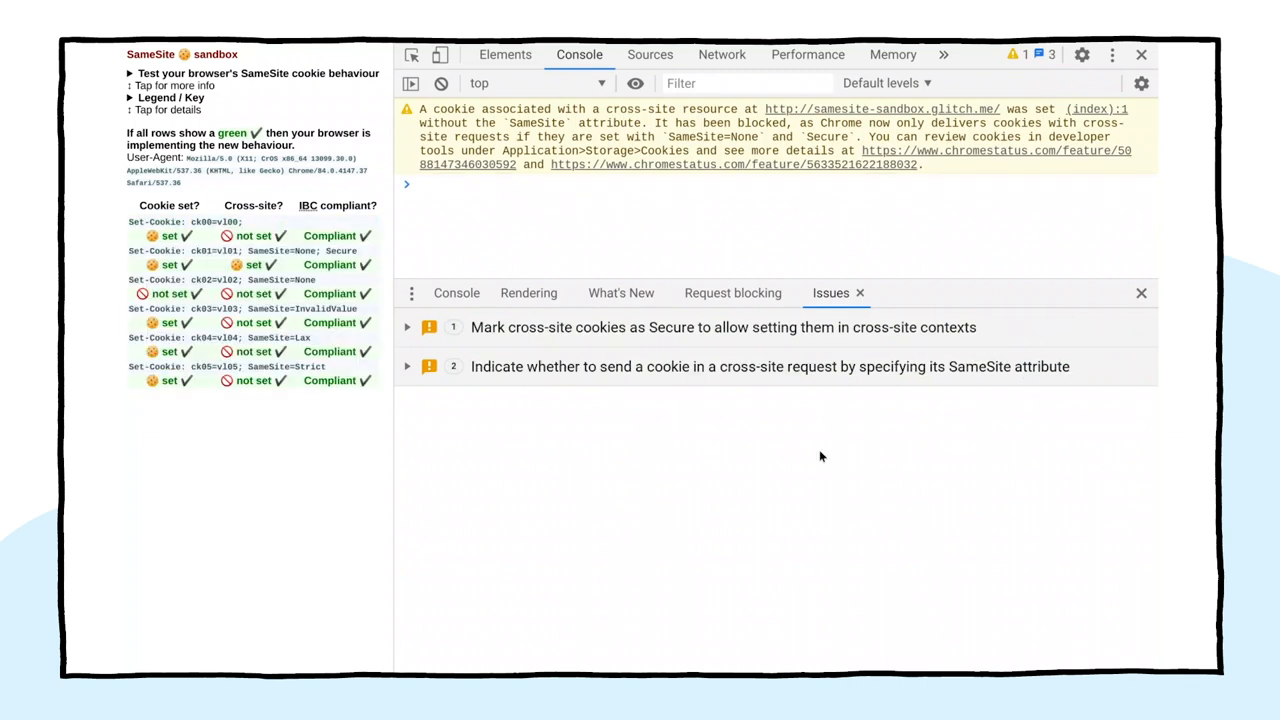
mouse_move(810, 515)
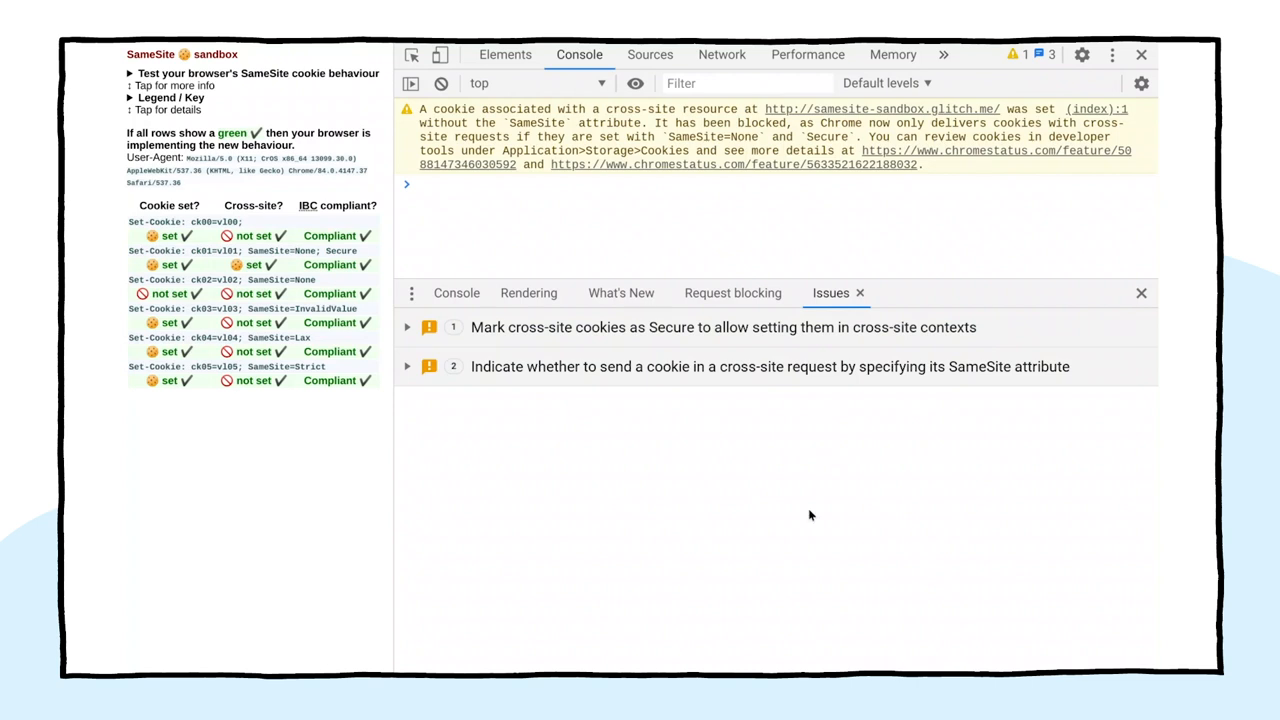
mouse_move(800, 508)
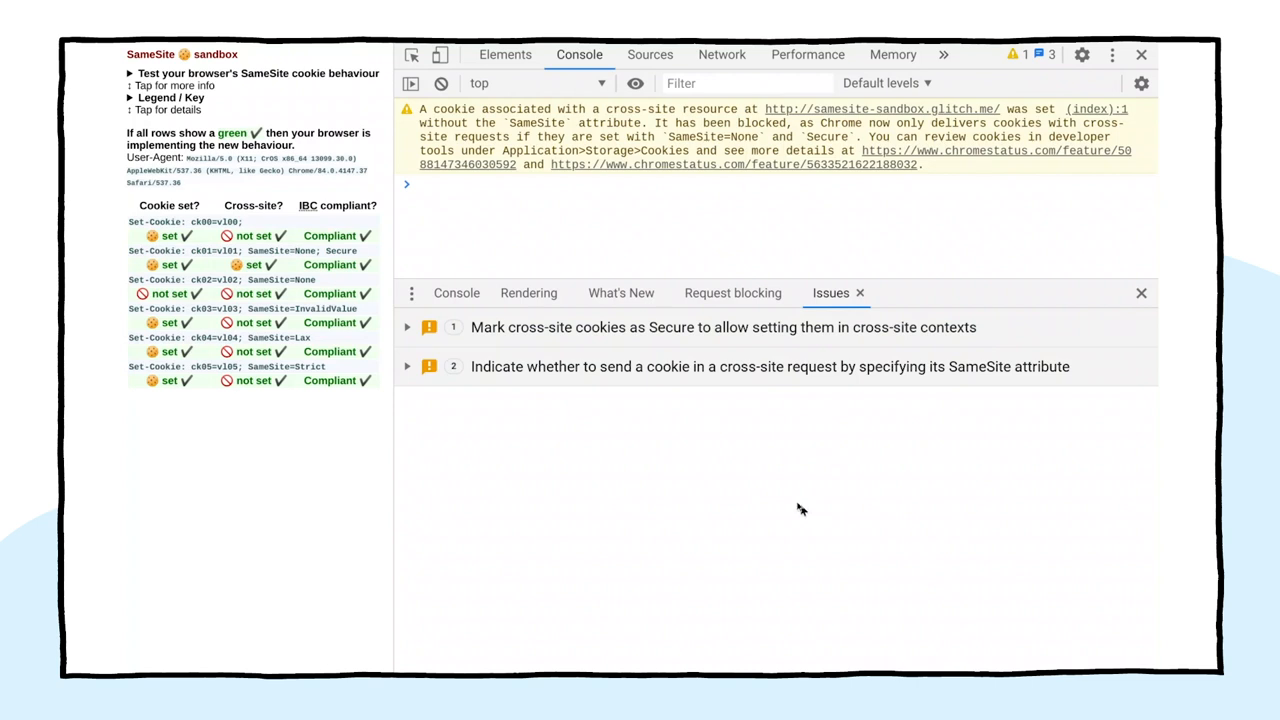
mouse_move(607, 342)
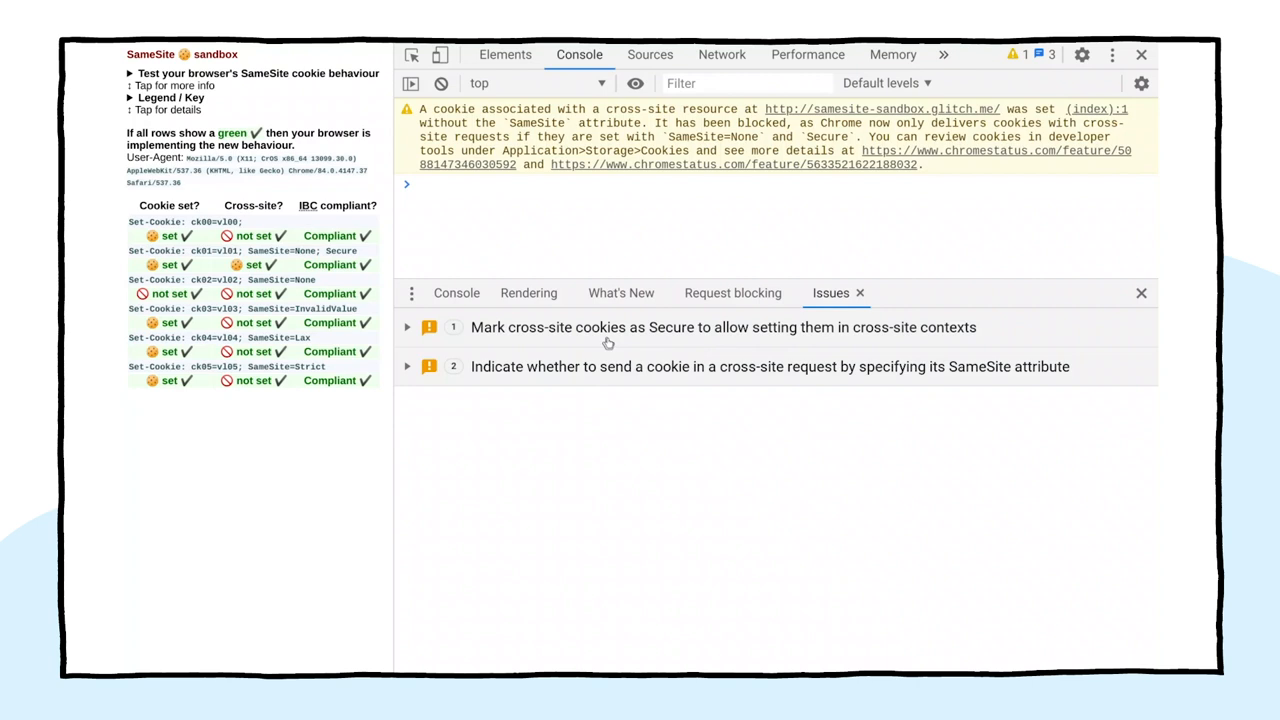
click(407, 327)
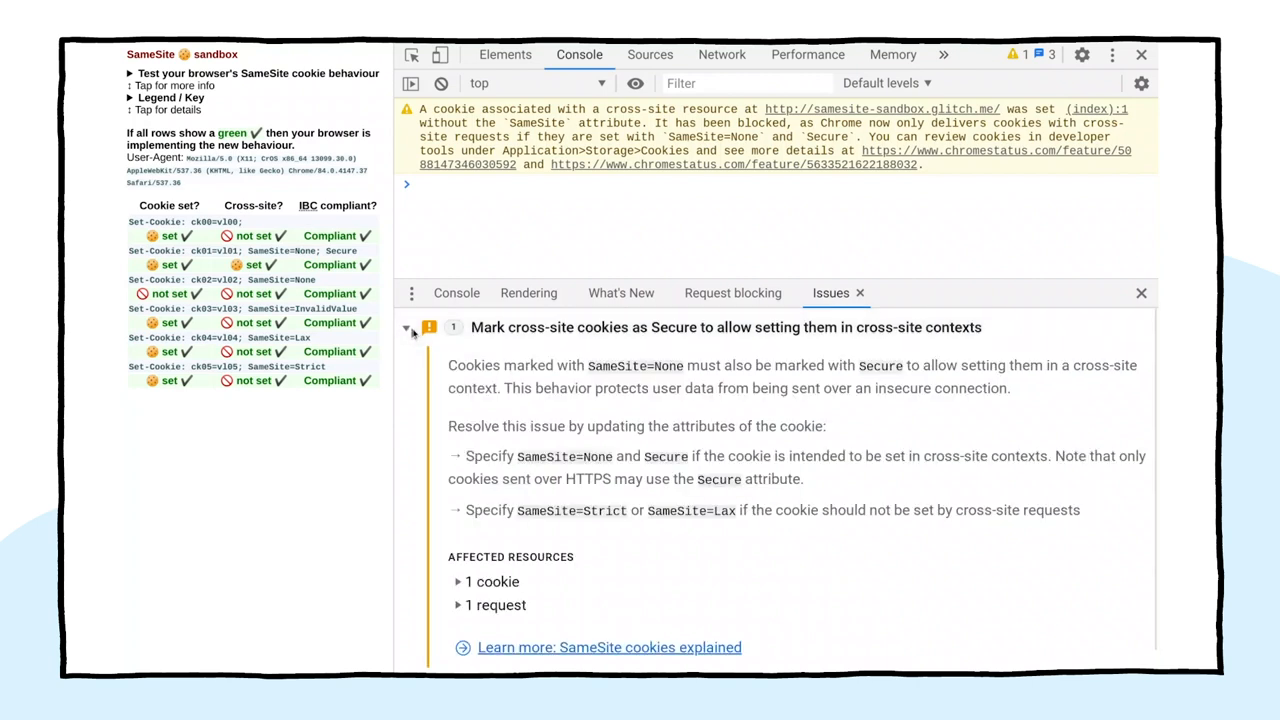
Expand the affected '1 cookie' list to show ck02 on samesite-sandbox.glitch.me
scroll(down, 3)
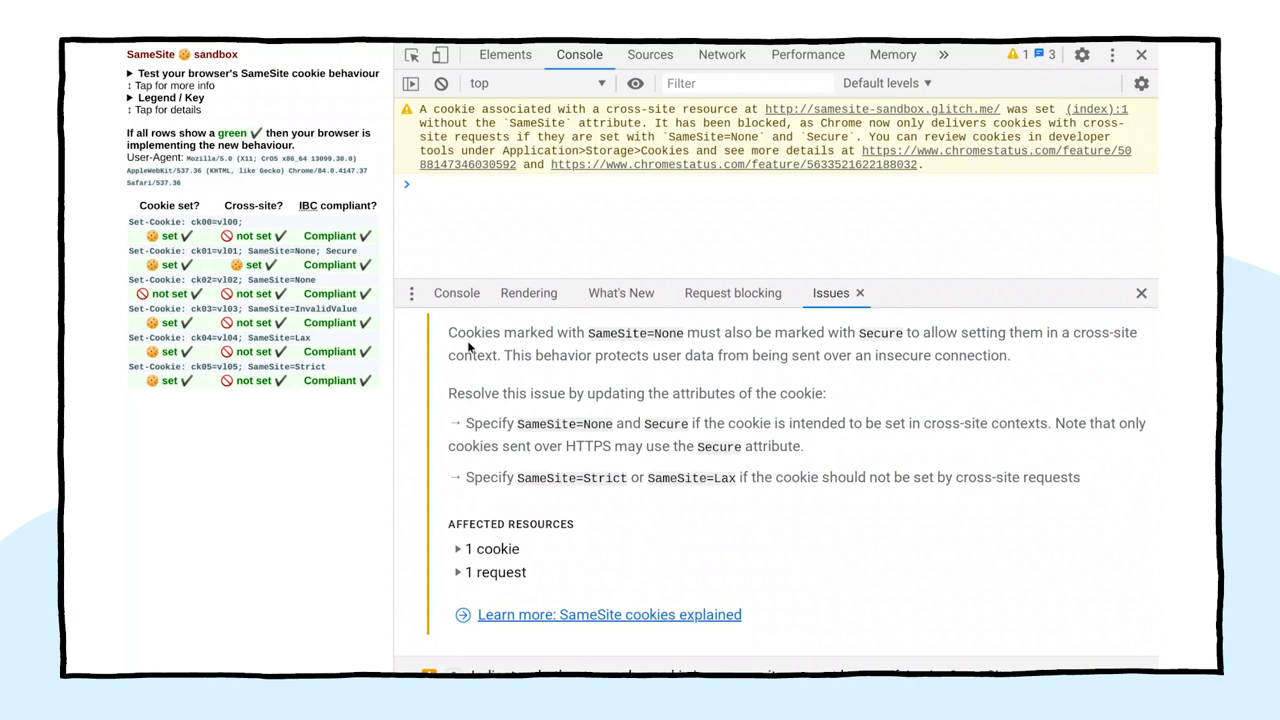
mouse_move(475, 347)
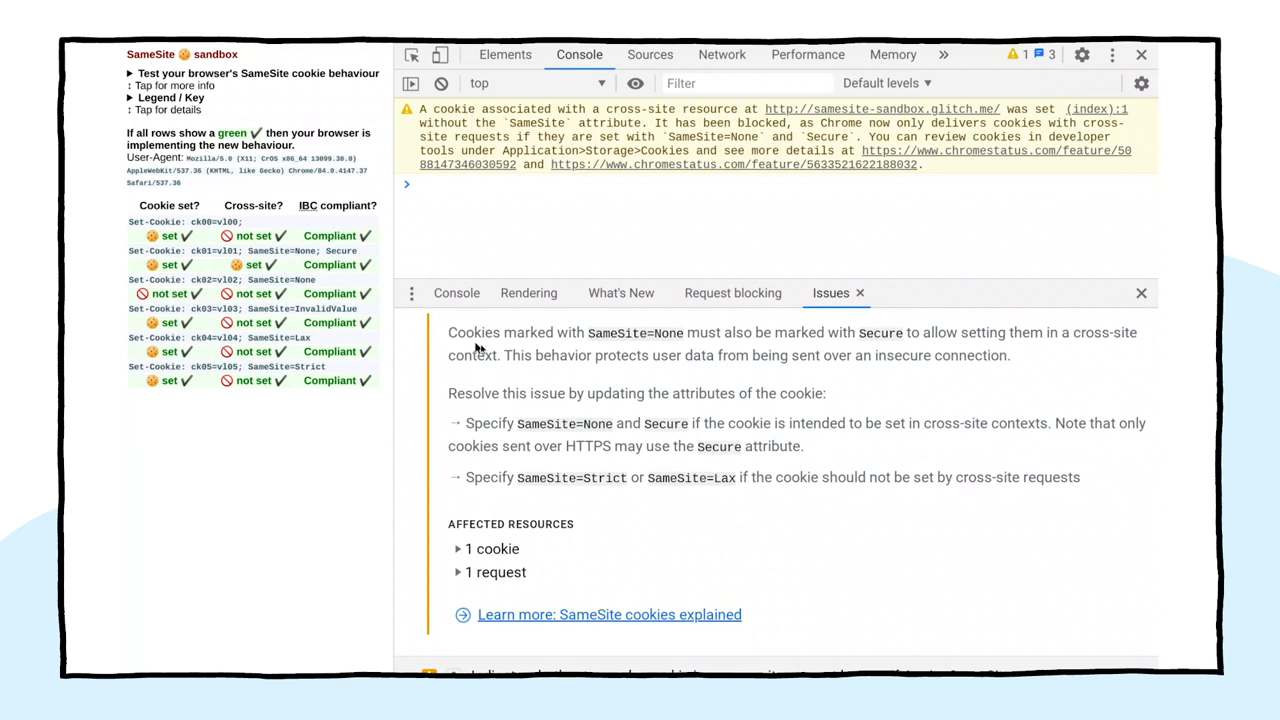
scroll(down, 3)
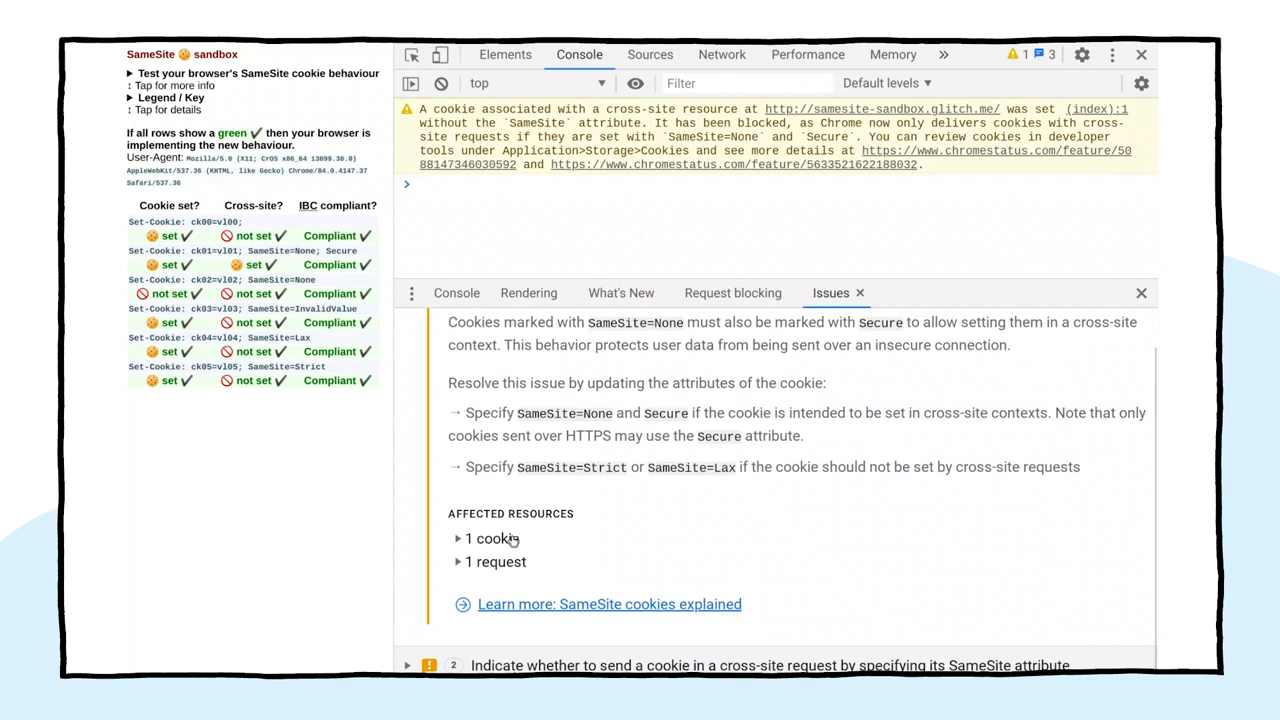
click(491, 538)
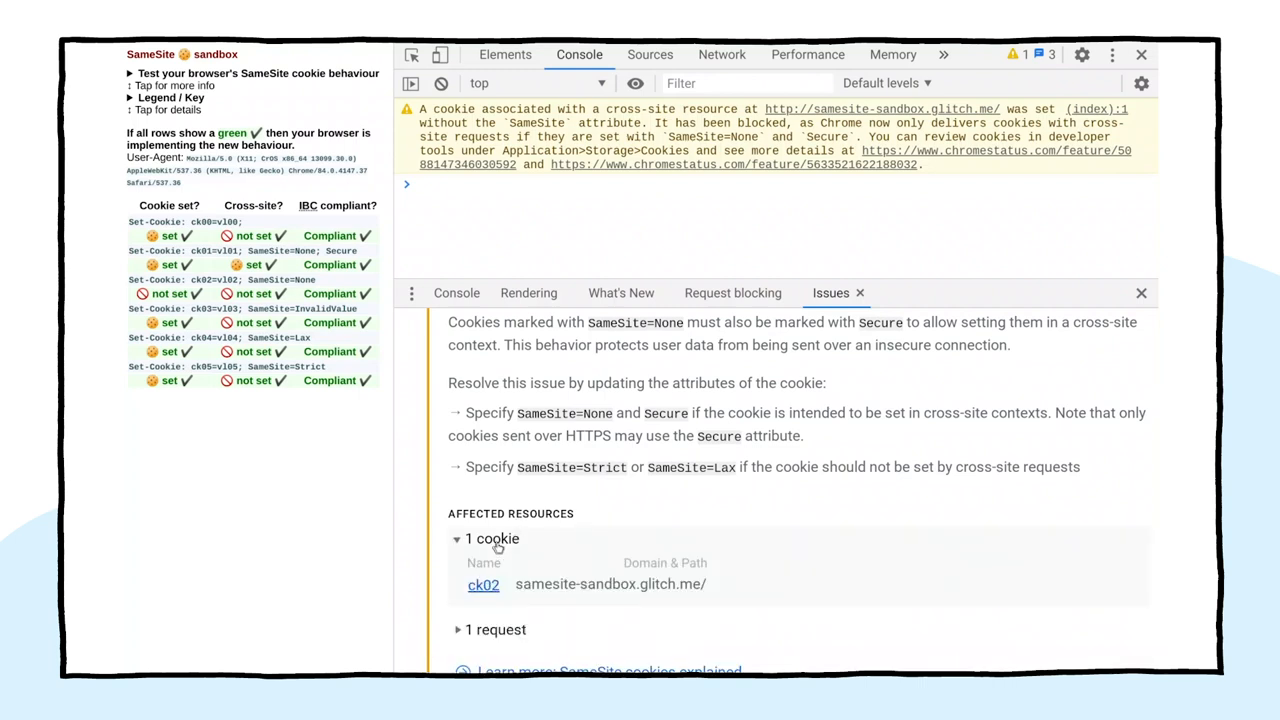
scroll(down, 3)
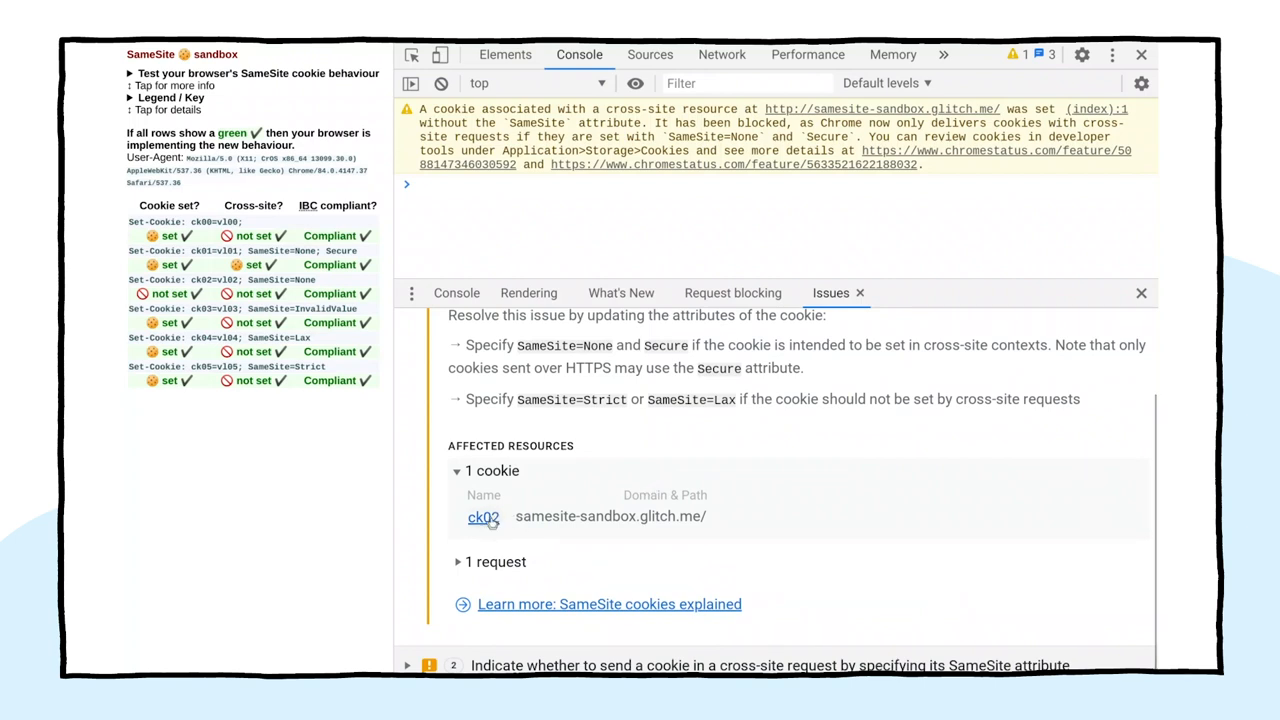
Follow ck02 to its Network requests, enlarge the list, and clear the filter
click(483, 517)
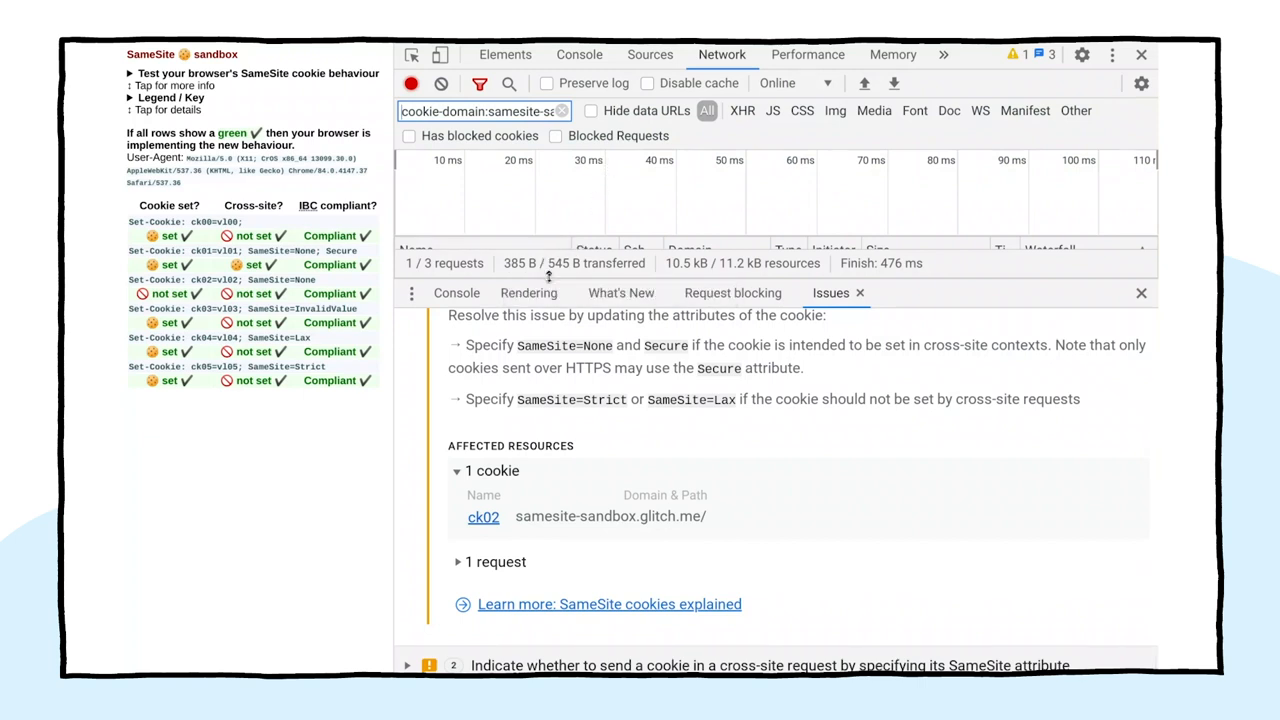
drag(562, 277, 562, 397)
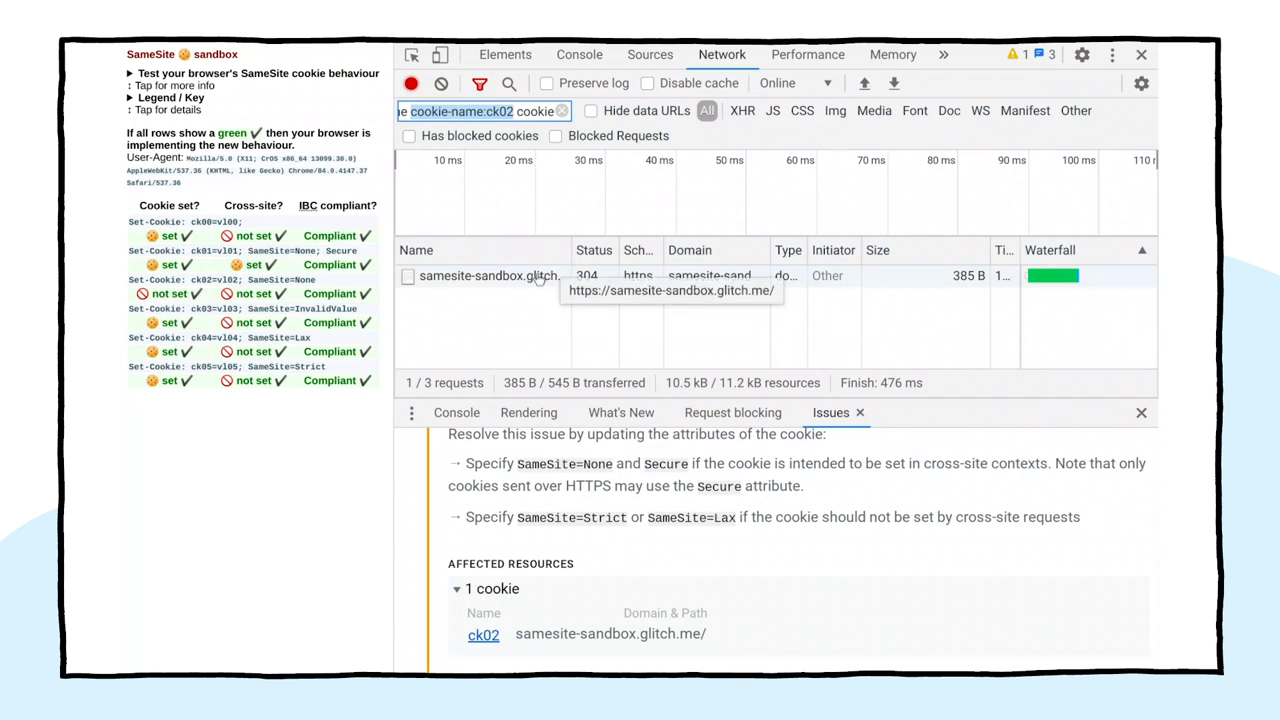
mouse_move(540, 255)
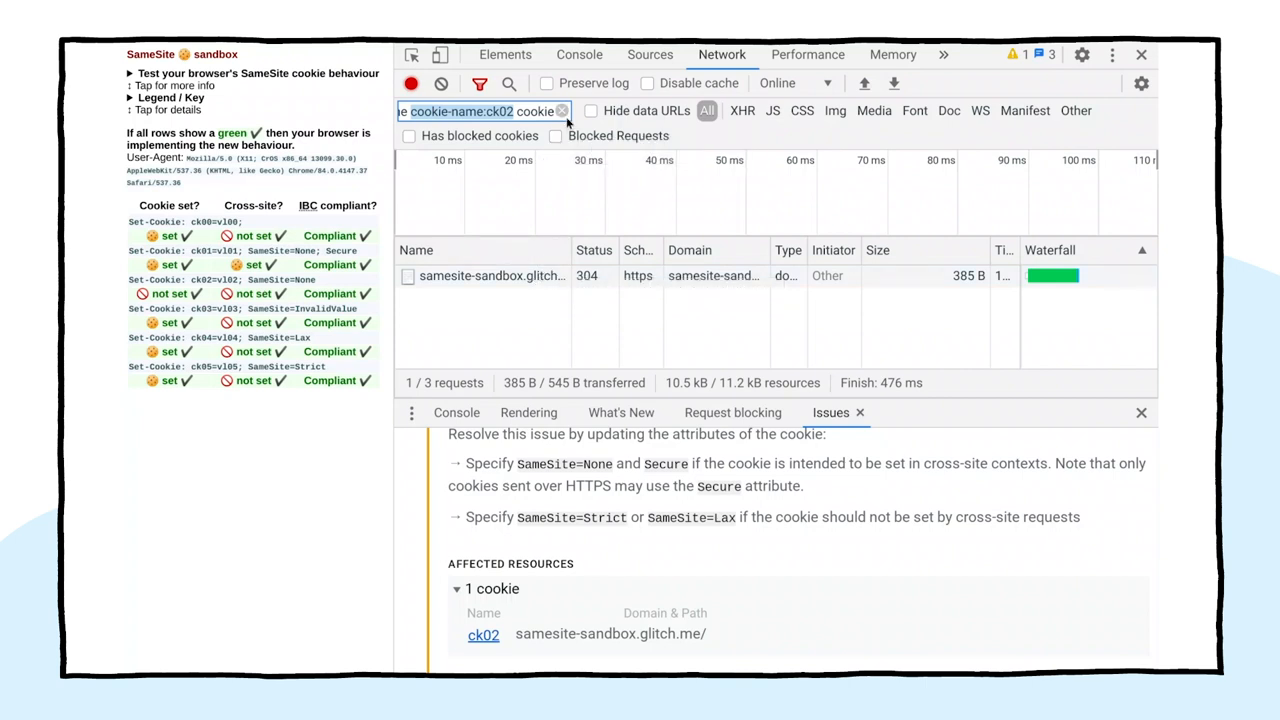
click(562, 111)
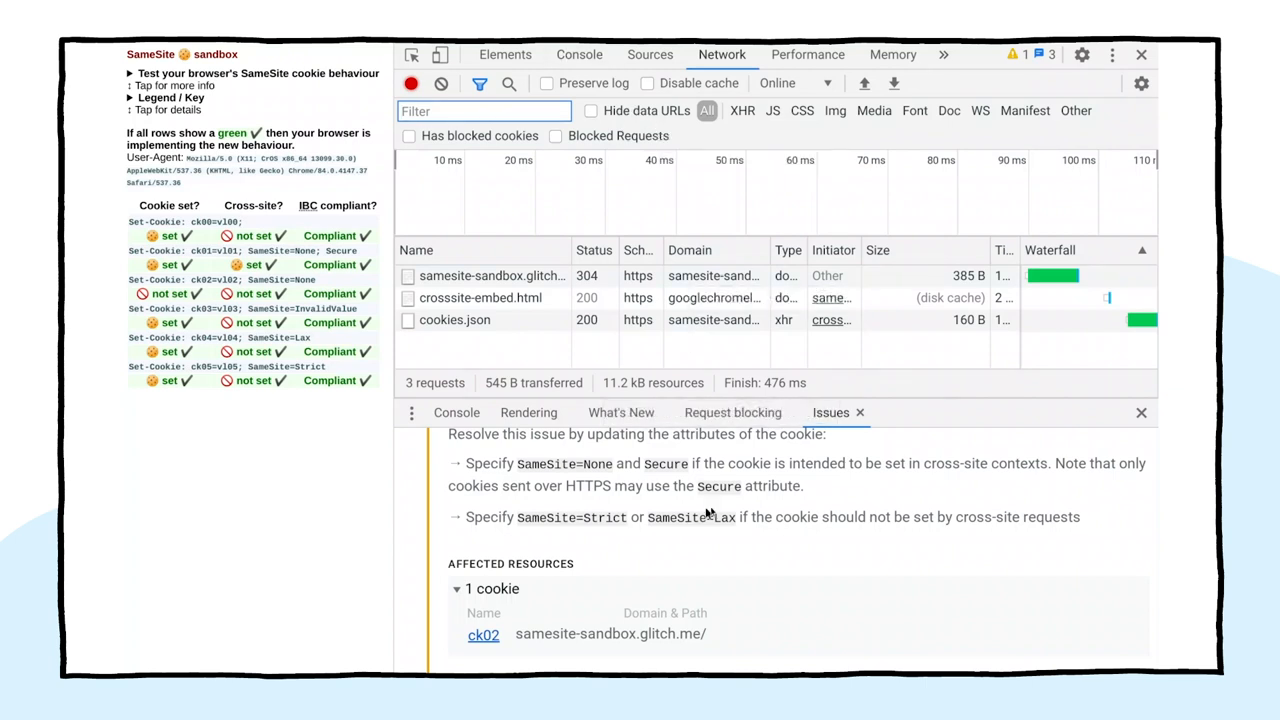
Expand the second issue's '2 cookies' list and follow ck03 to the Network panel
scroll(down, 3)
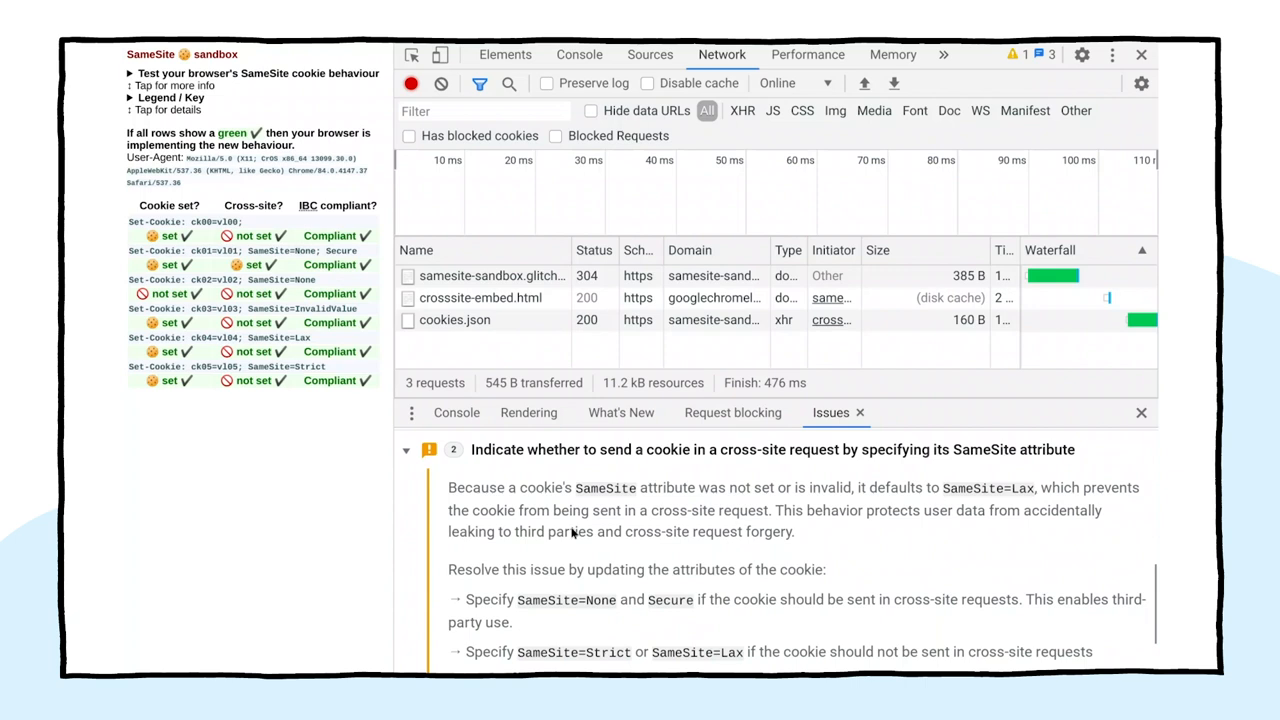
scroll(down, 3)
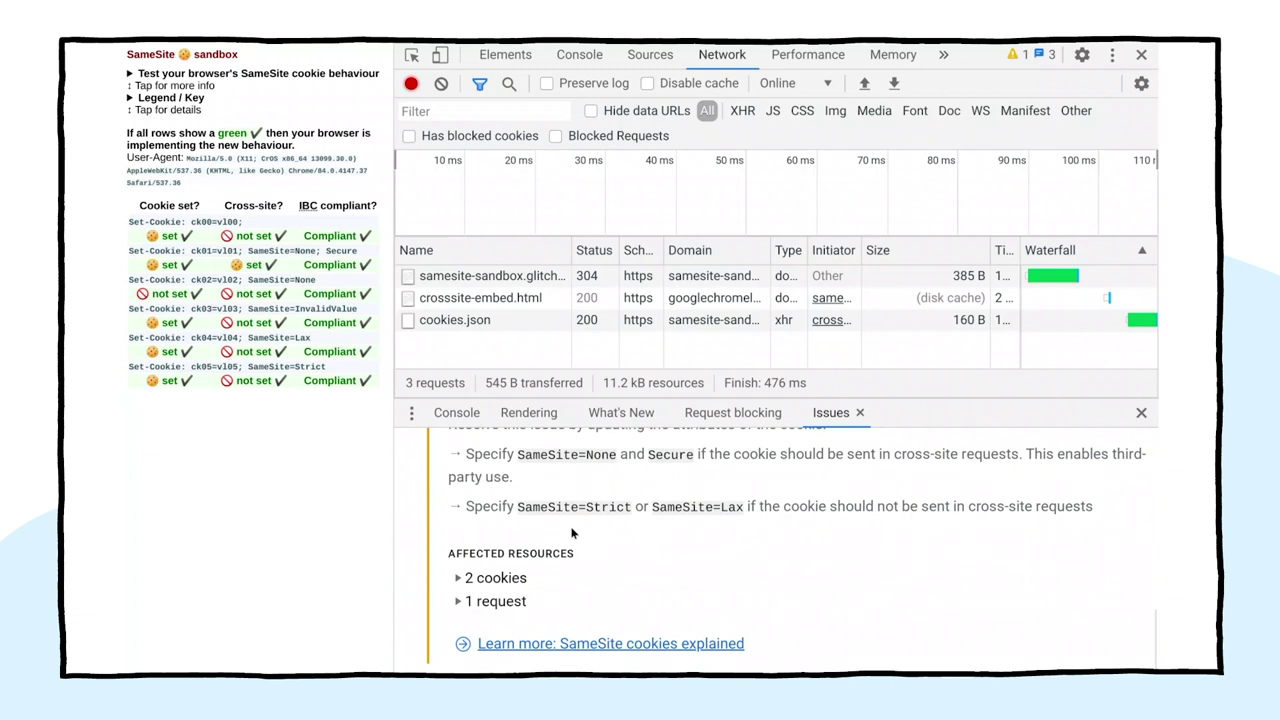
click(495, 577)
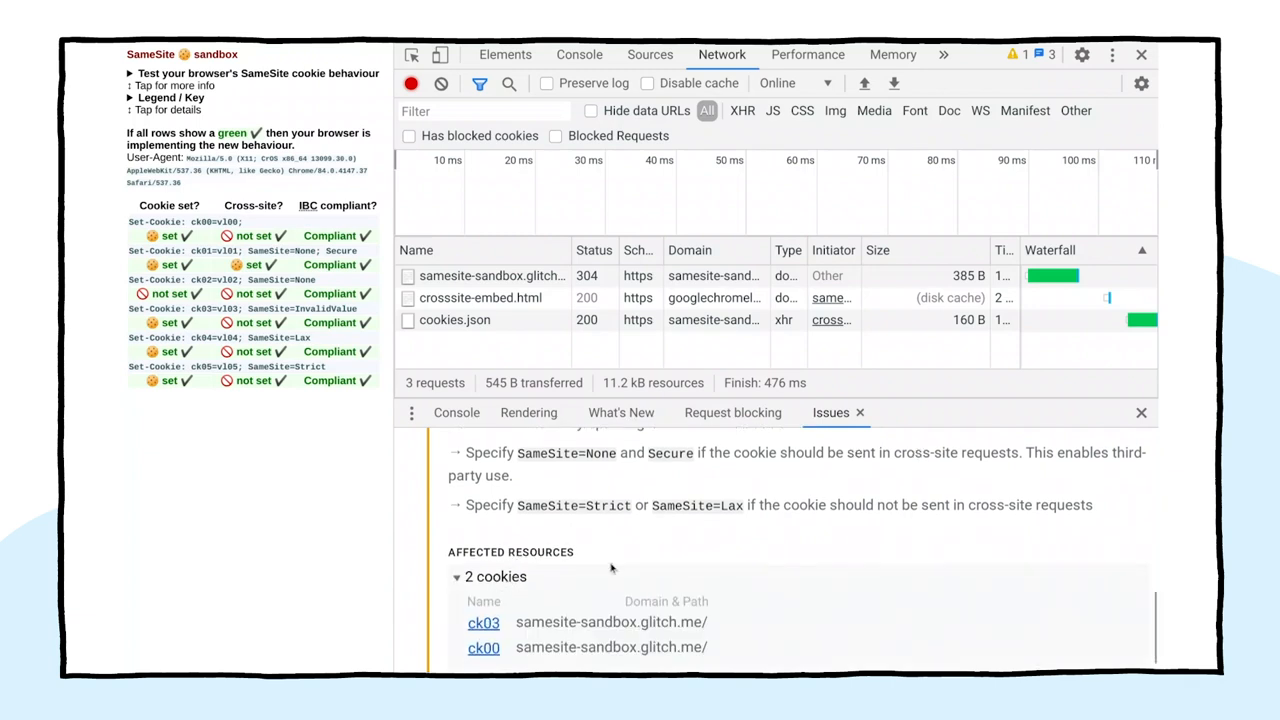
scroll(down, 3)
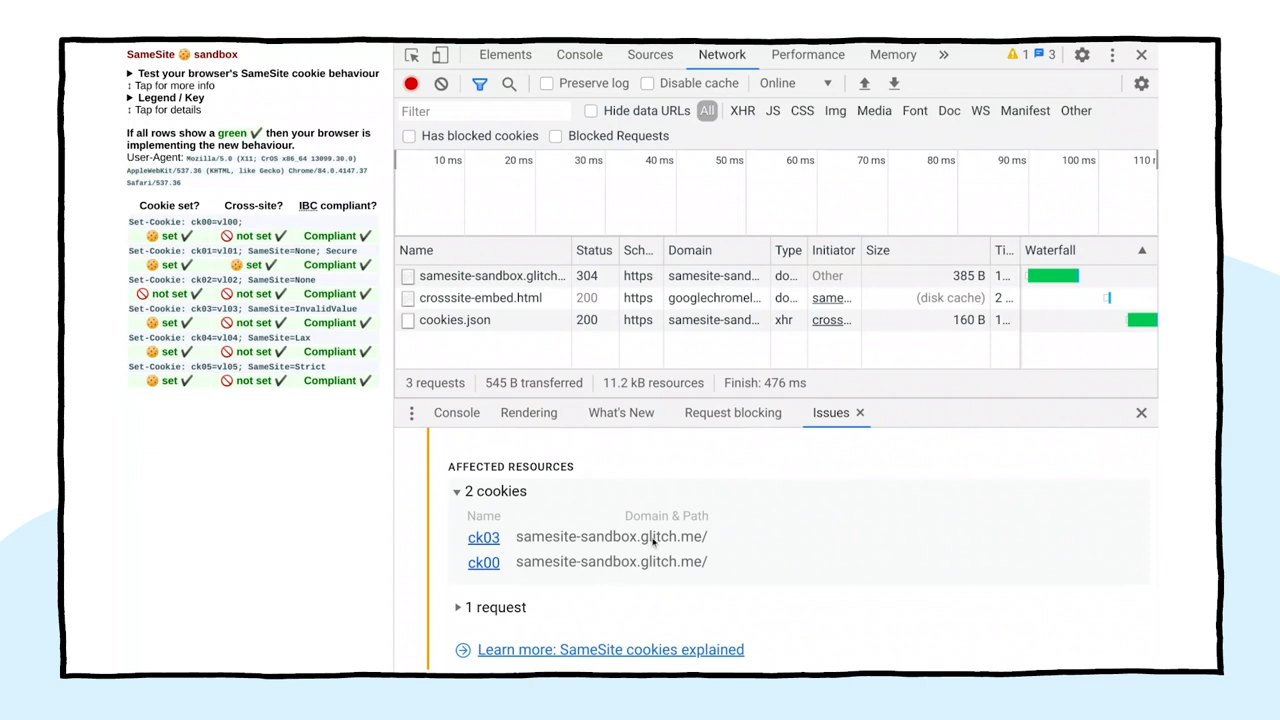
mouse_move(484, 537)
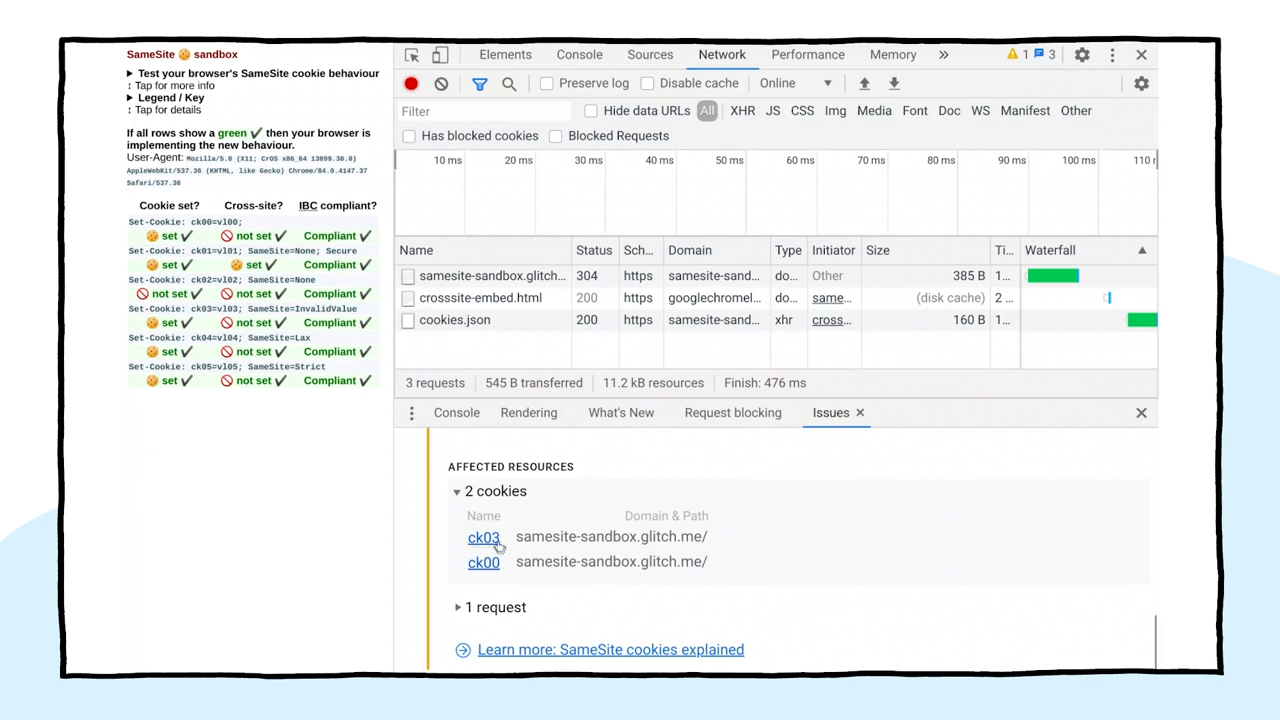
click(1141, 412)
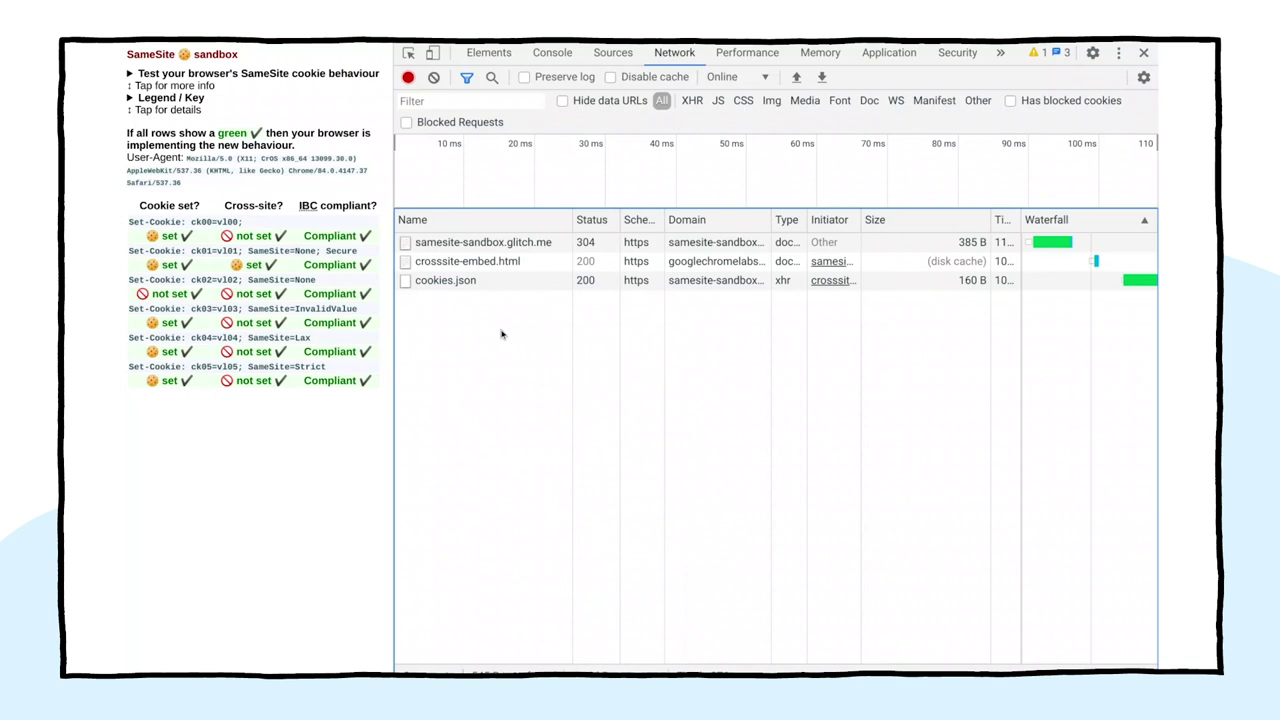
mouse_move(472, 335)
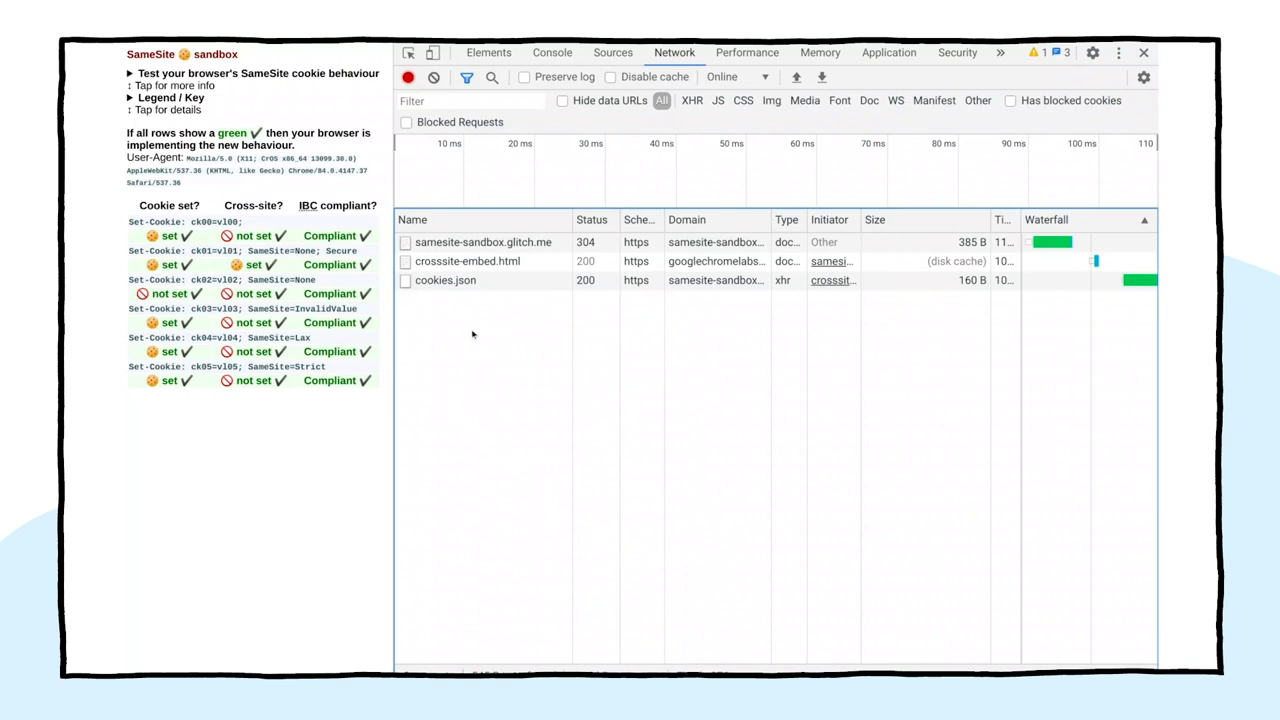
Add Cookies and Set Cookies count columns through the table's Header Options
right_click(473, 335)
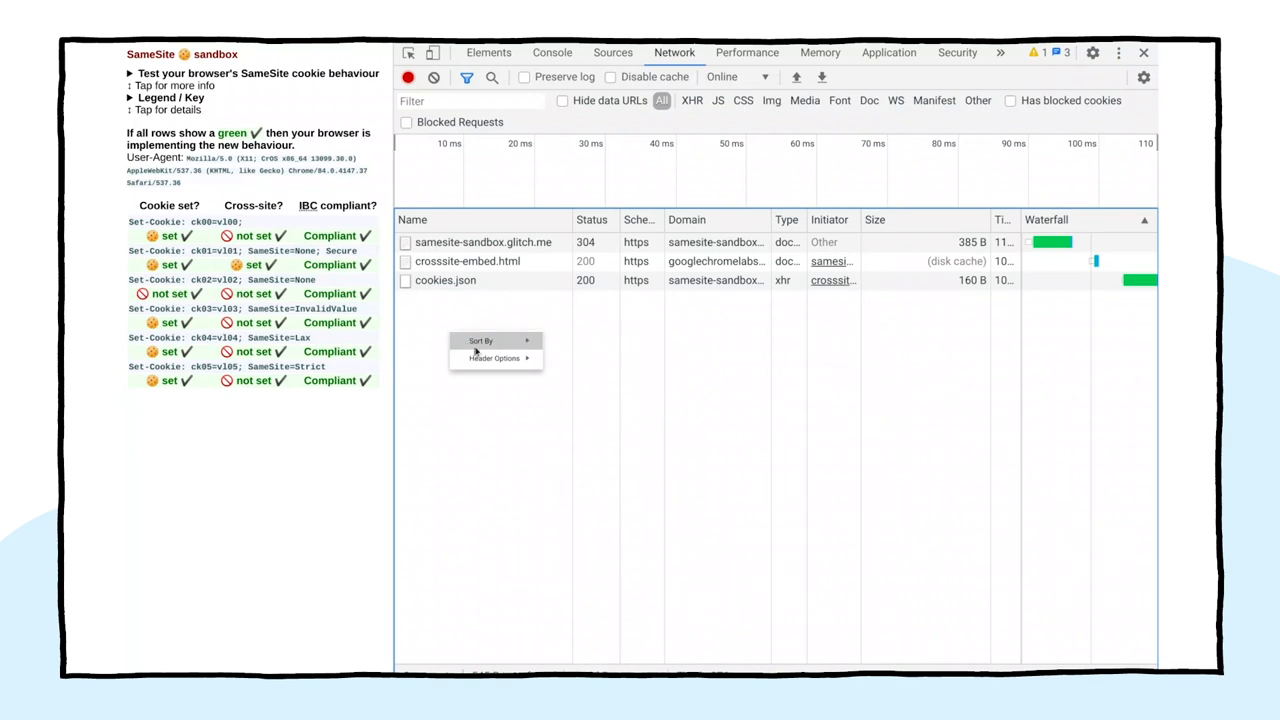
click(494, 358)
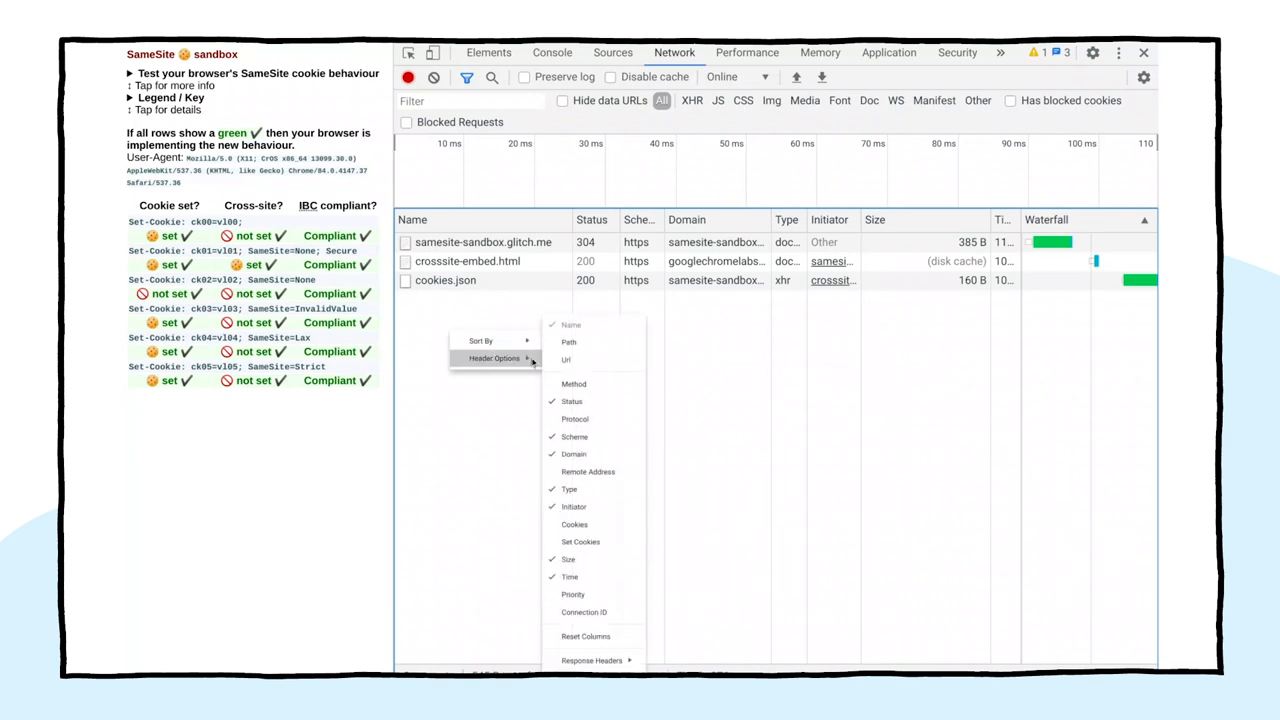
mouse_move(574, 524)
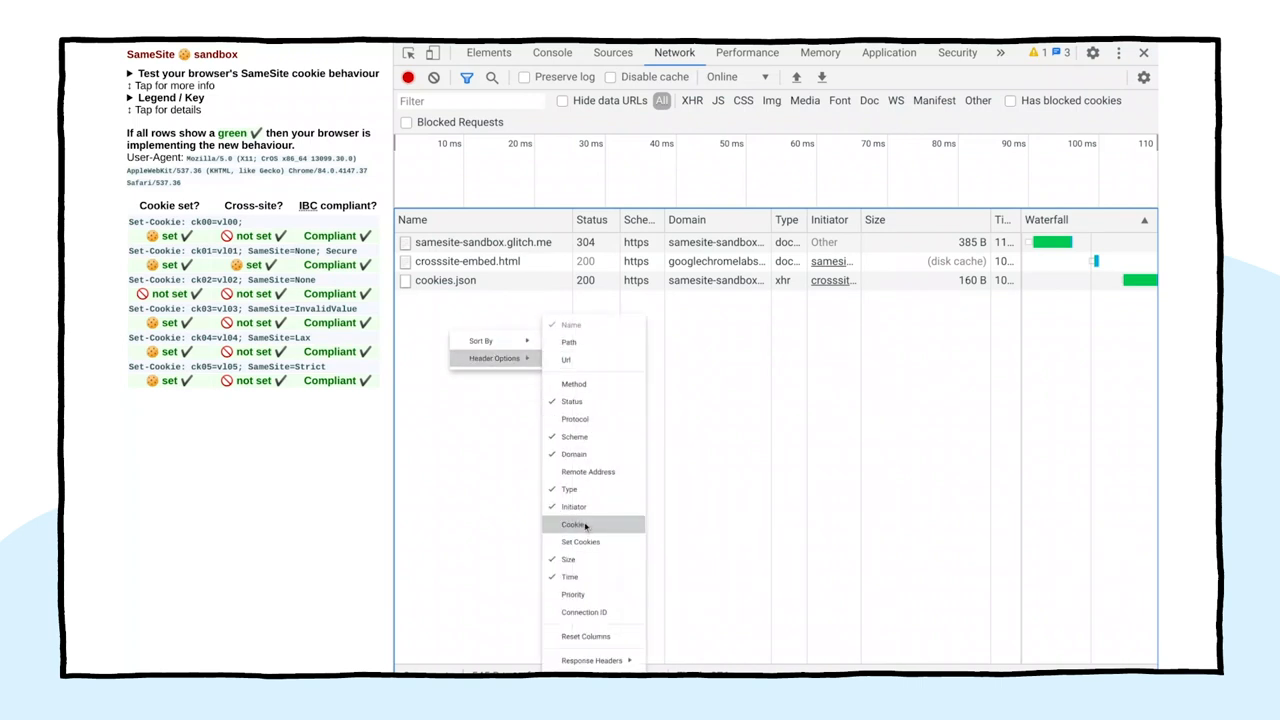
click(573, 524)
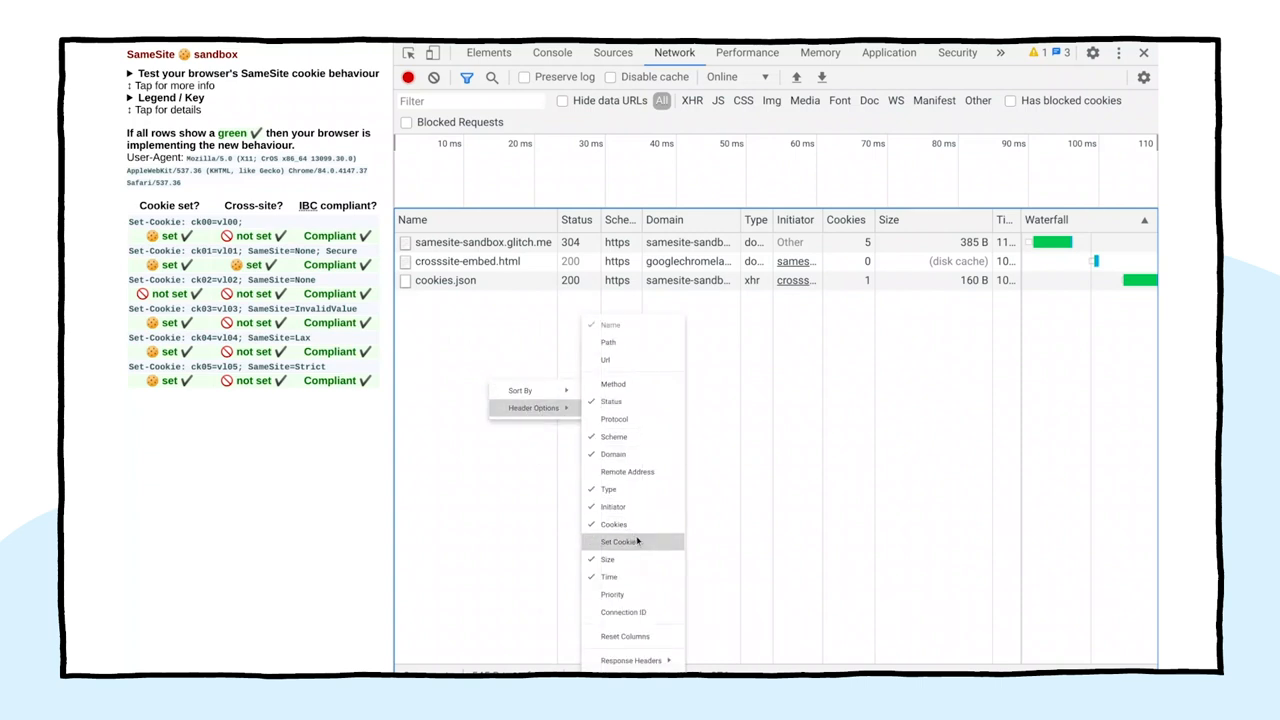
click(619, 541)
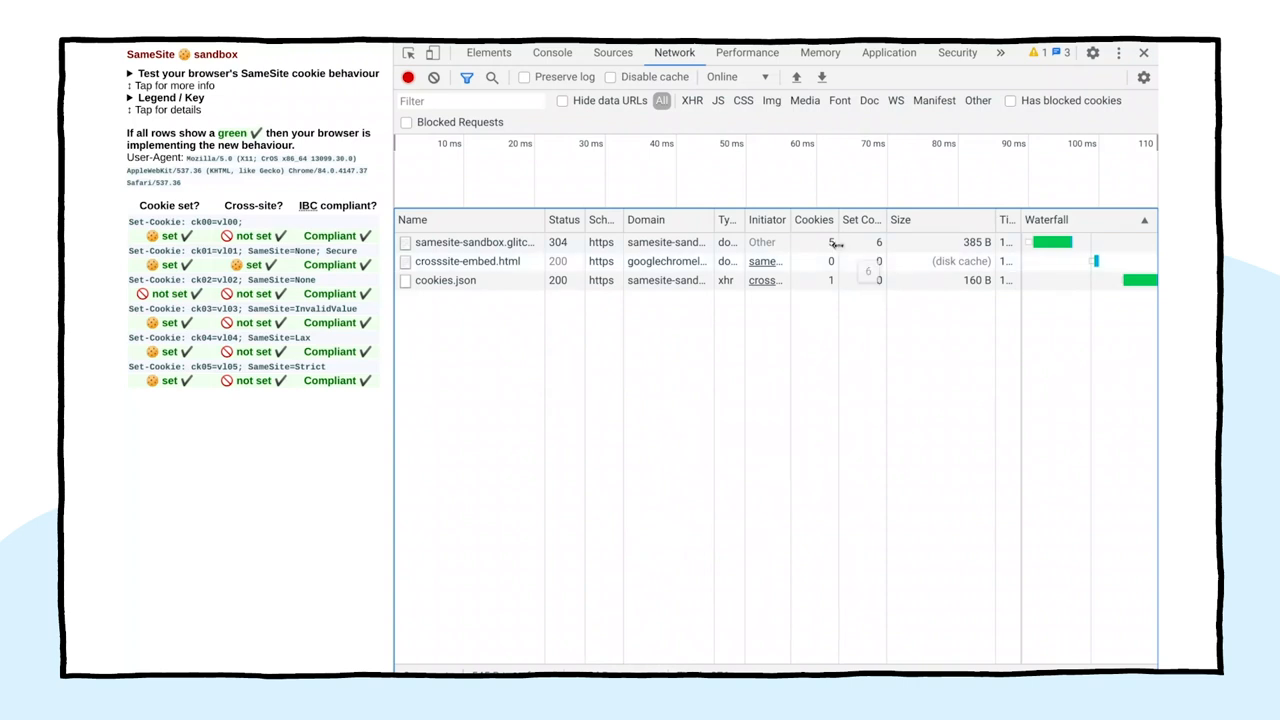
mouse_move(825, 252)
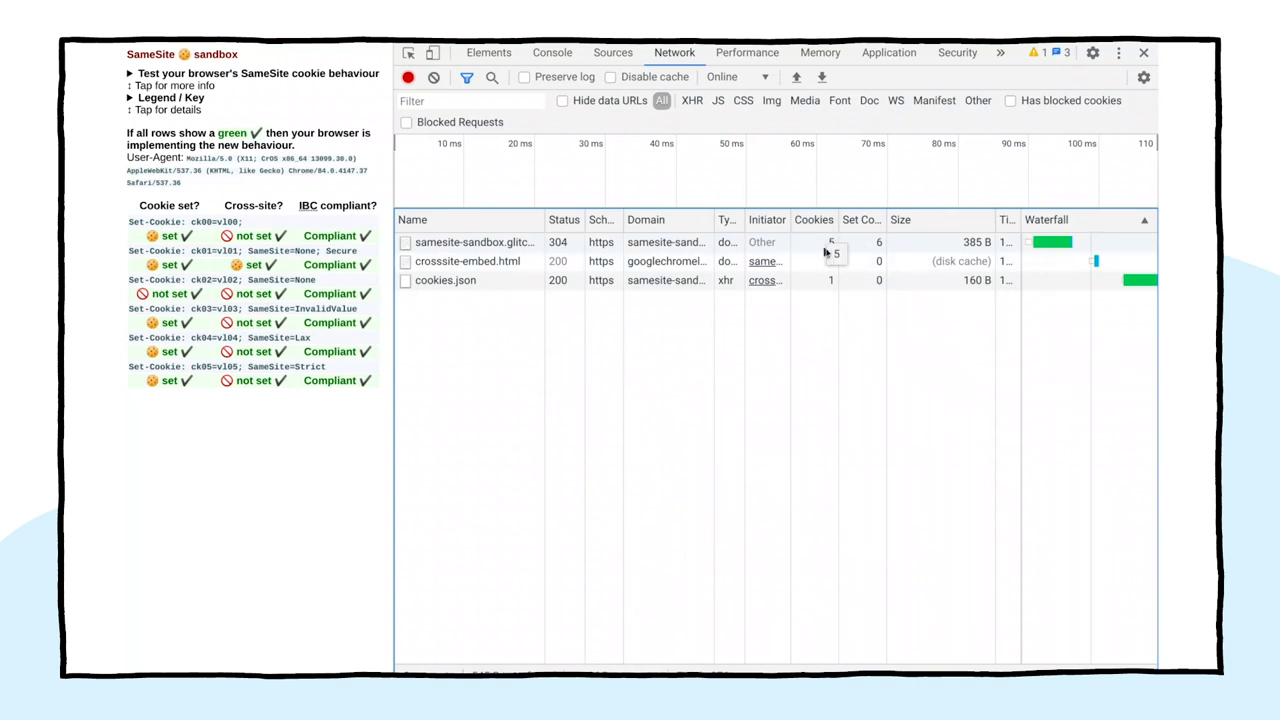
mouse_move(835, 255)
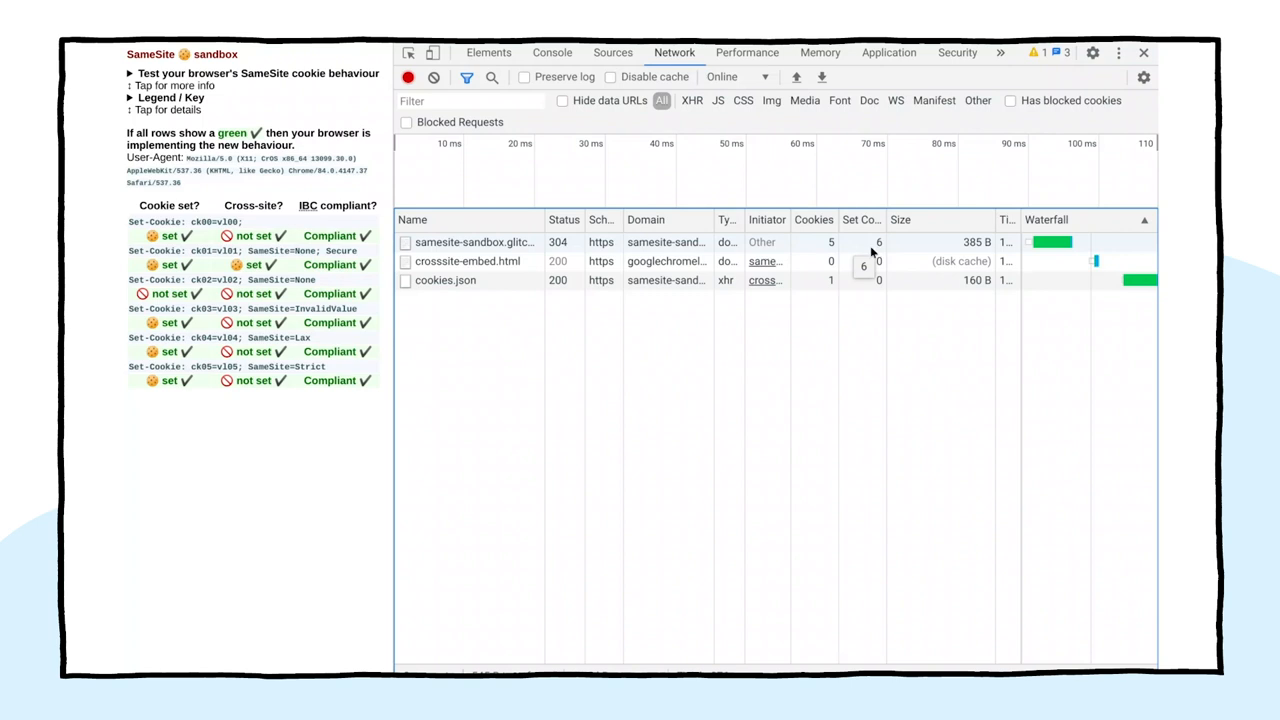
mouse_move(727, 262)
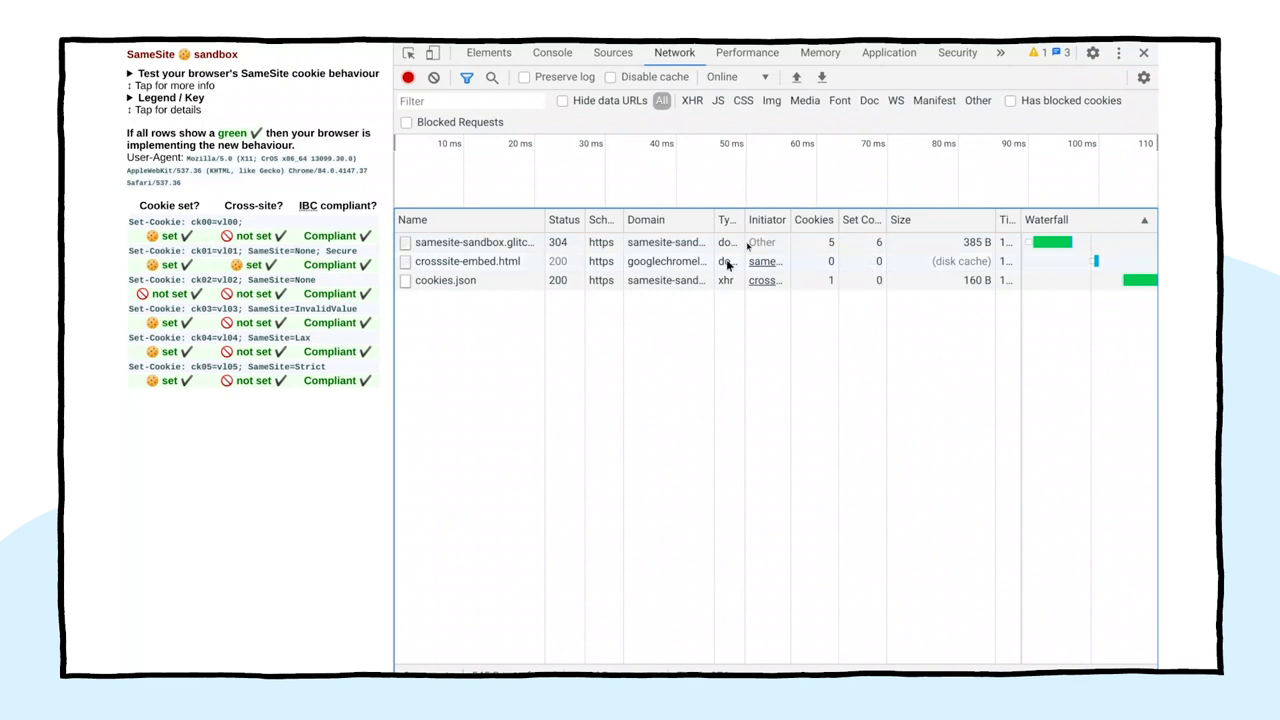
mouse_move(1010, 100)
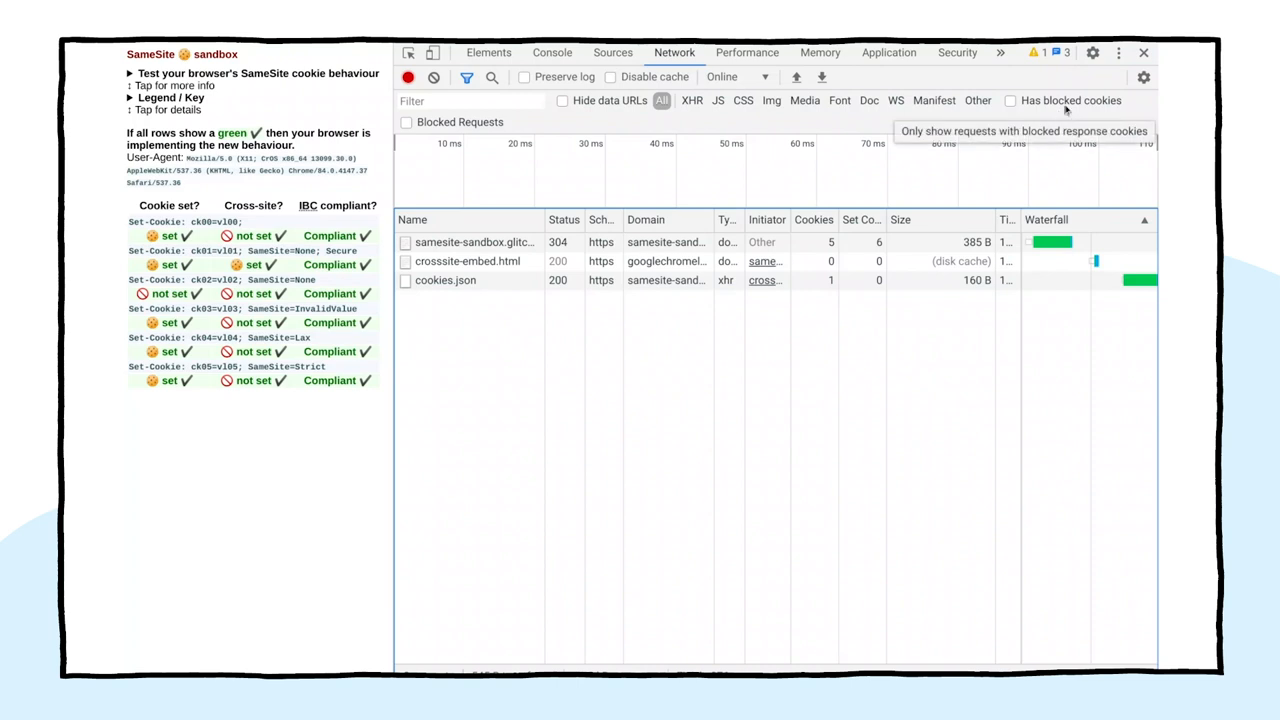
mouse_move(1068, 107)
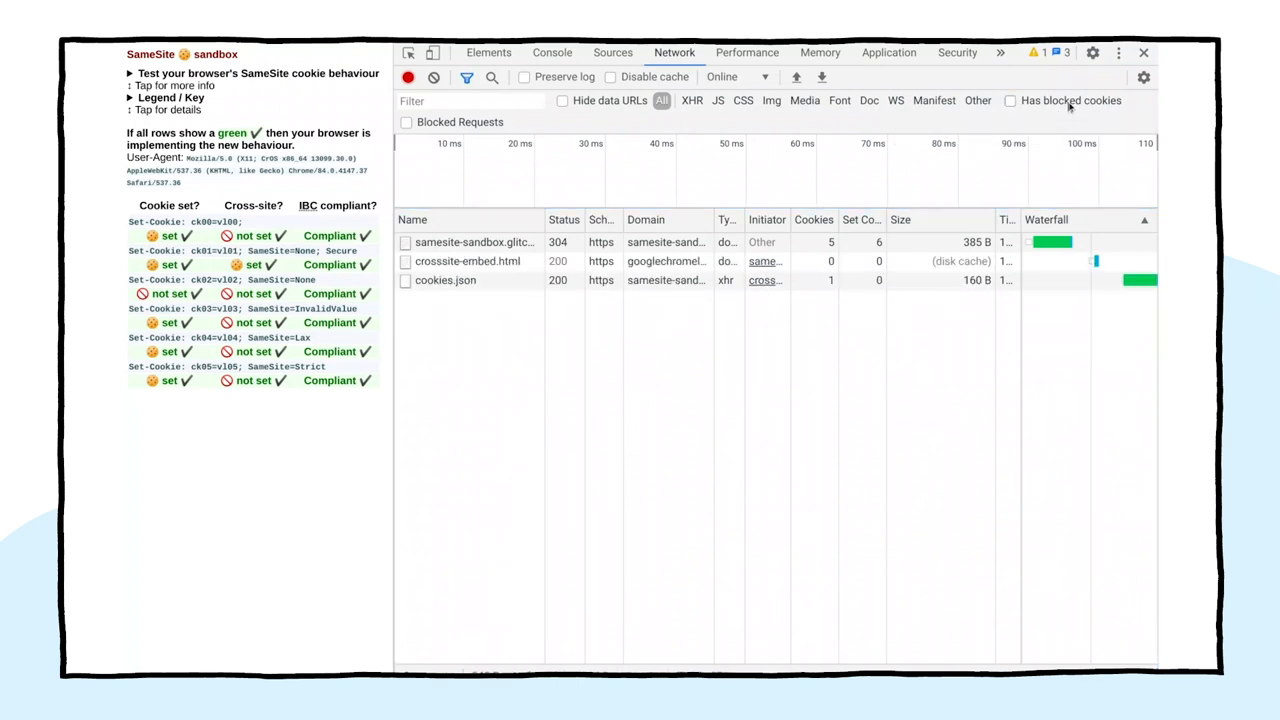
Filter by 'Has blocked cookies', leaving only the sandbox page and cookies.json
click(1010, 100)
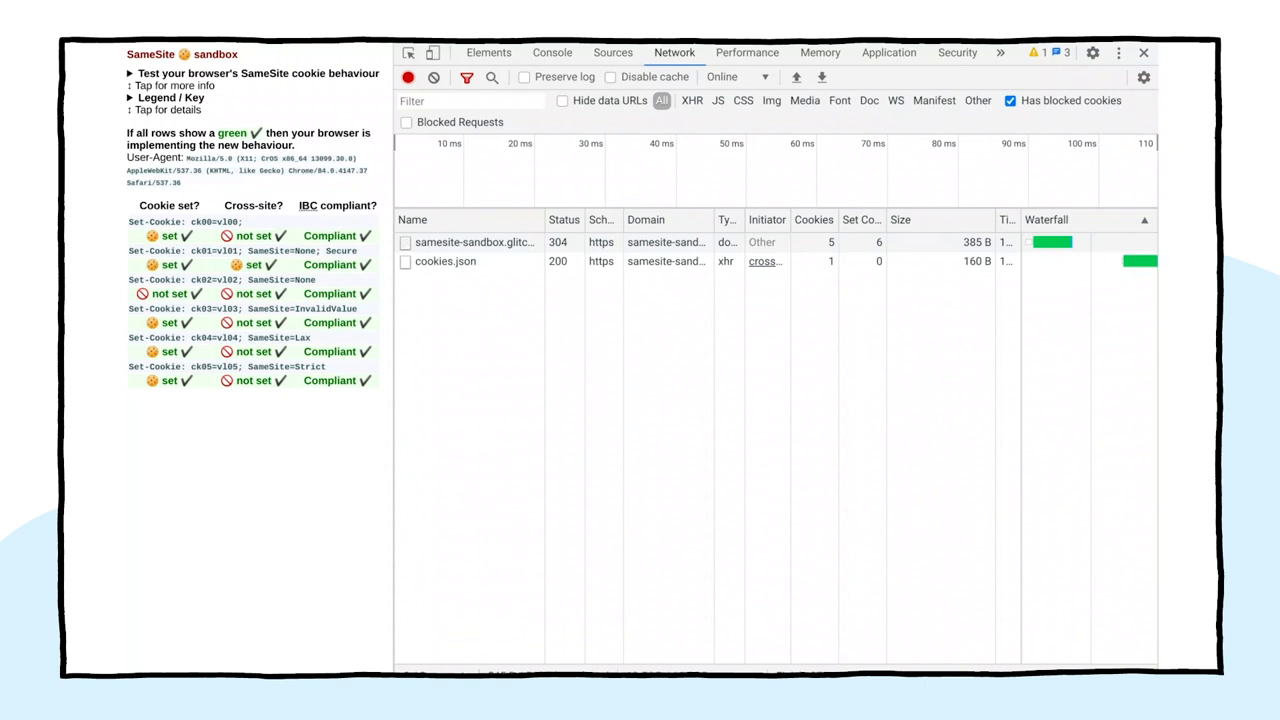
mouse_move(520, 381)
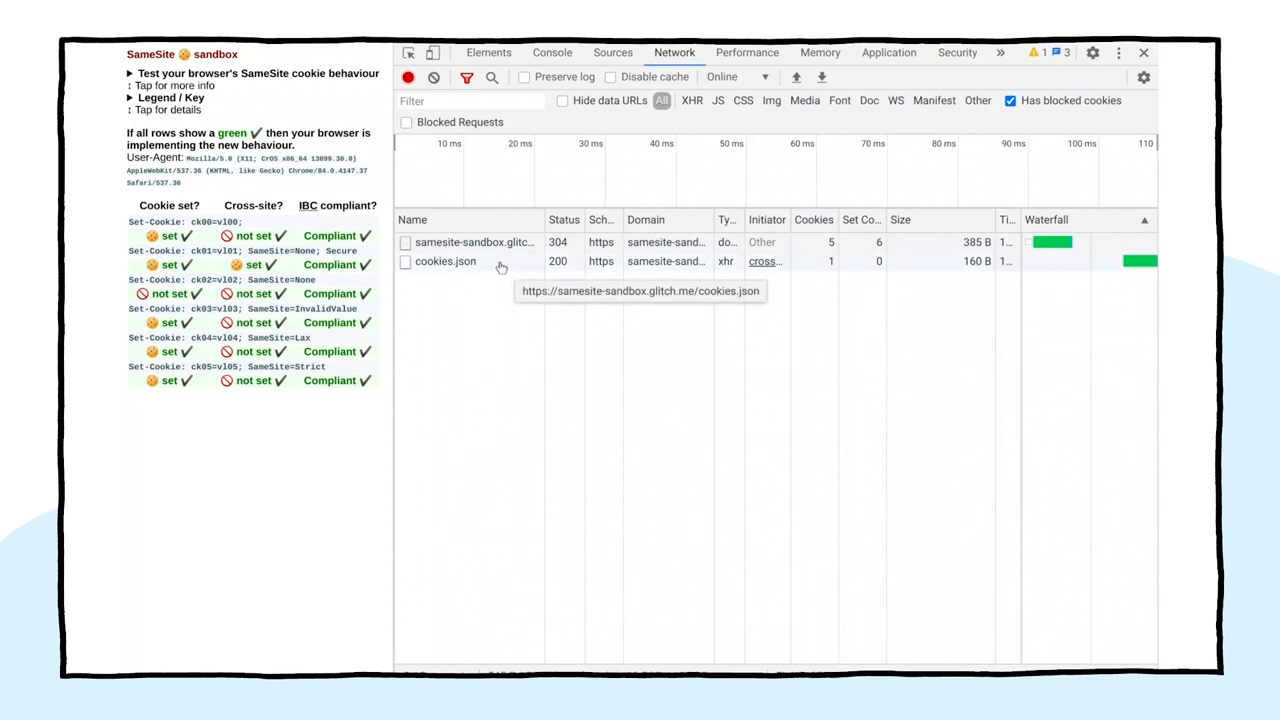
mouse_move(495, 260)
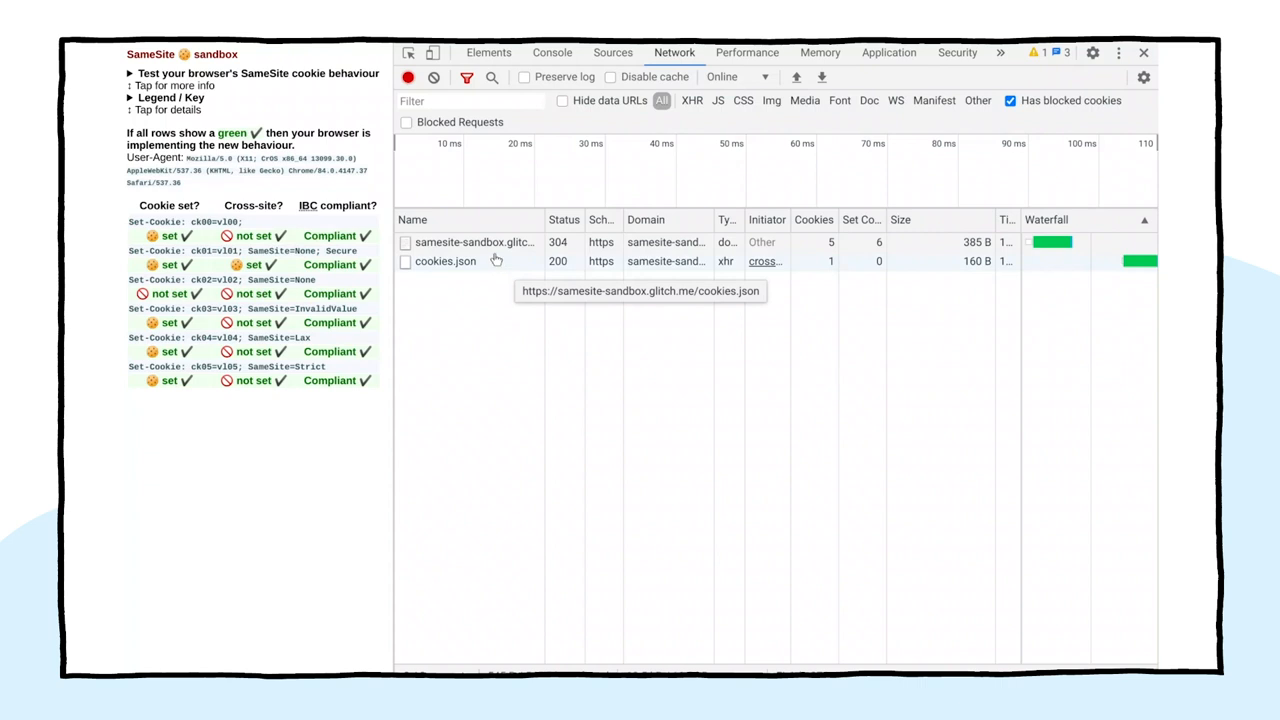
mouse_move(504, 273)
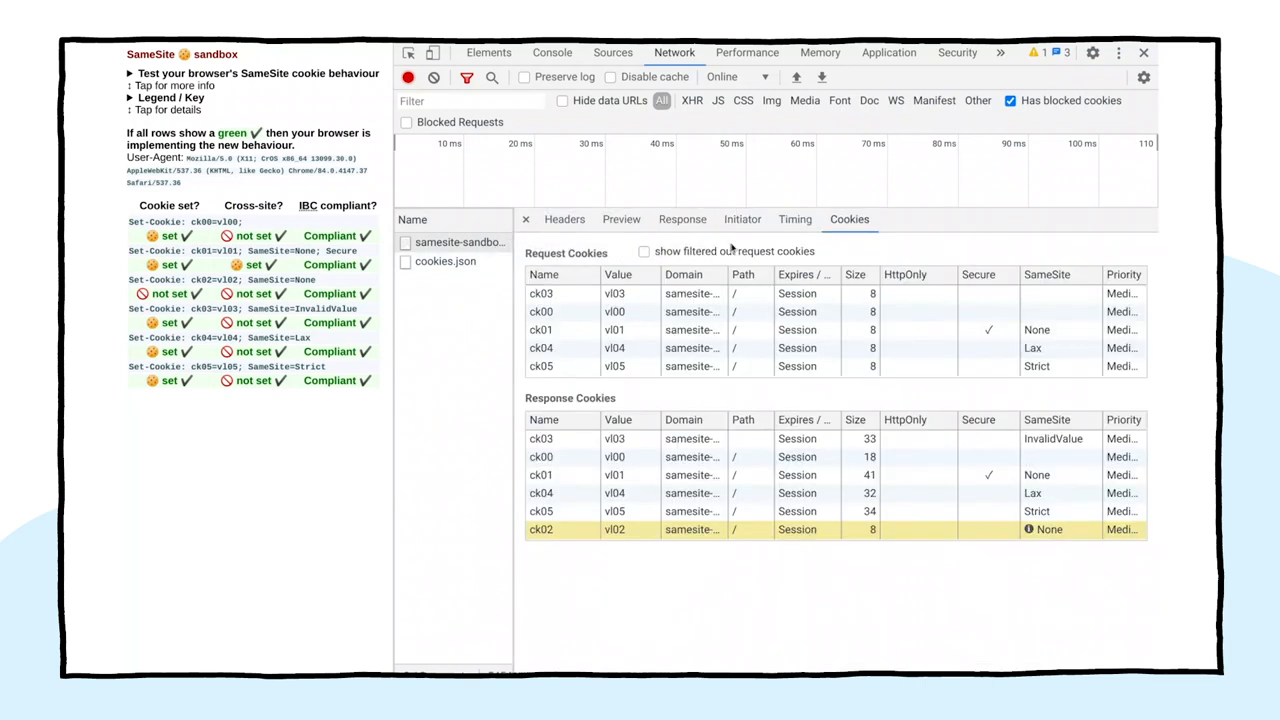
mouse_move(849, 219)
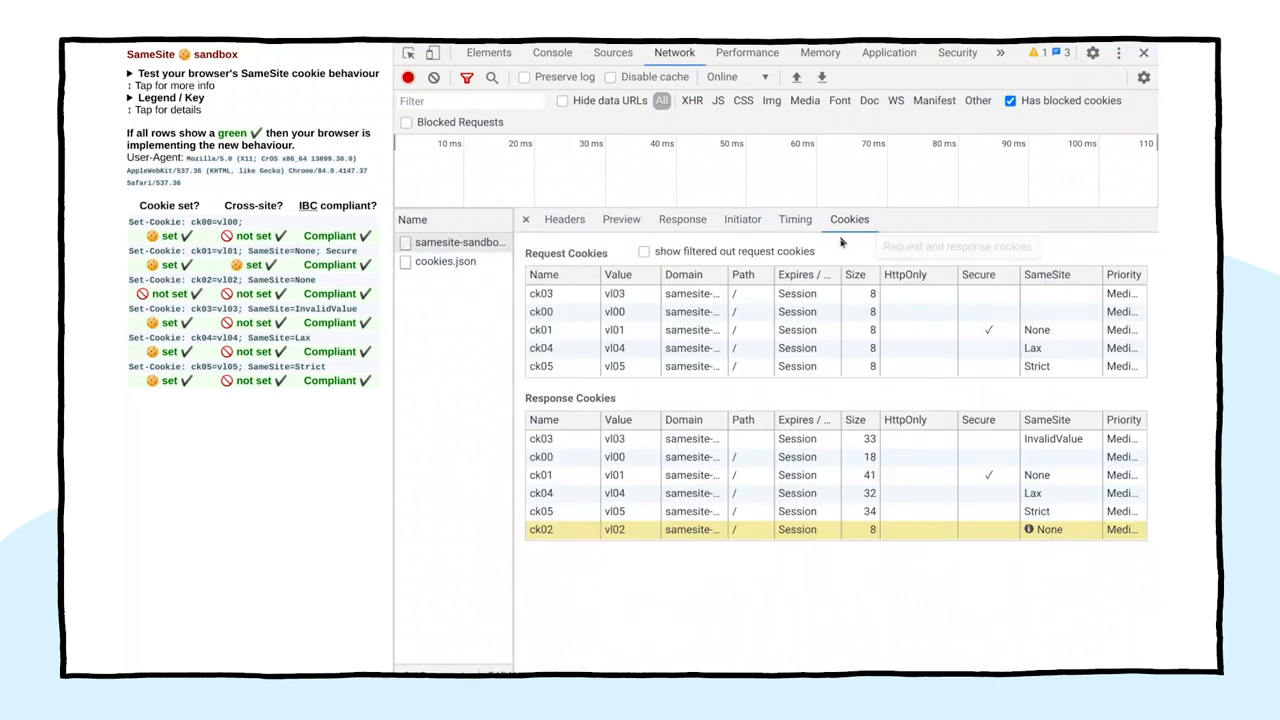
mouse_move(927, 534)
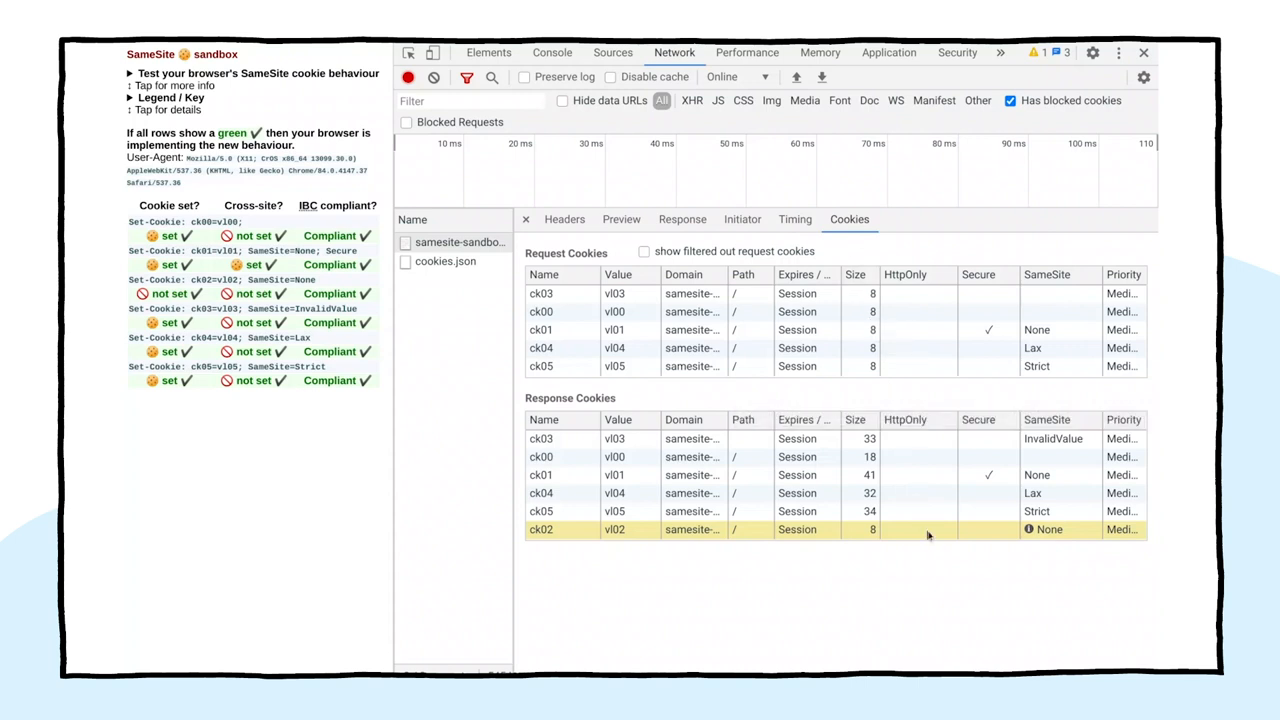
mouse_move(1016, 541)
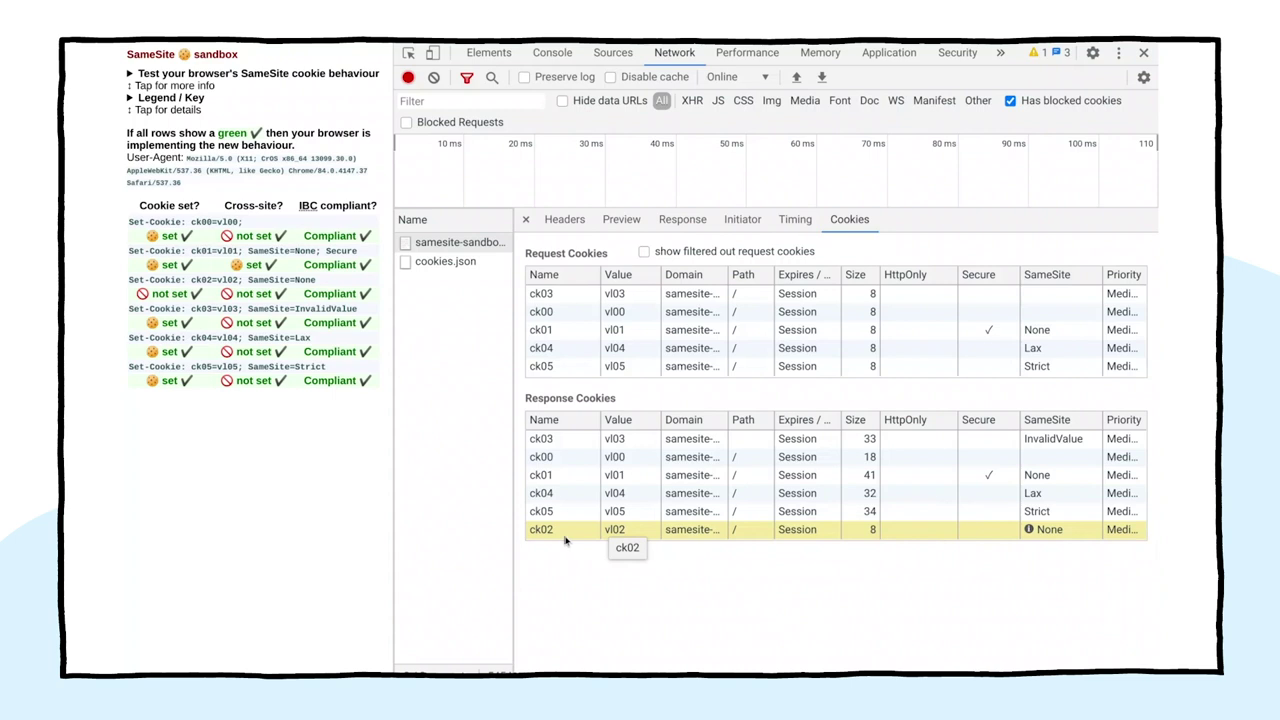
mouse_move(615, 529)
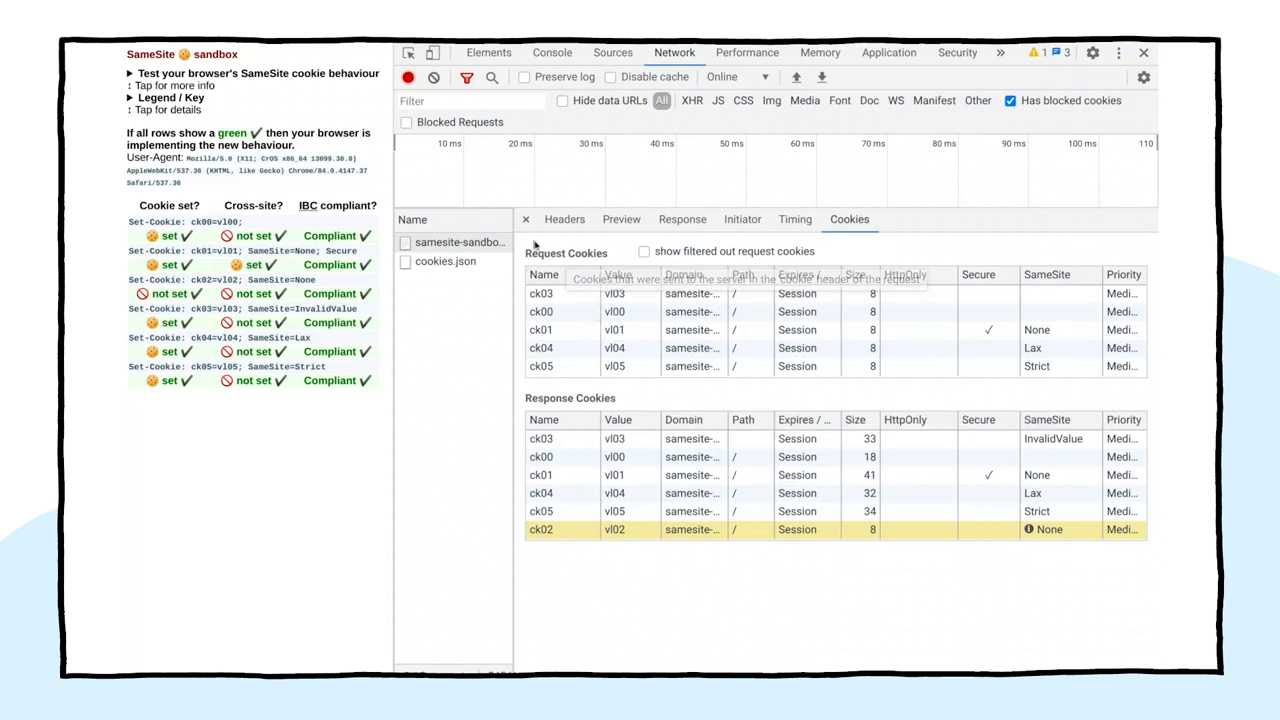
Show cookies.json's request cookies, including filtered-out ck03, ck00, ck04 and ck05
click(526, 219)
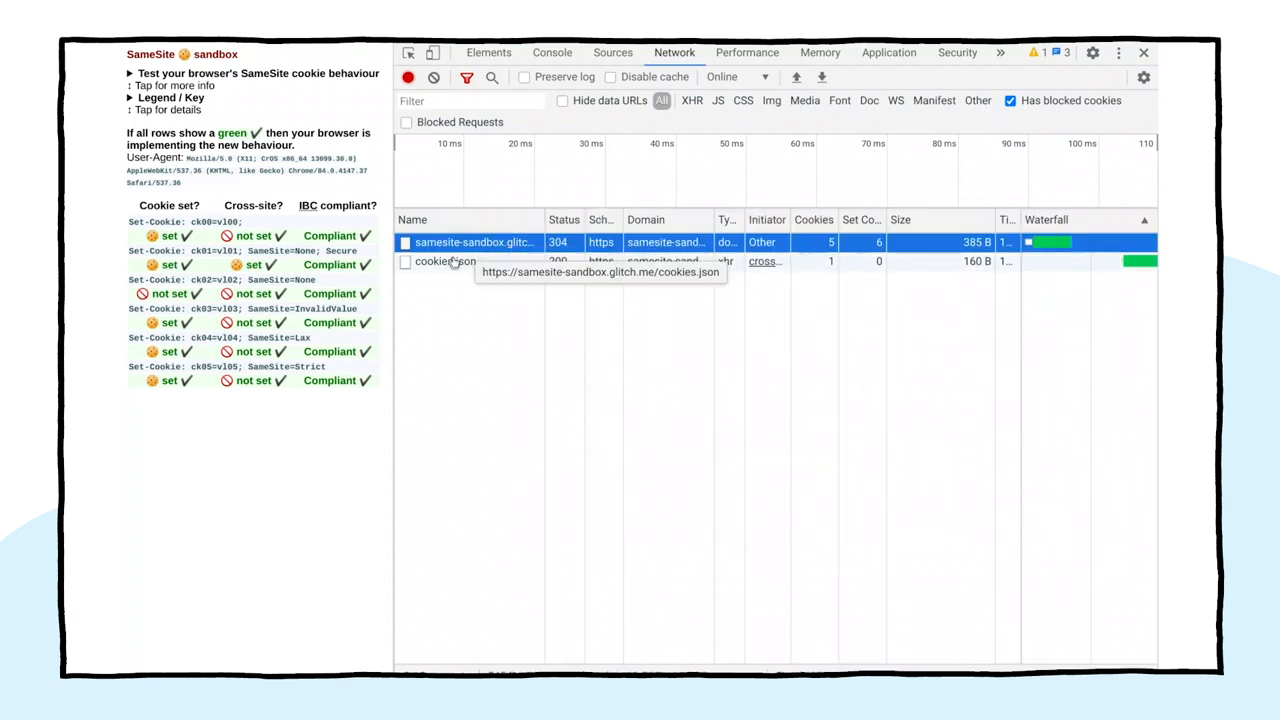
click(474, 242)
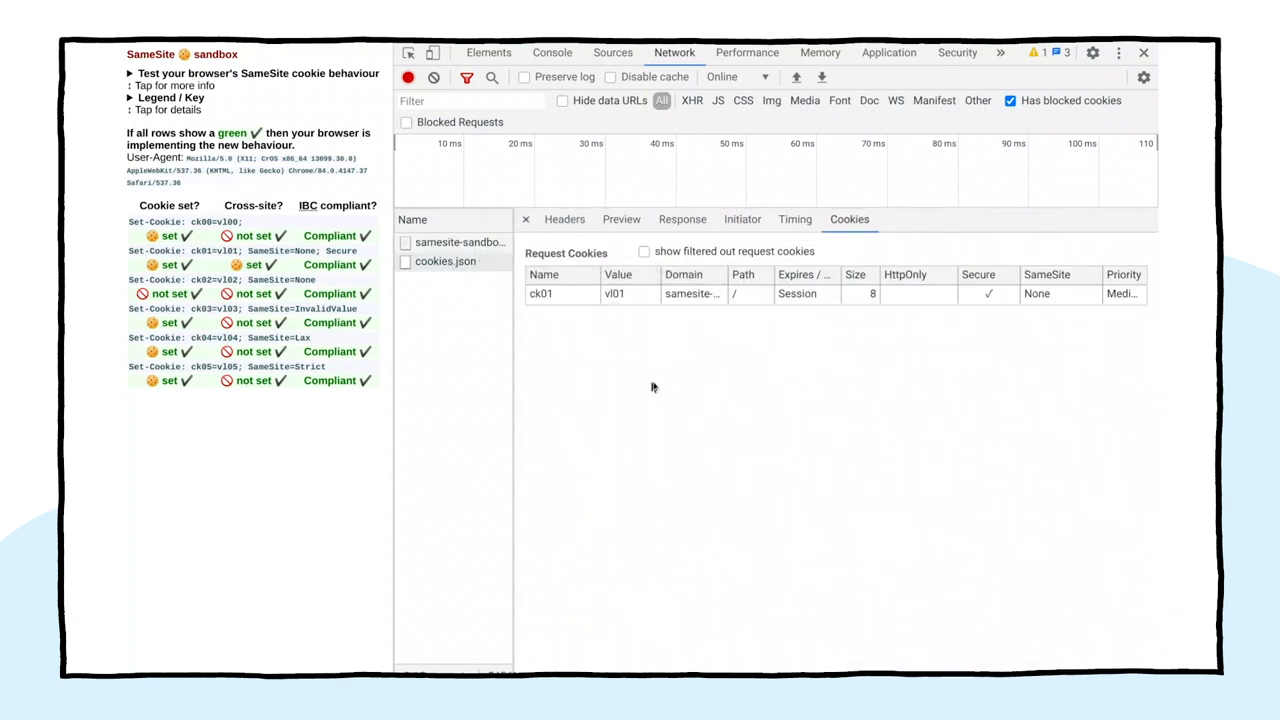
mouse_move(845, 255)
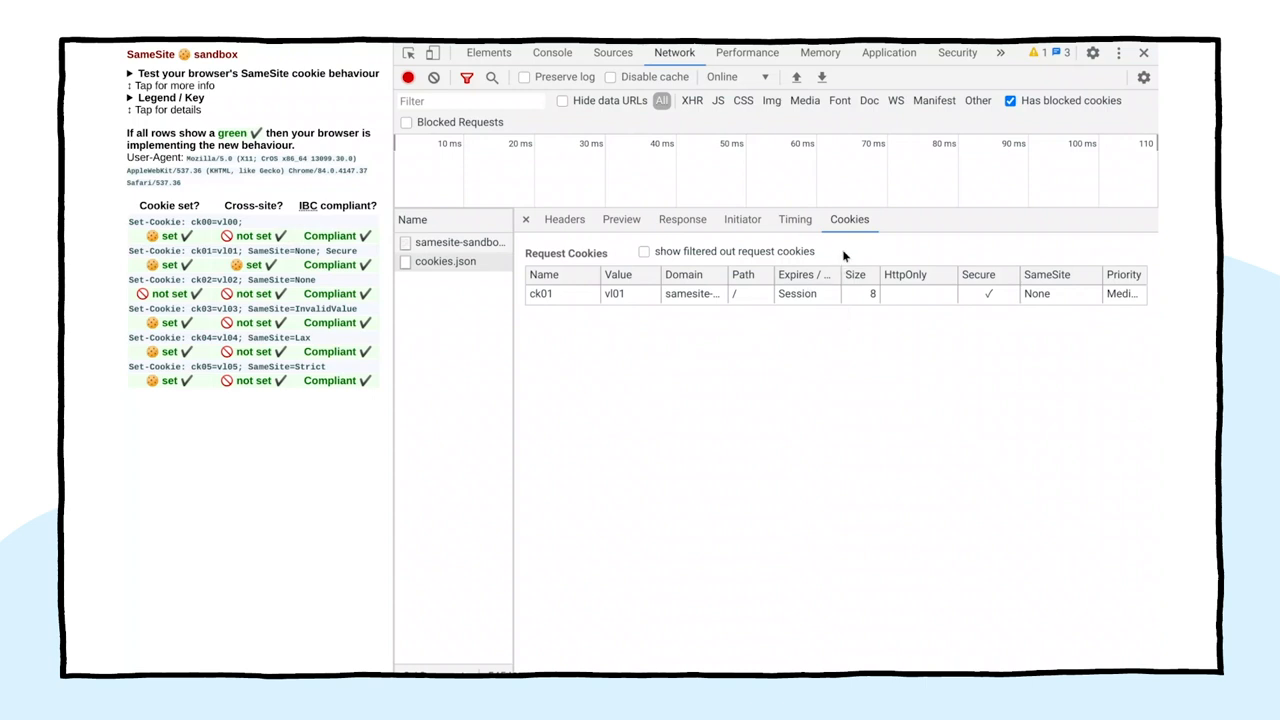
mouse_move(830, 257)
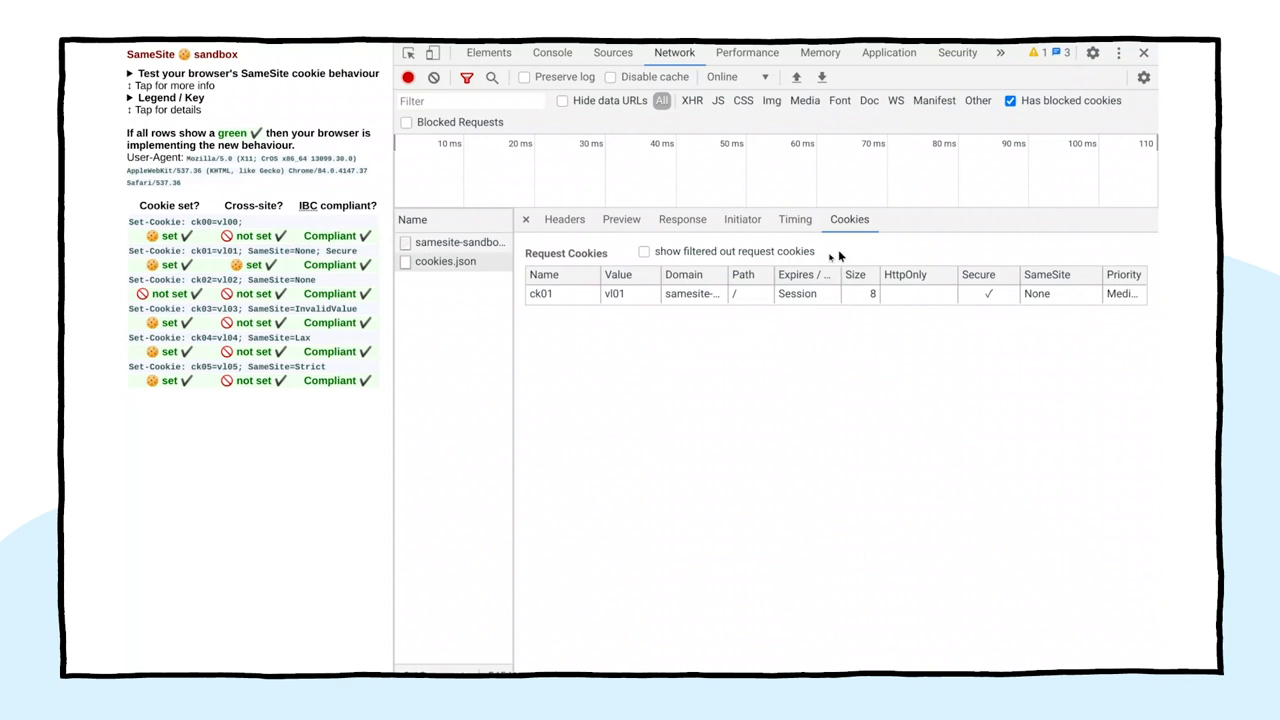
mouse_move(735, 257)
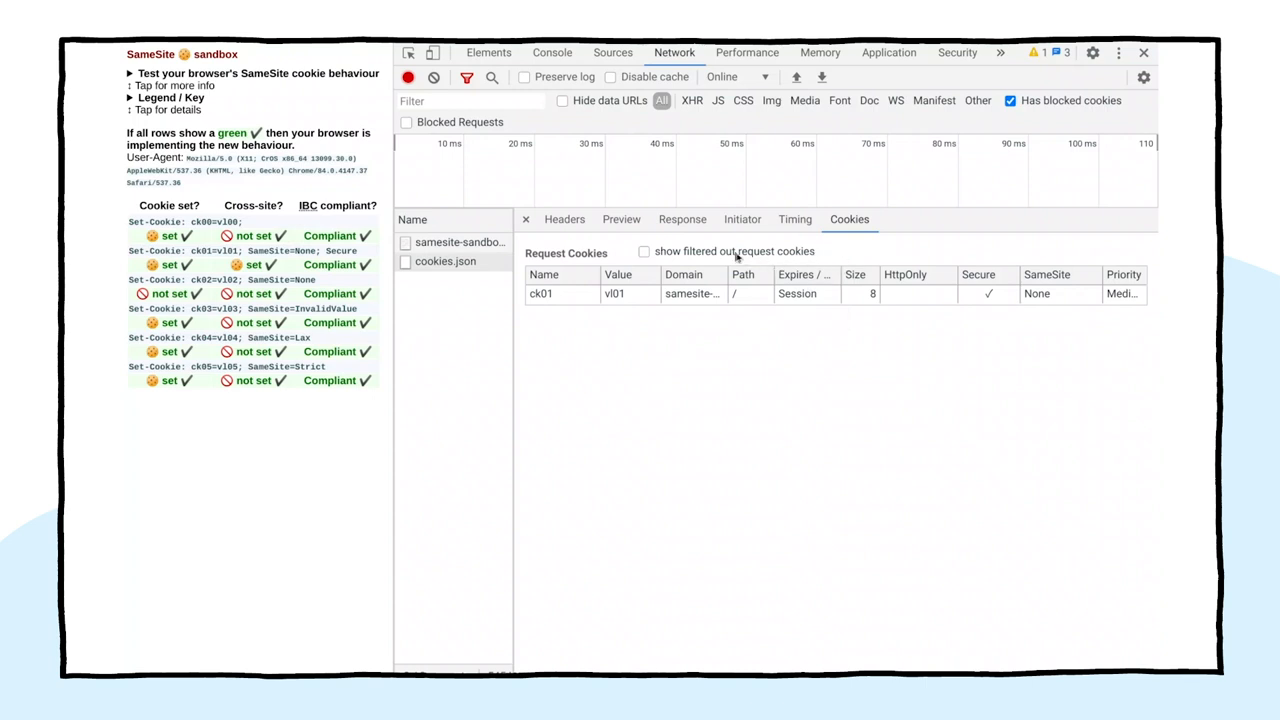
click(644, 251)
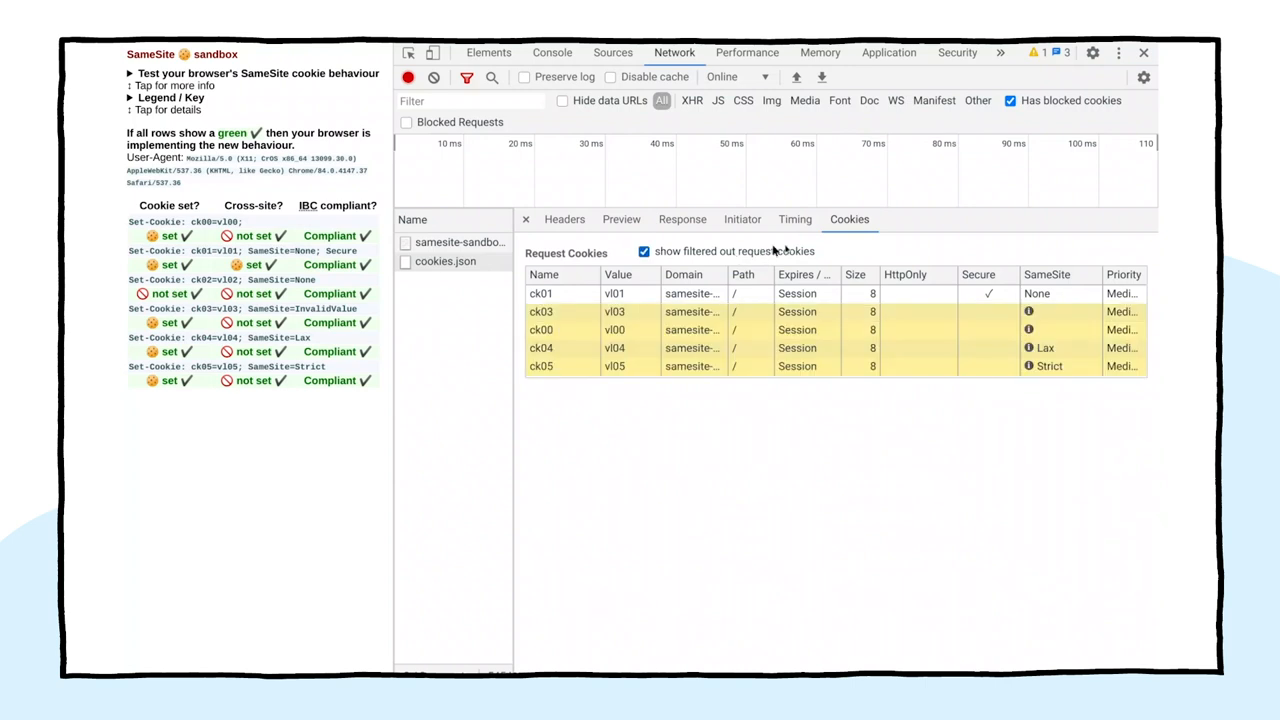
mouse_move(885, 582)
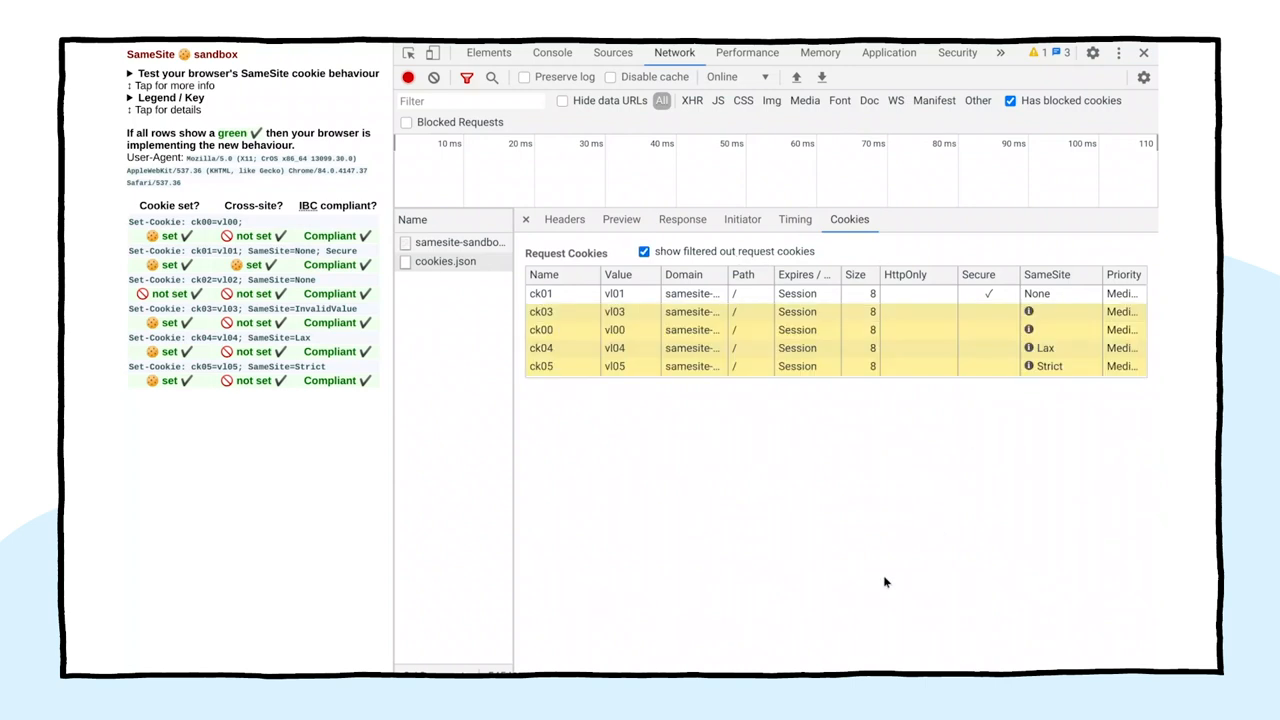
mouse_move(939, 552)
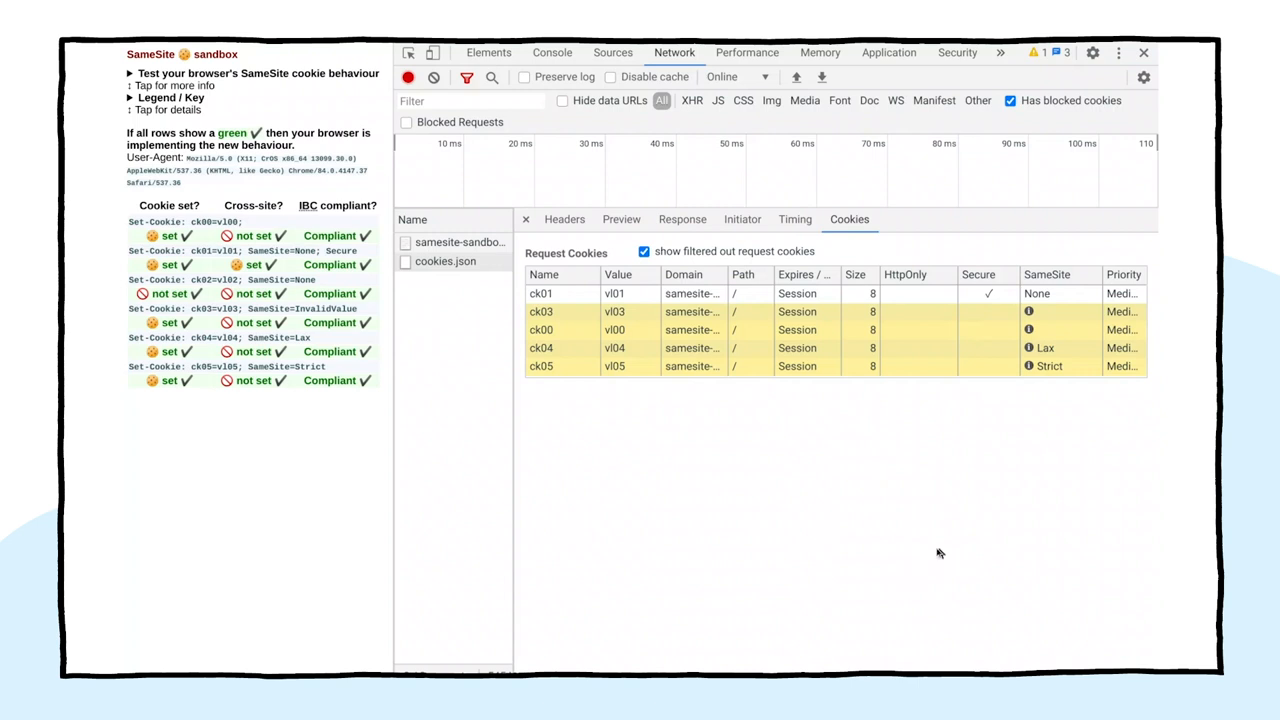
mouse_move(826, 484)
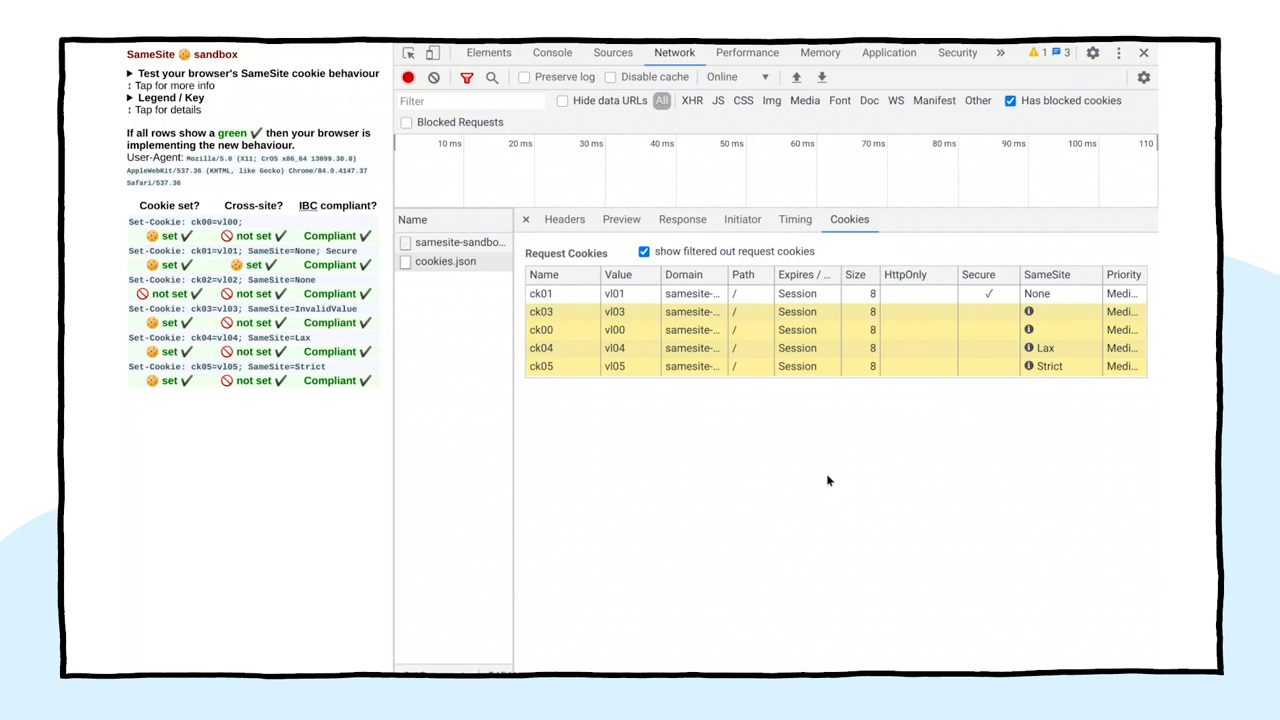
mouse_move(977, 405)
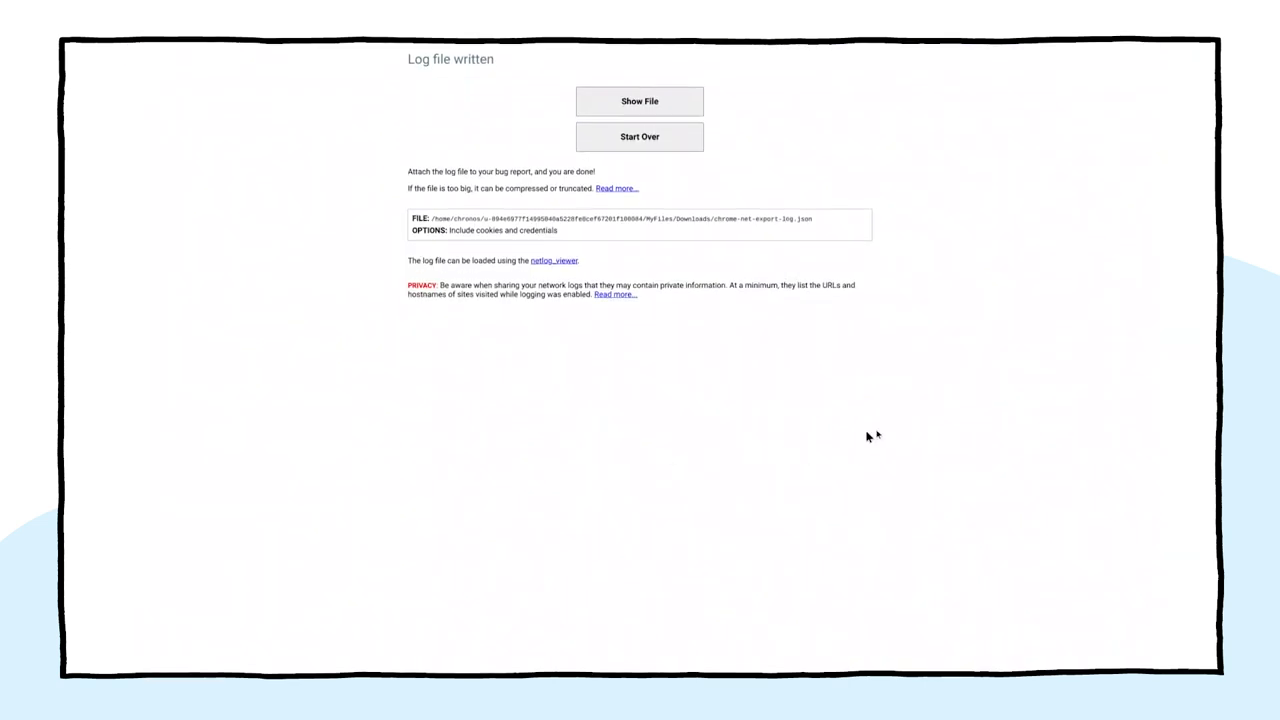
mouse_move(813, 268)
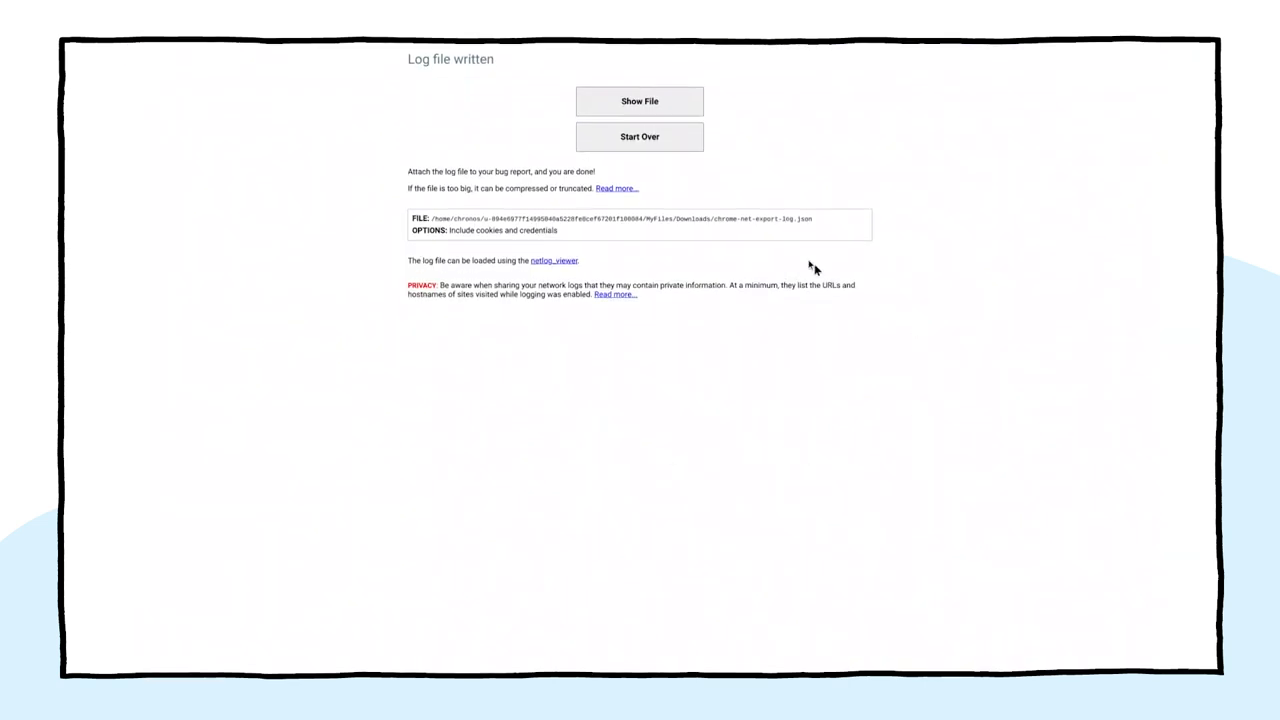
Restart net-export logging with cookies and credentials, saving chrome-net-export-log.json to Downloads
click(639, 137)
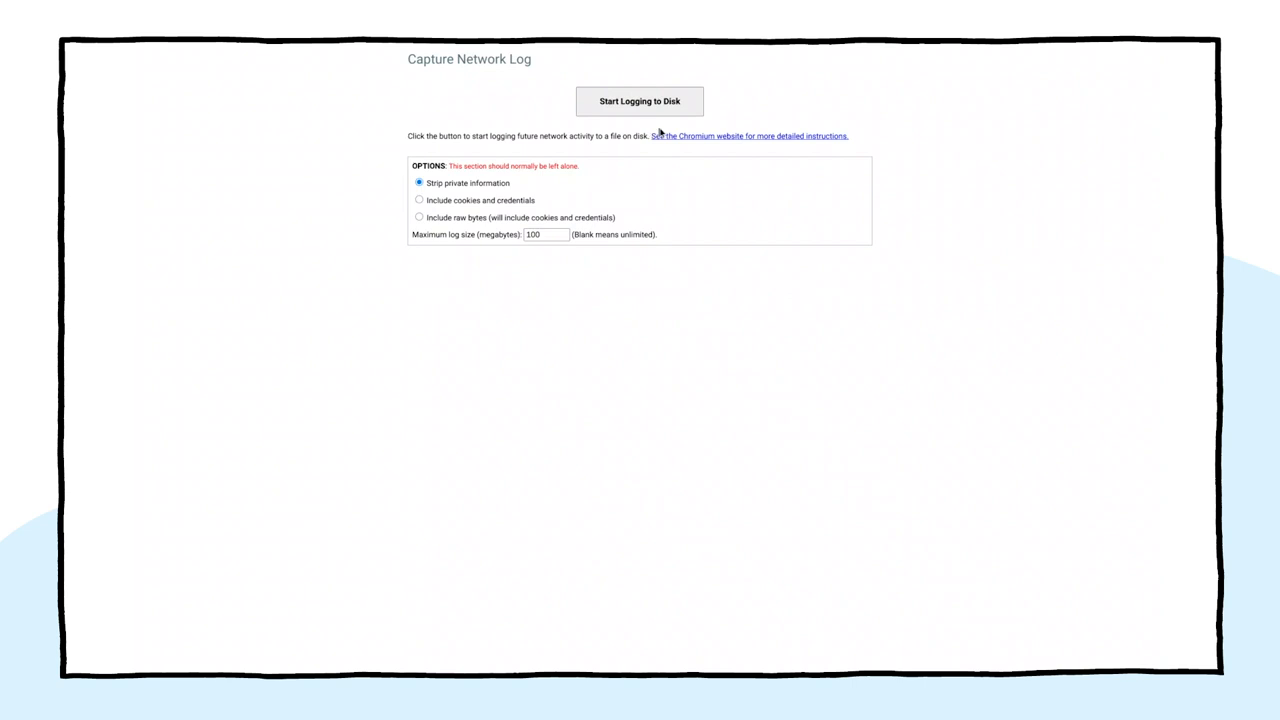
mouse_move(645, 151)
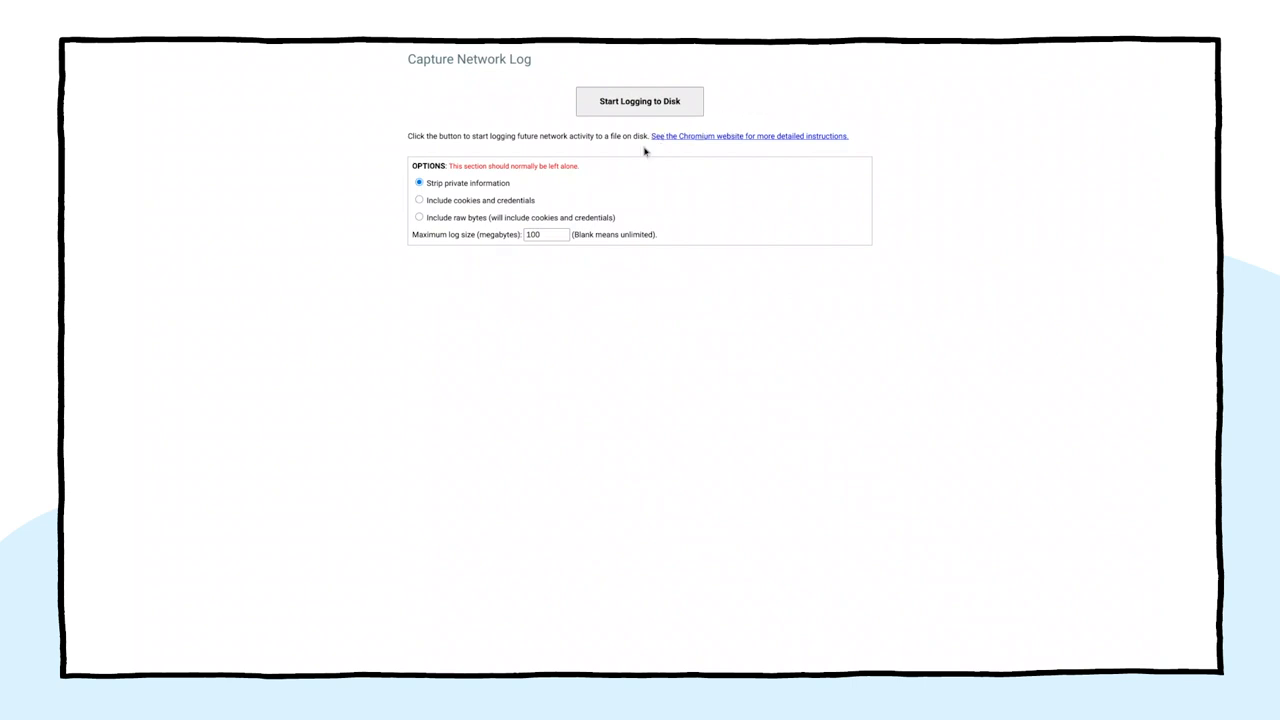
mouse_move(514, 204)
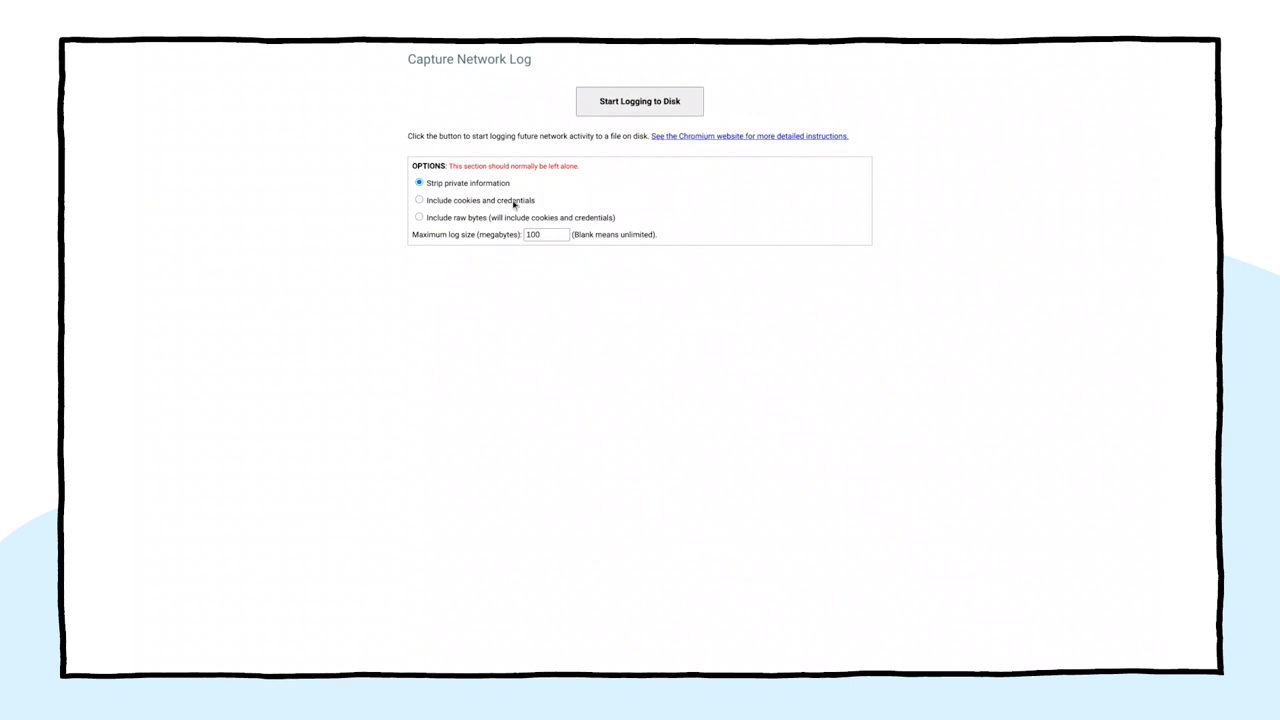
click(419, 200)
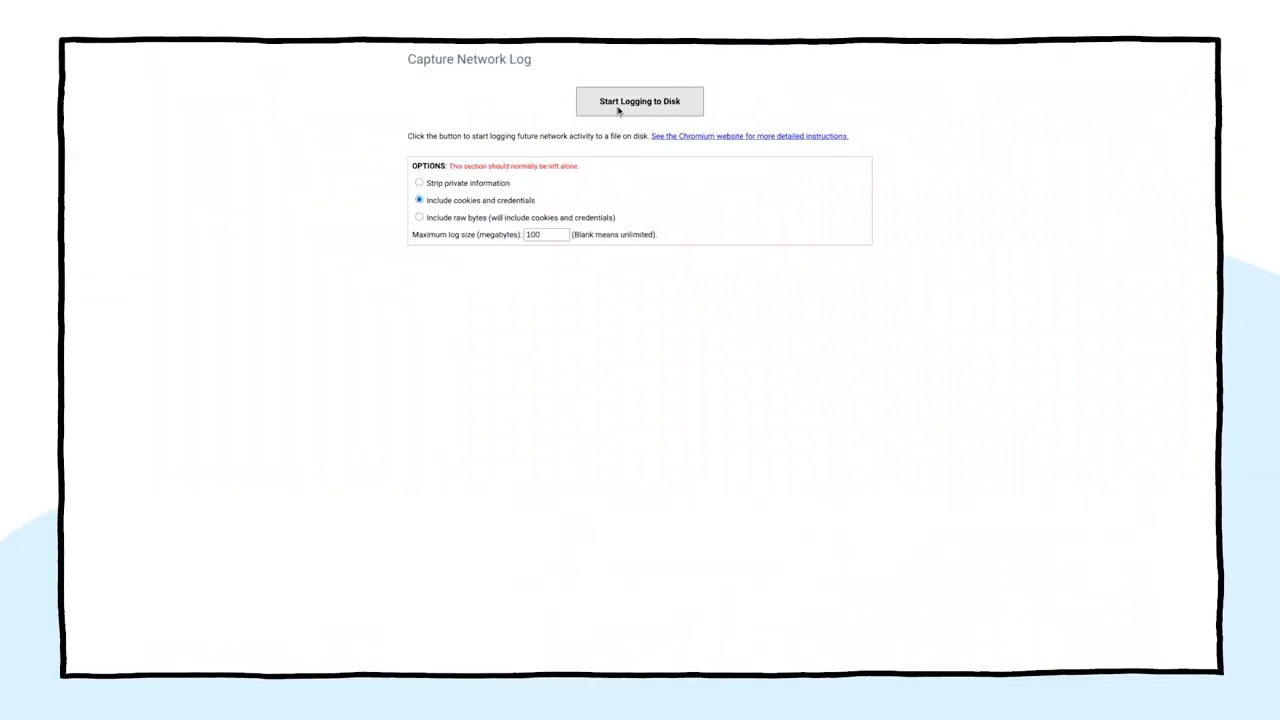
click(639, 100)
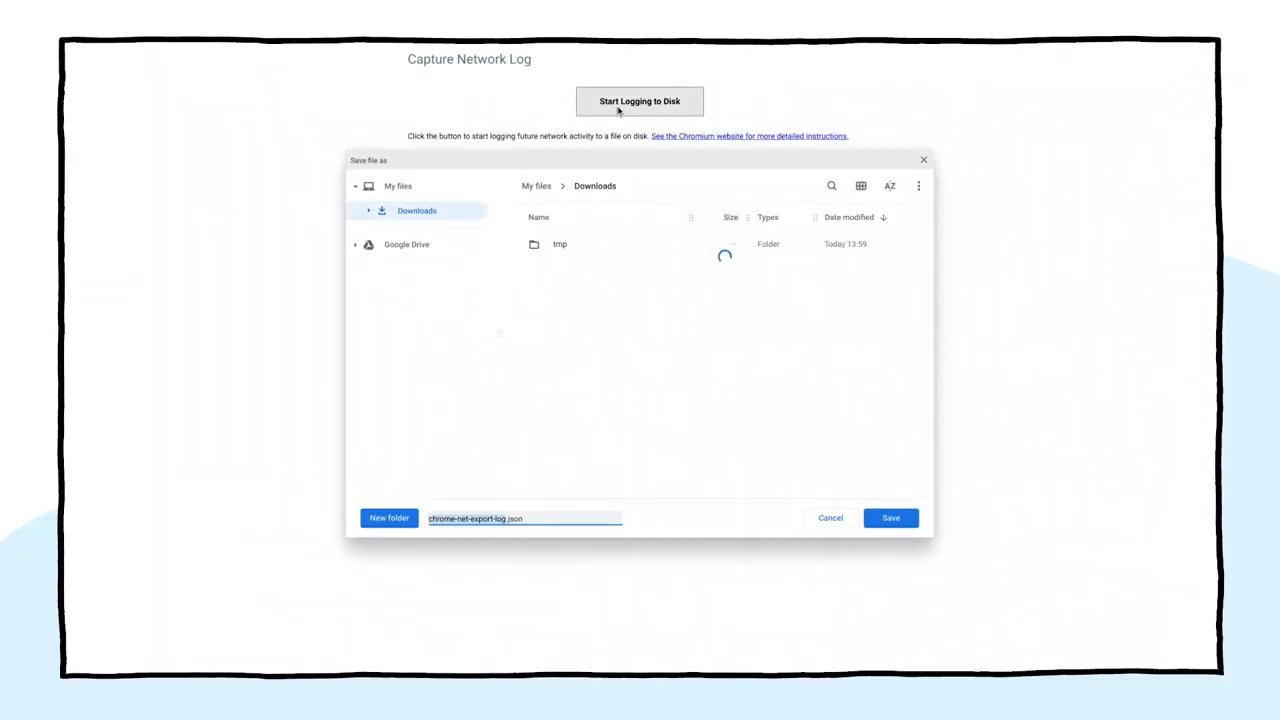
click(889, 517)
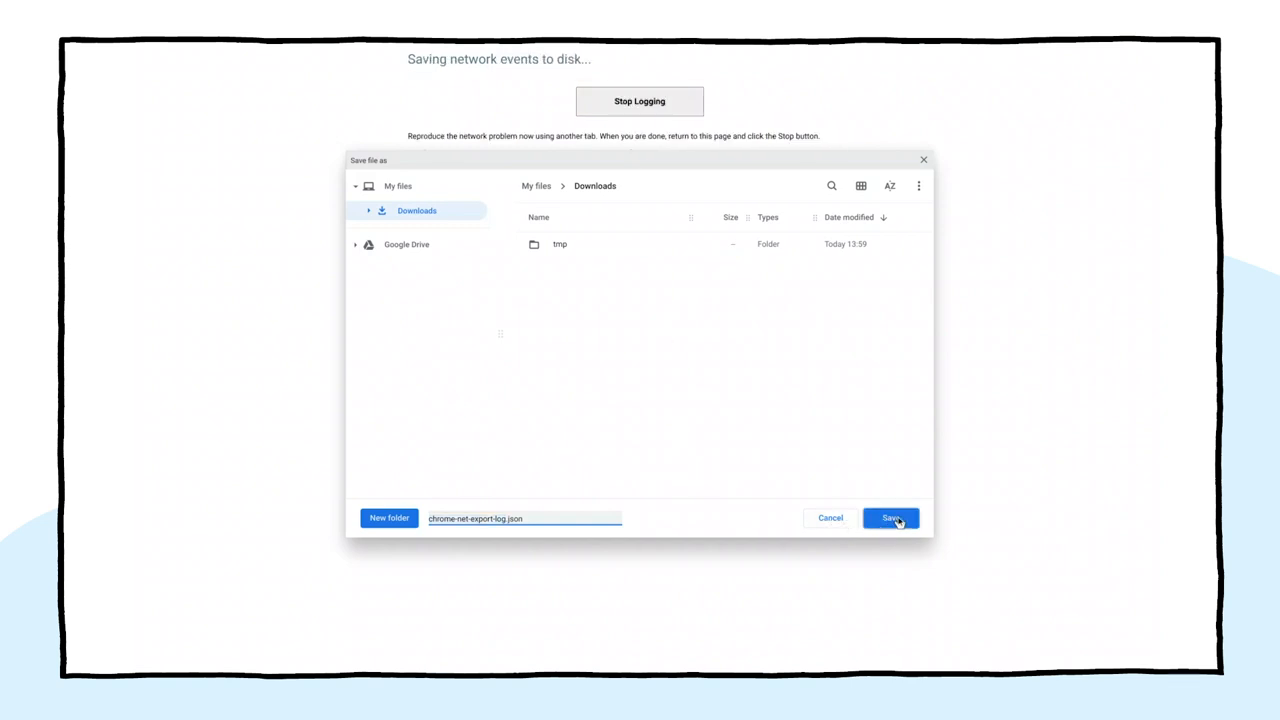
click(890, 518)
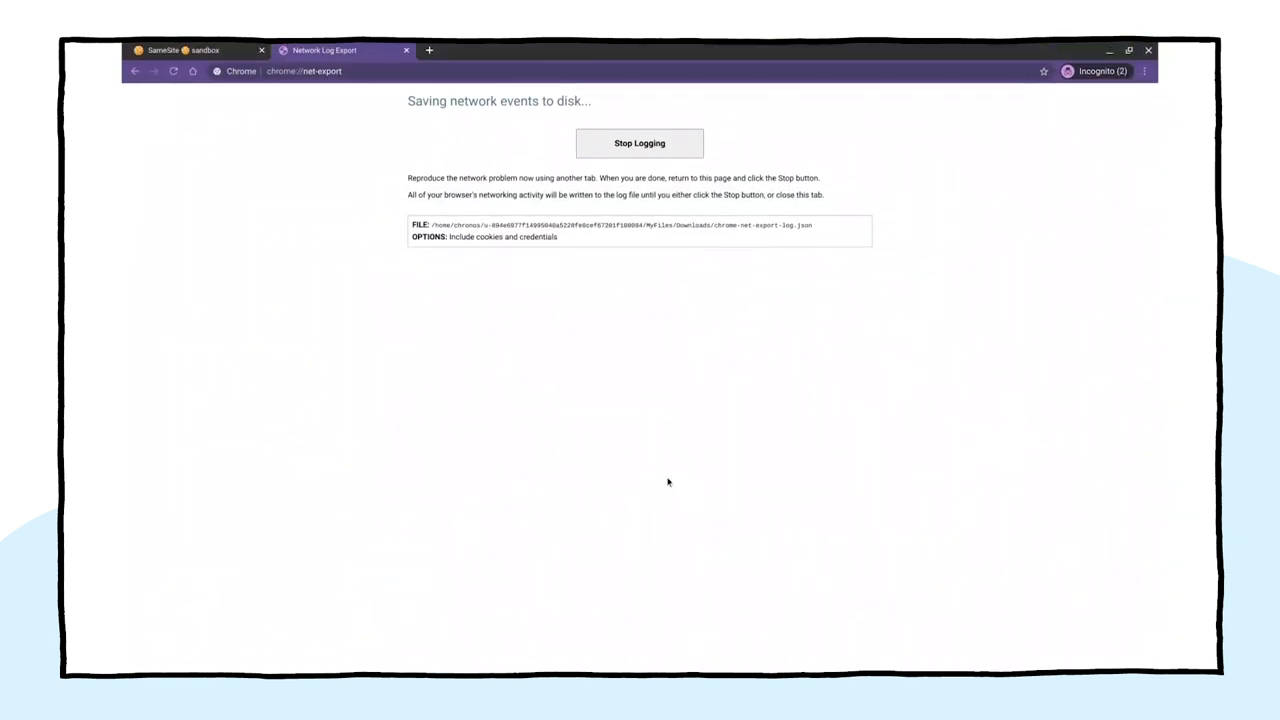
Reload the SameSite sandbox tab so its page and cookies.json requests get logged
click(195, 50)
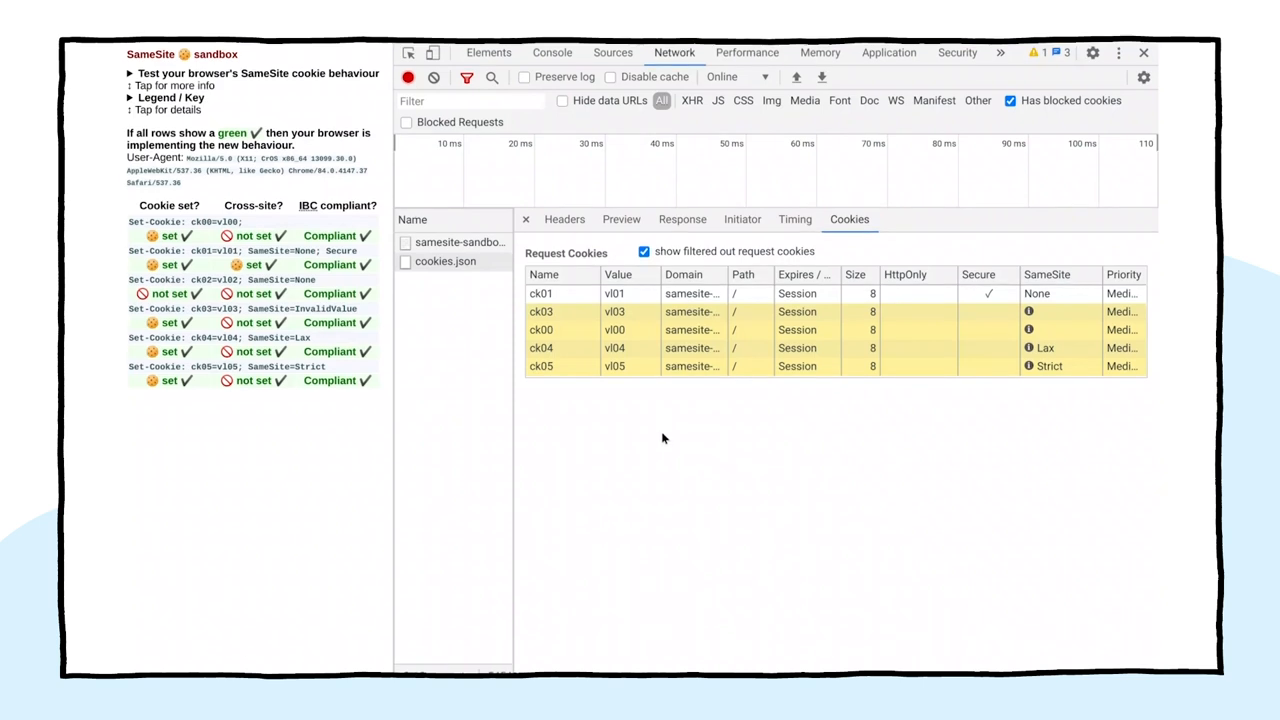
click(433, 77)
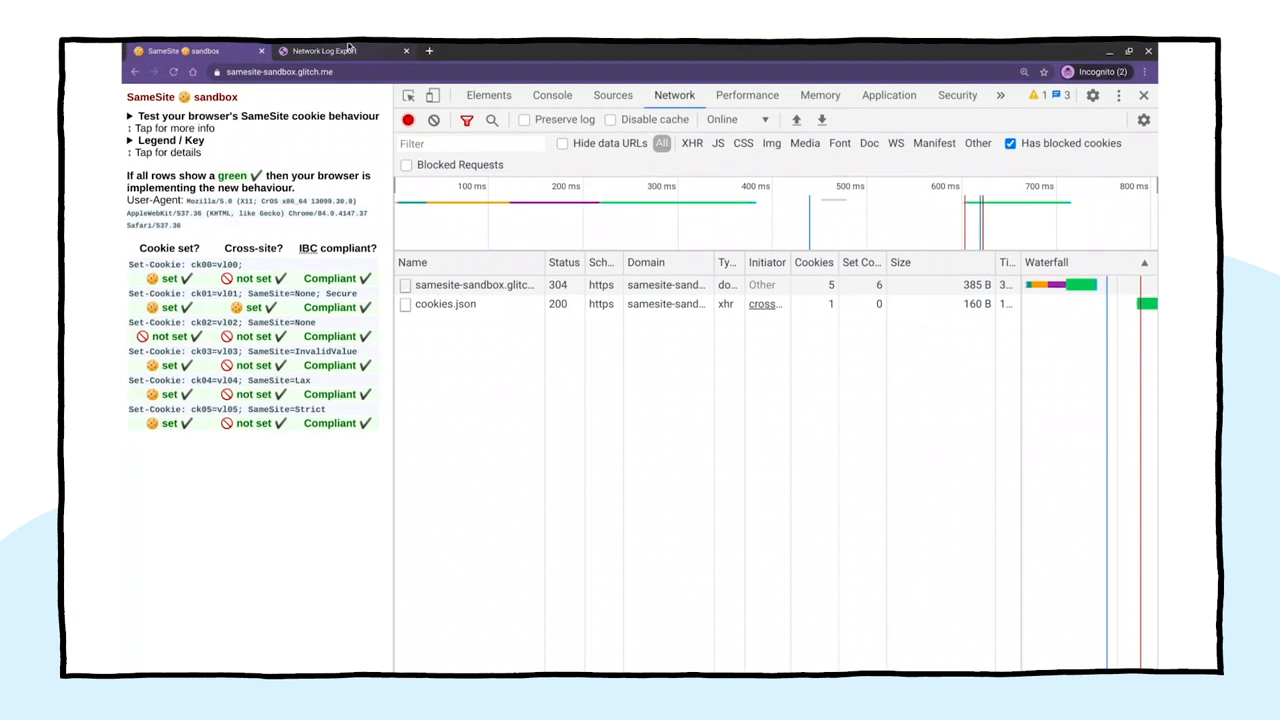
click(320, 50)
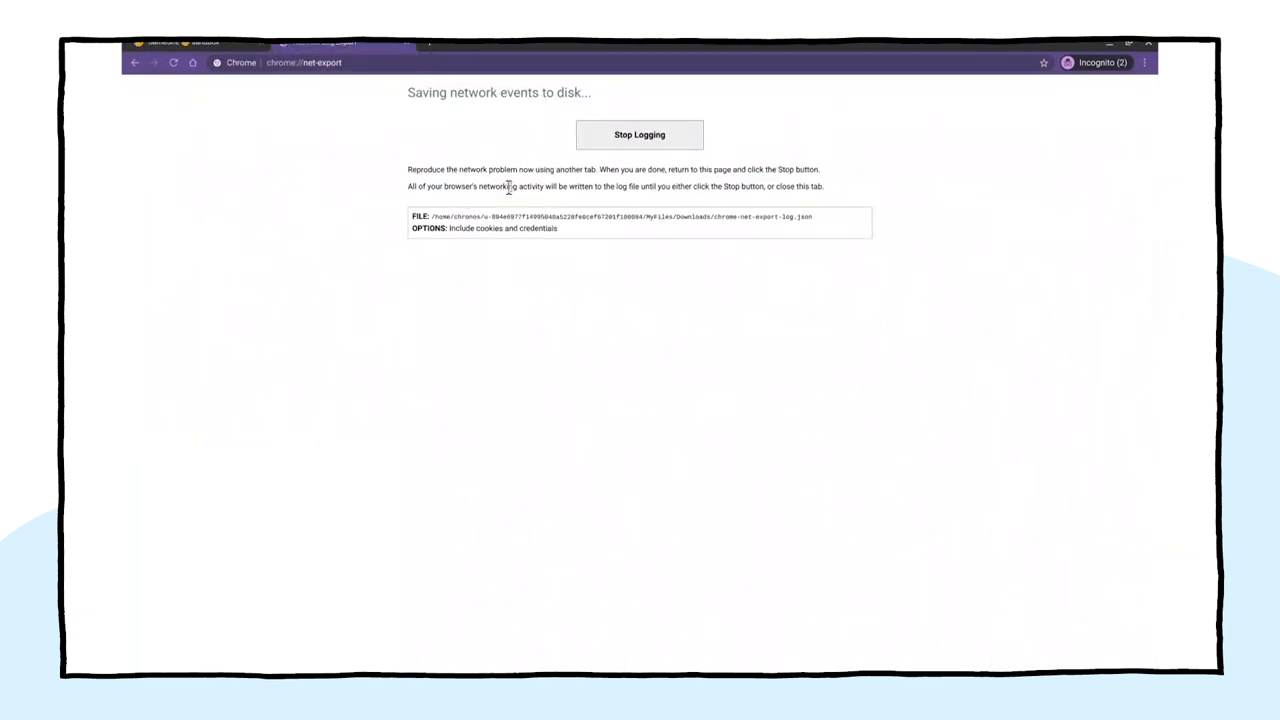
click(639, 134)
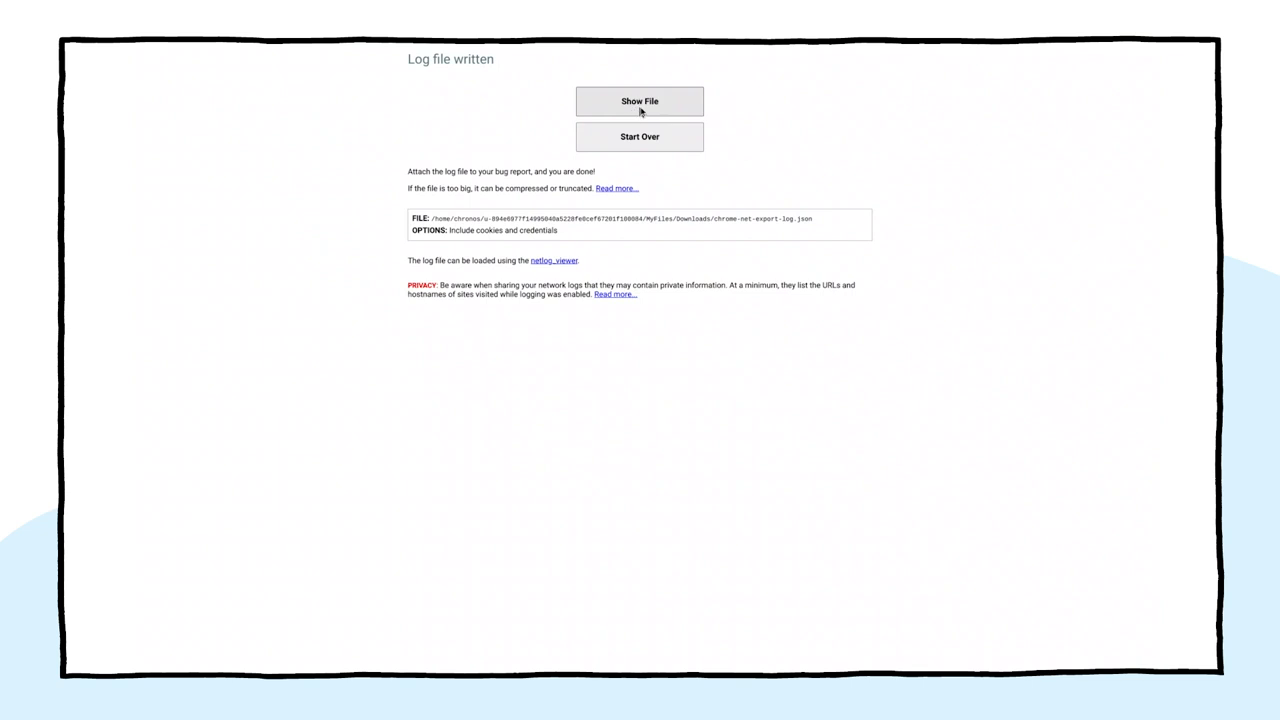
mouse_move(661, 112)
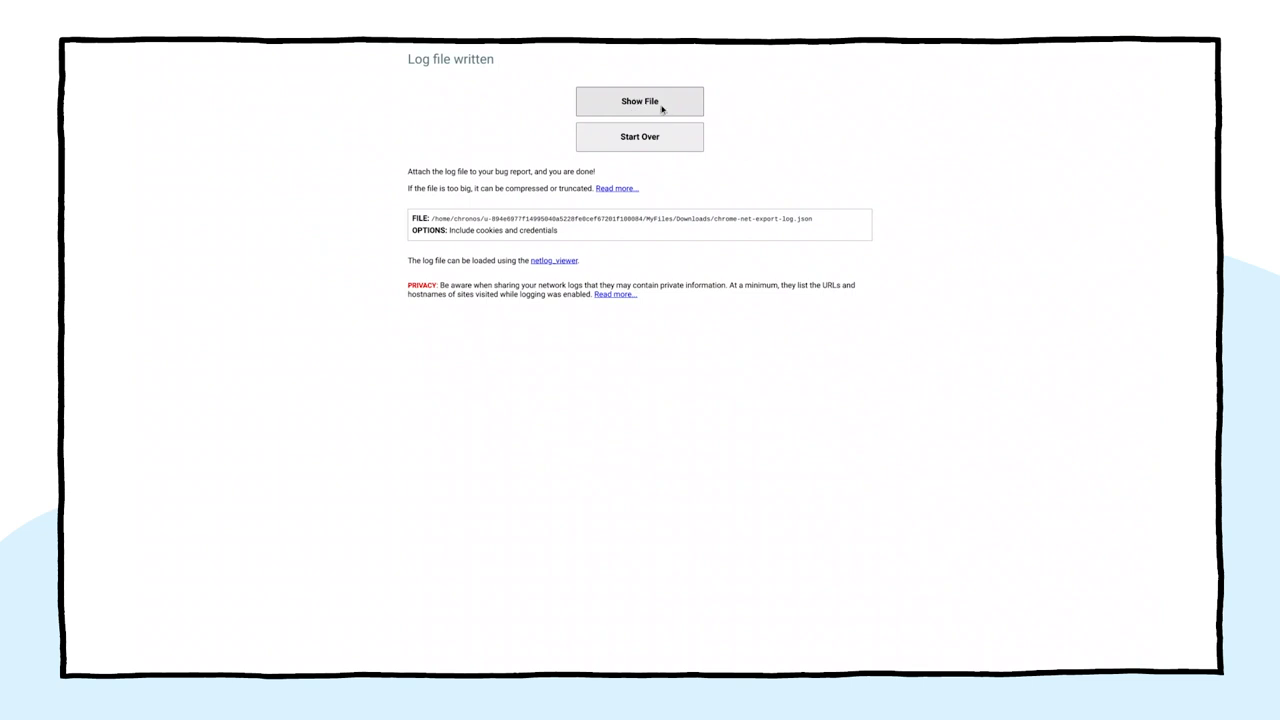
click(639, 101)
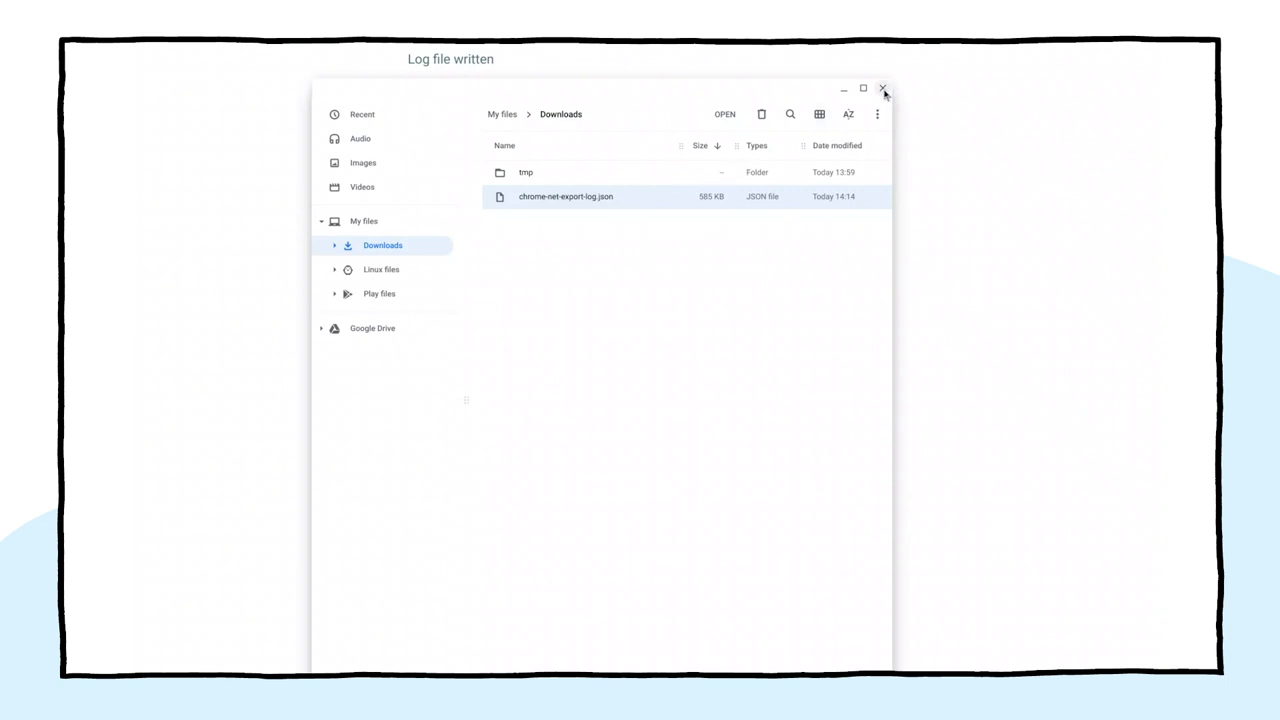
click(882, 89)
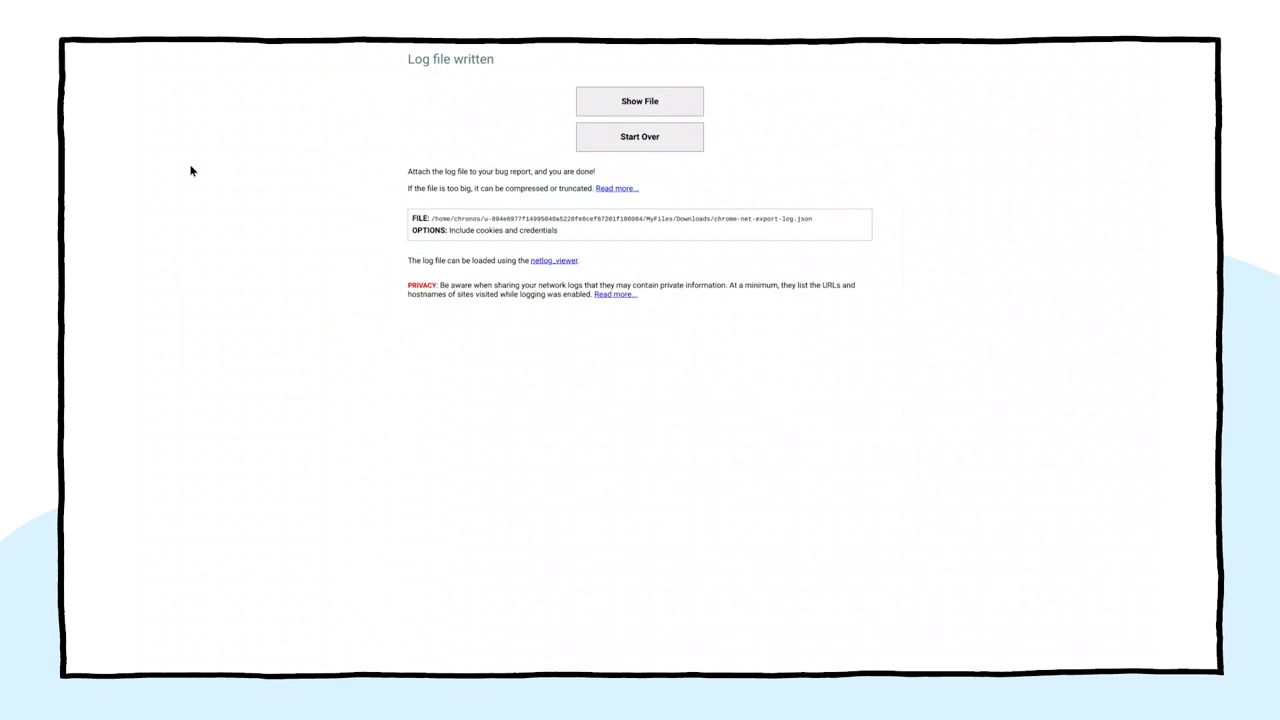
mouse_move(207, 174)
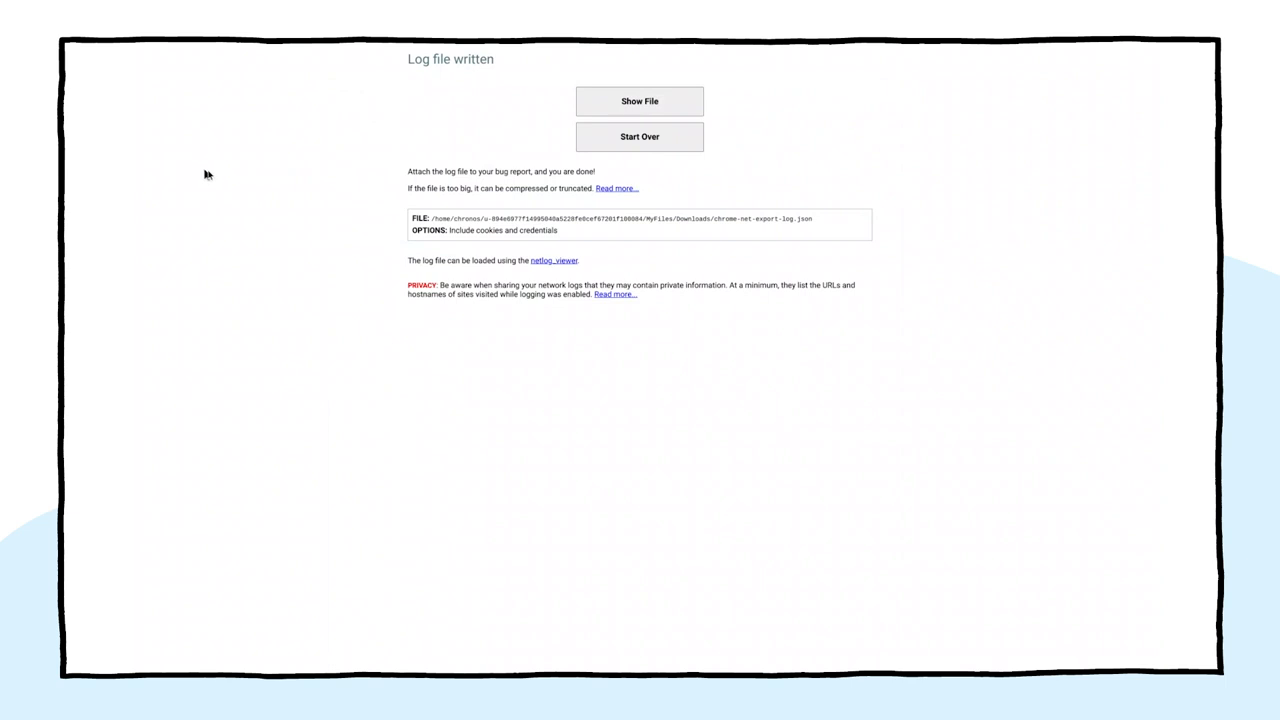
mouse_move(520, 273)
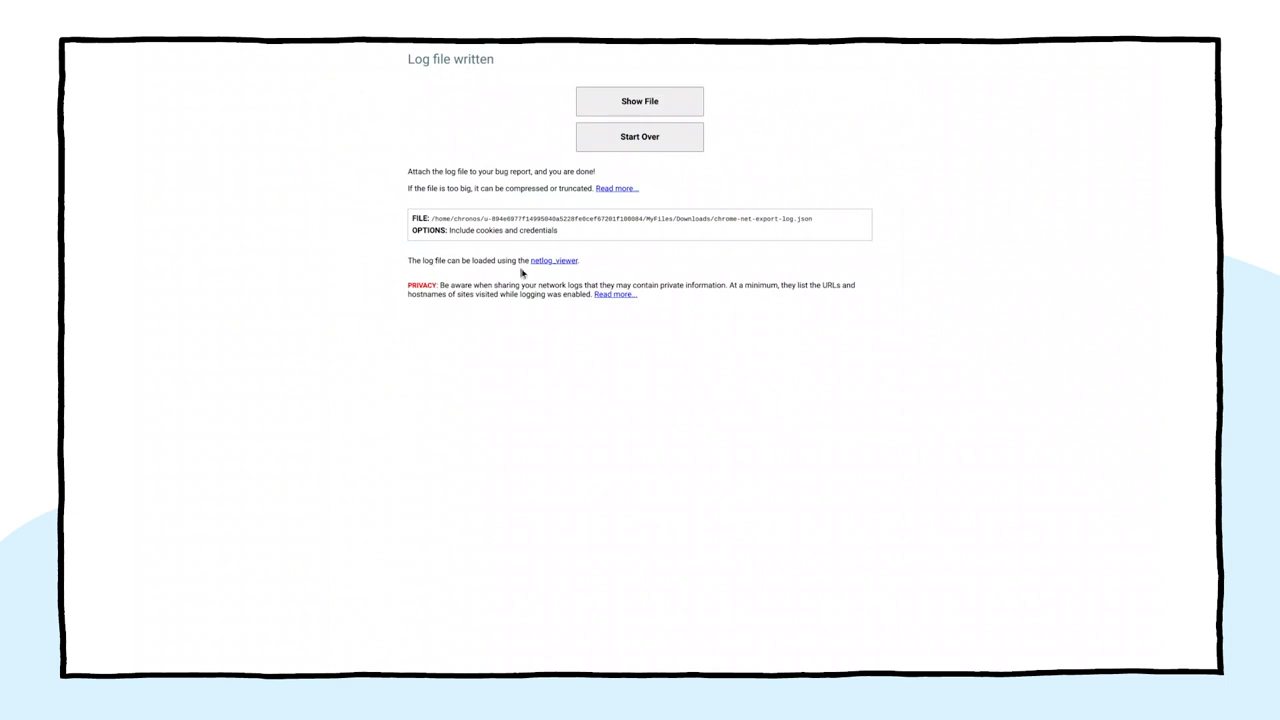
mouse_move(570, 261)
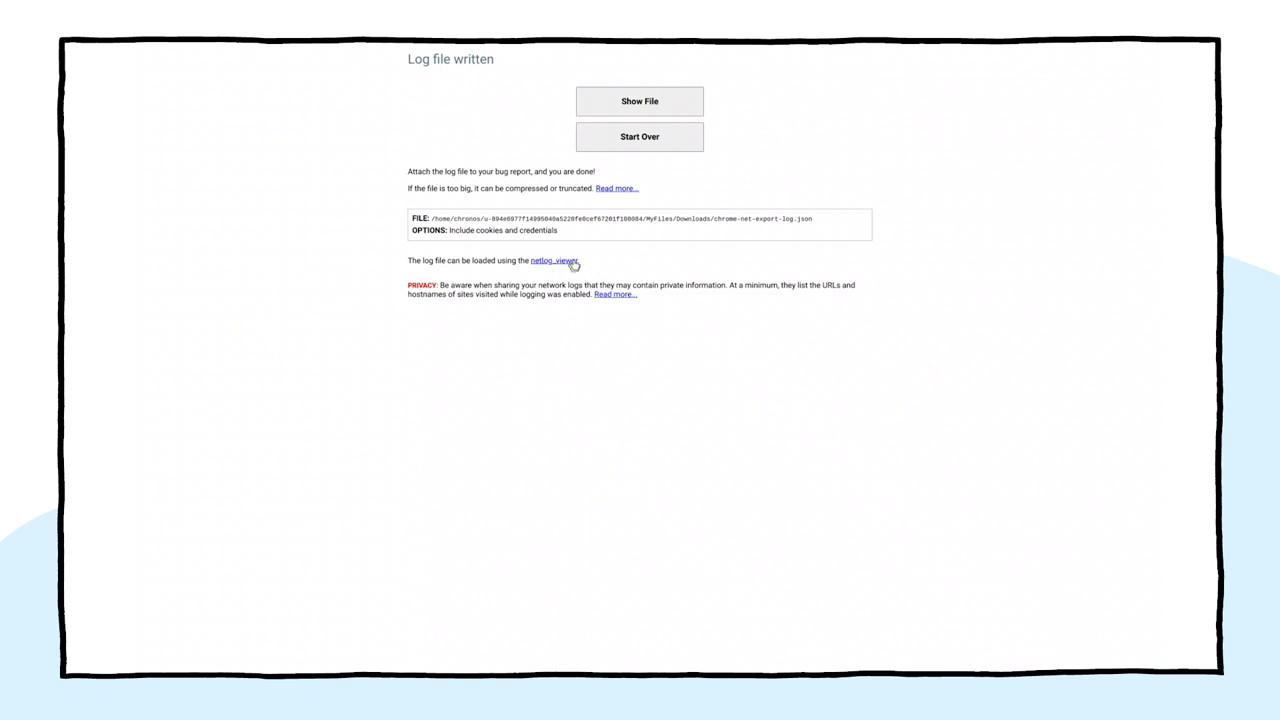
Import chrome-net-export-log.json from Downloads into NetLog Viewer
click(554, 260)
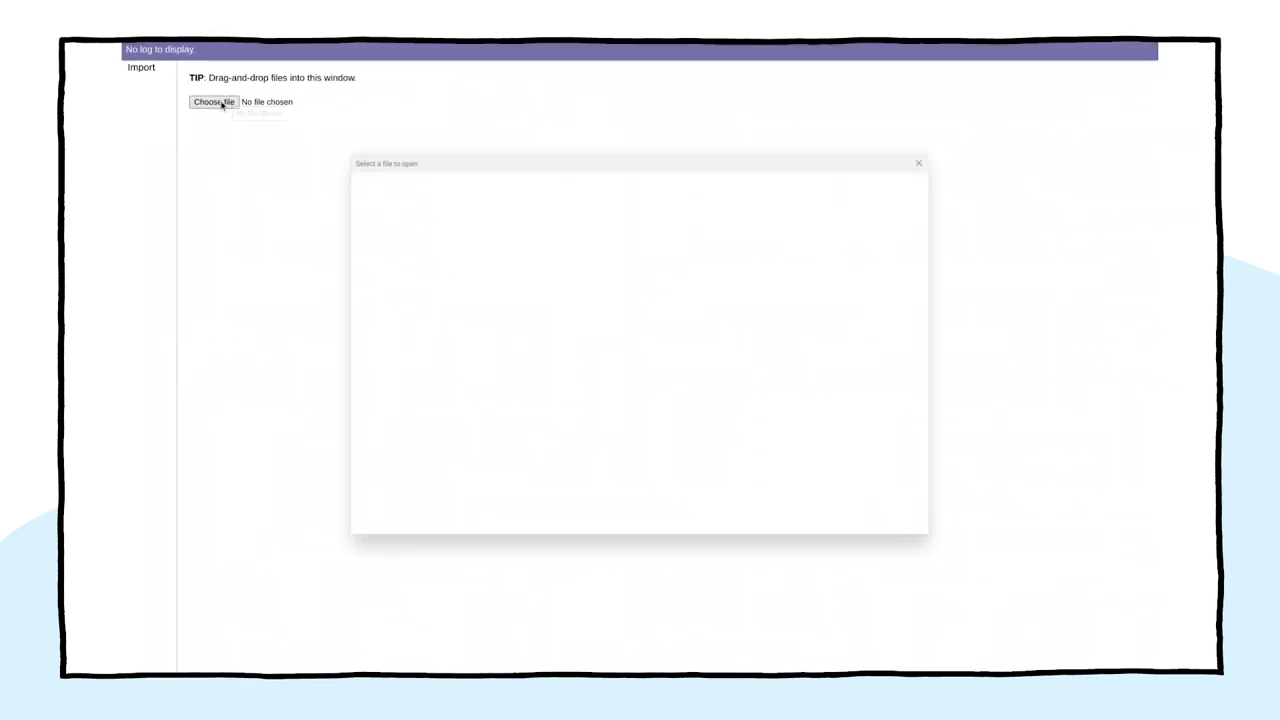
click(213, 101)
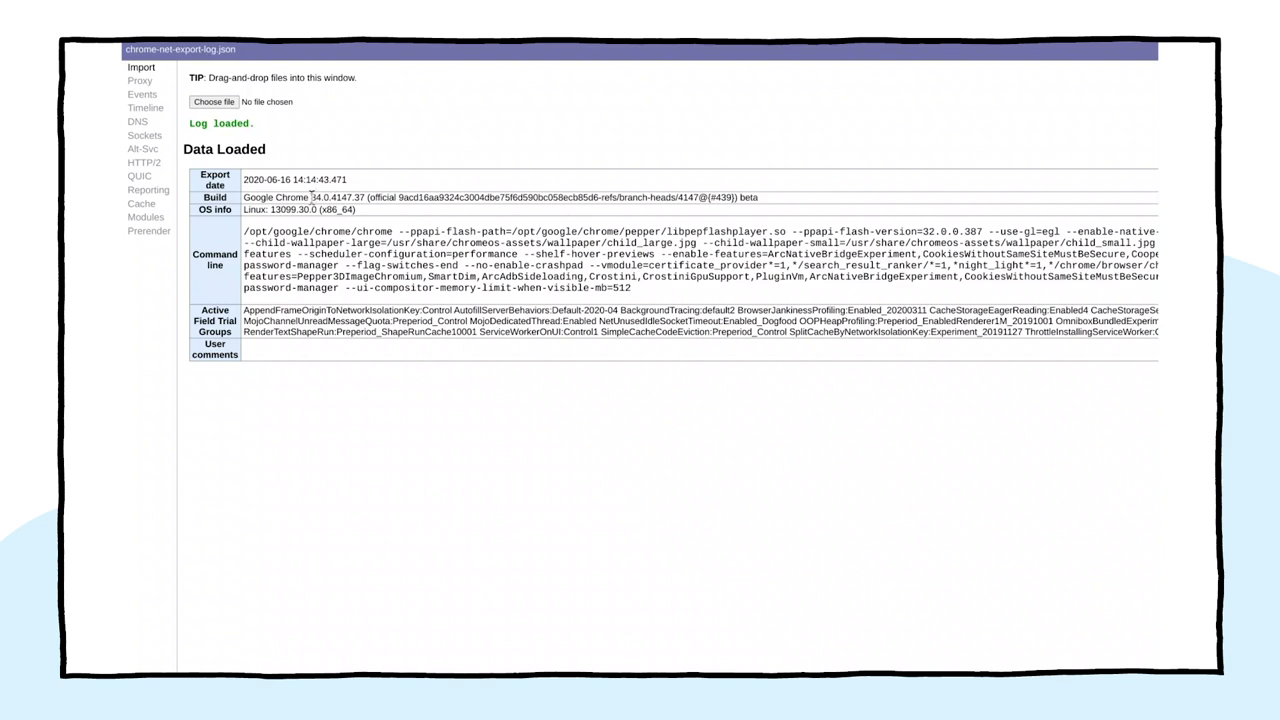
mouse_move(501, 298)
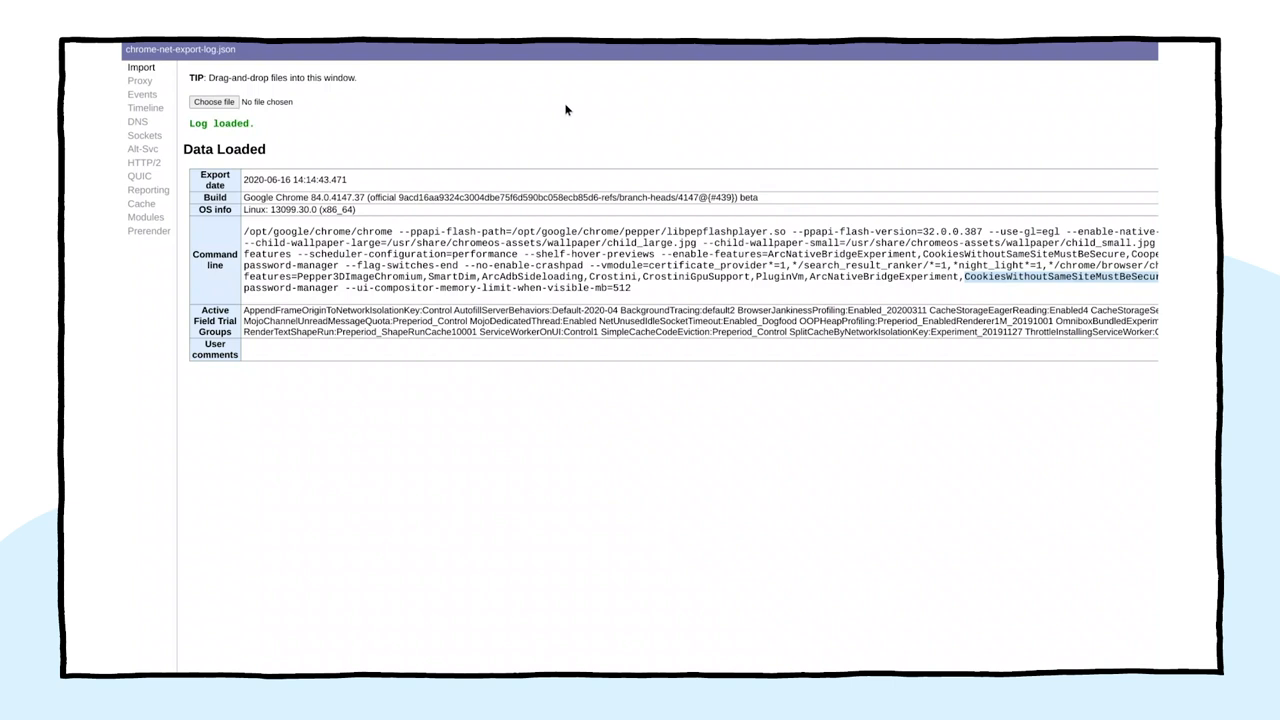
mouse_move(549, 109)
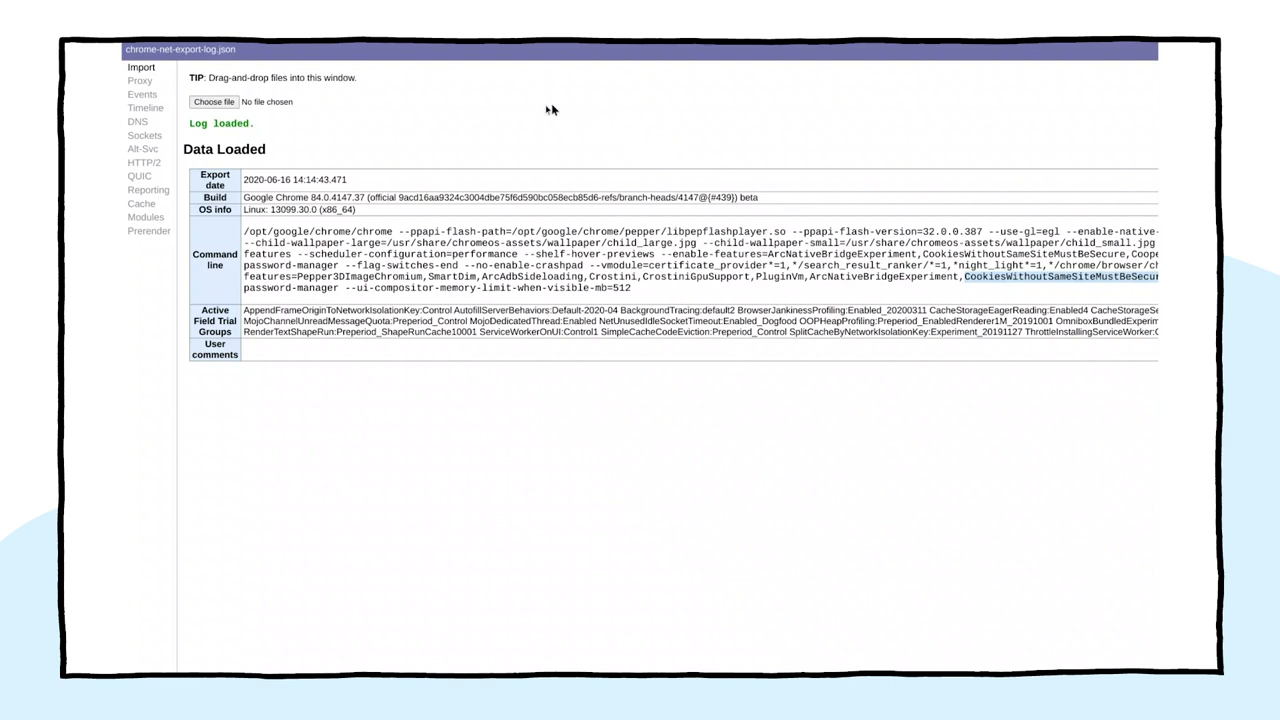
Filter the Events list with 'type:url_request', showing 11 of 201 events
click(143, 94)
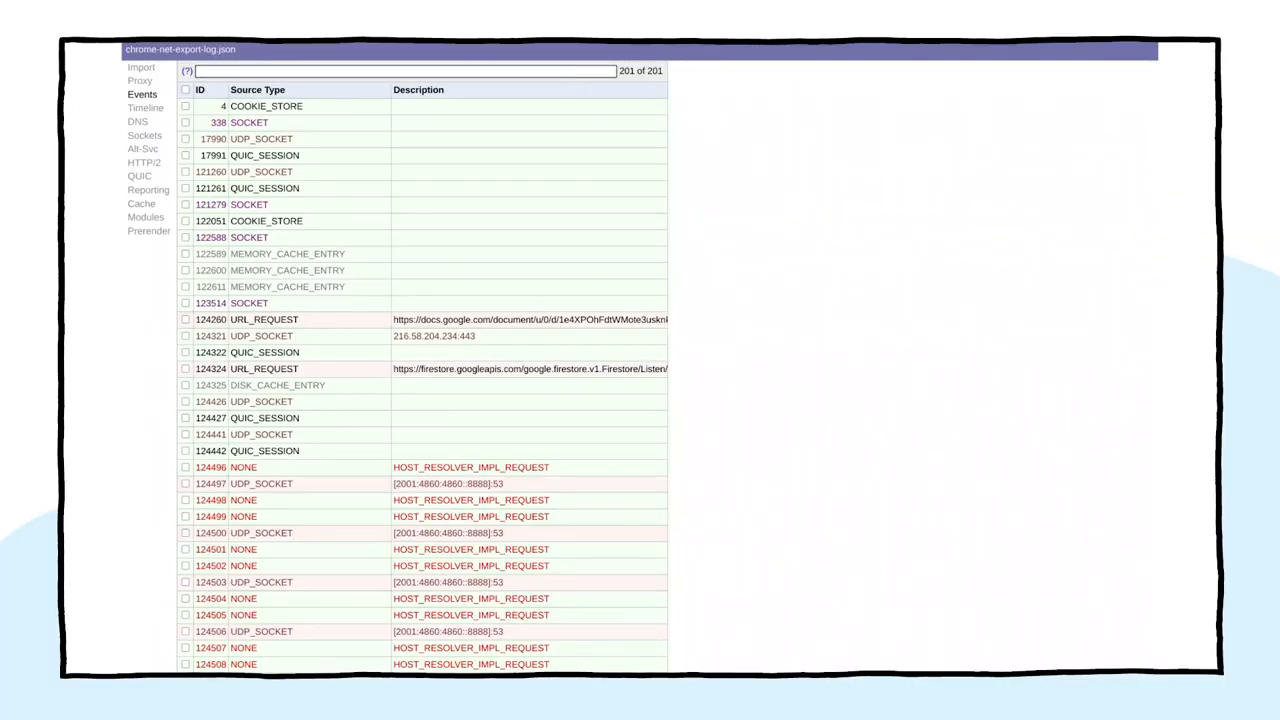
text(type)
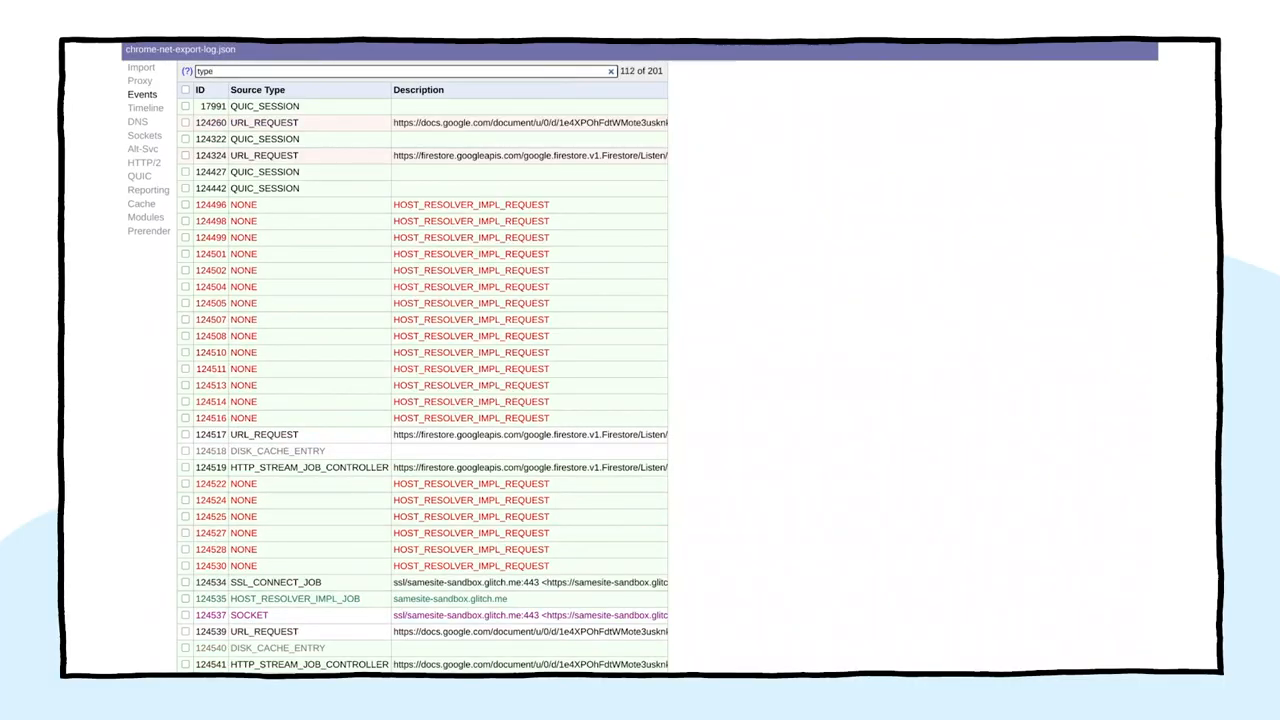
text(:)
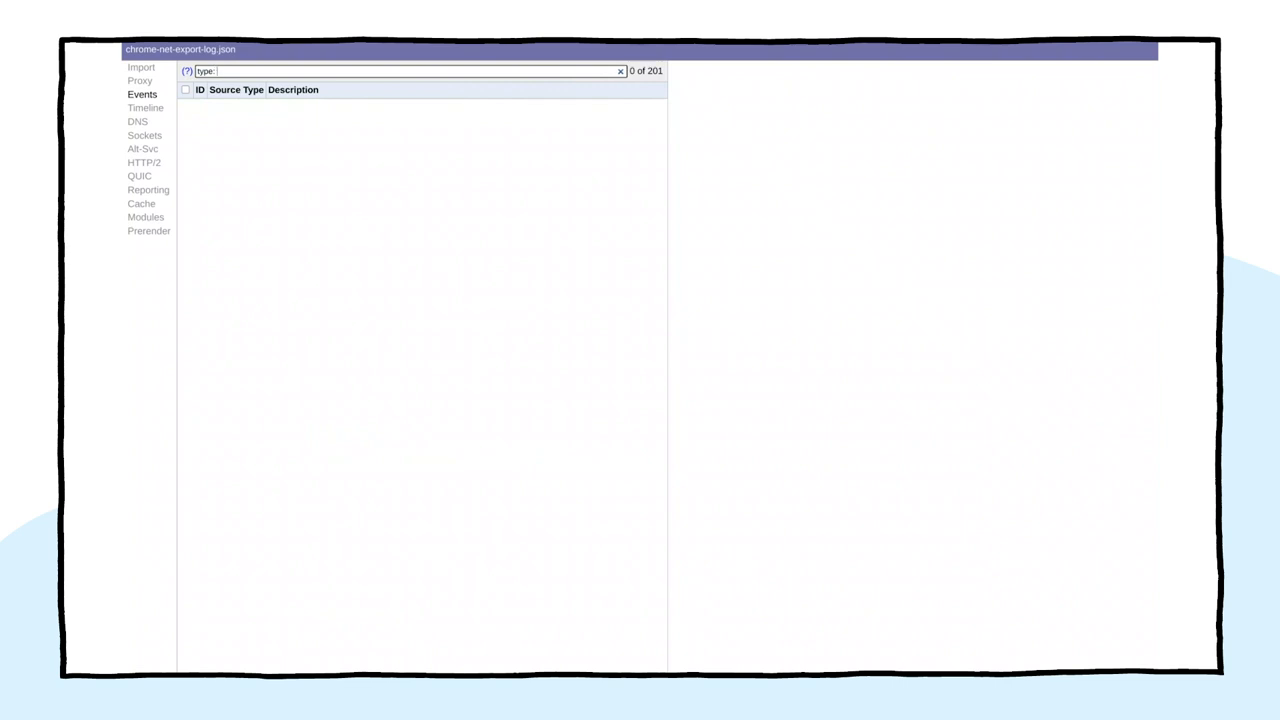
text(url_req)
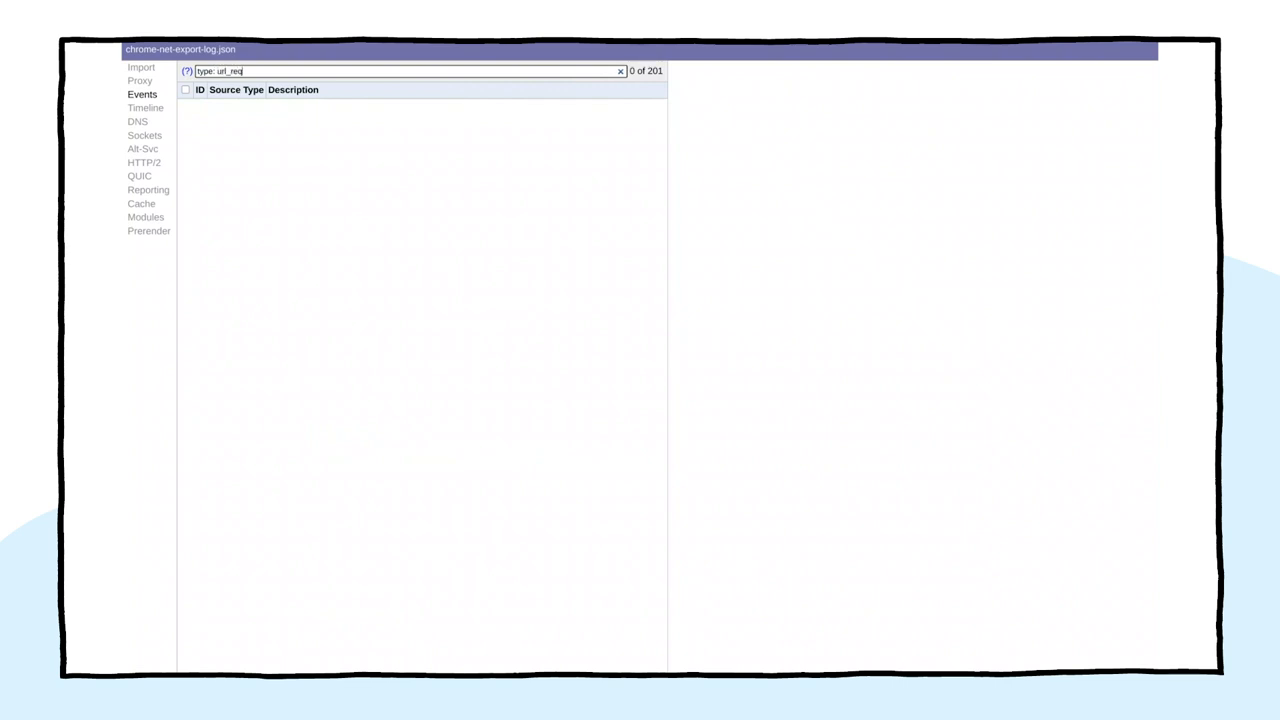
text(uest)
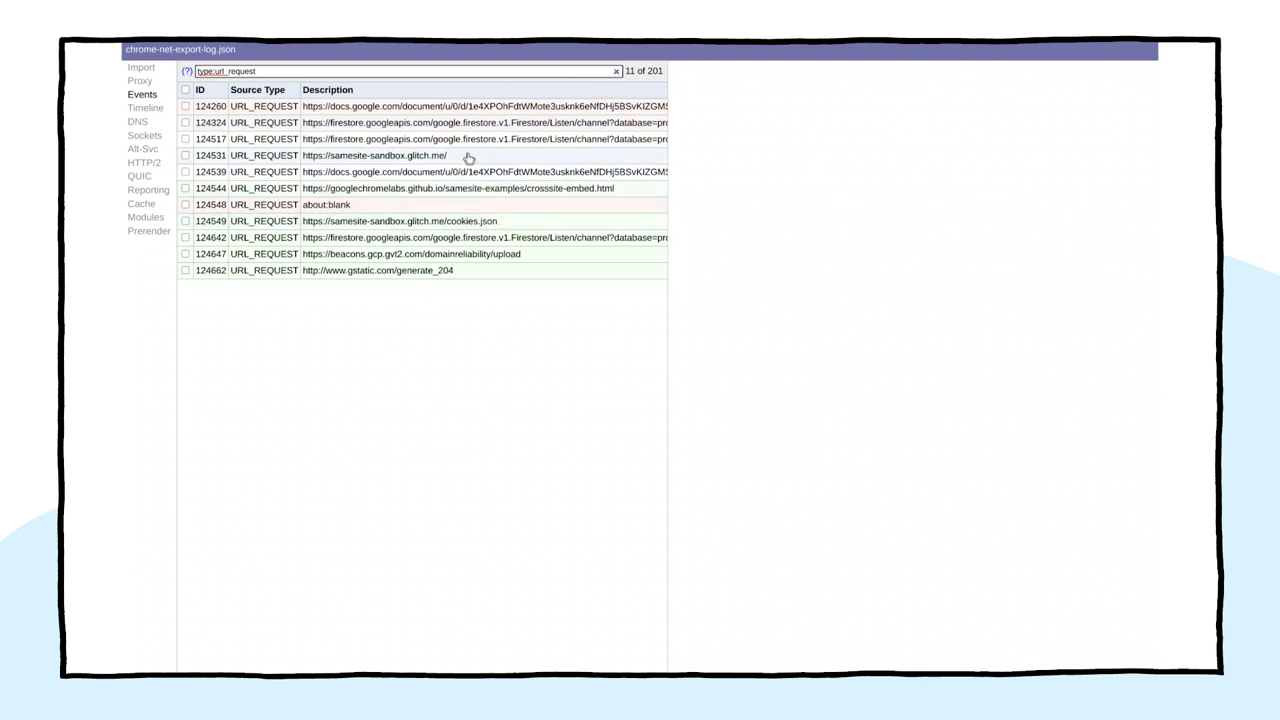
mouse_move(478, 160)
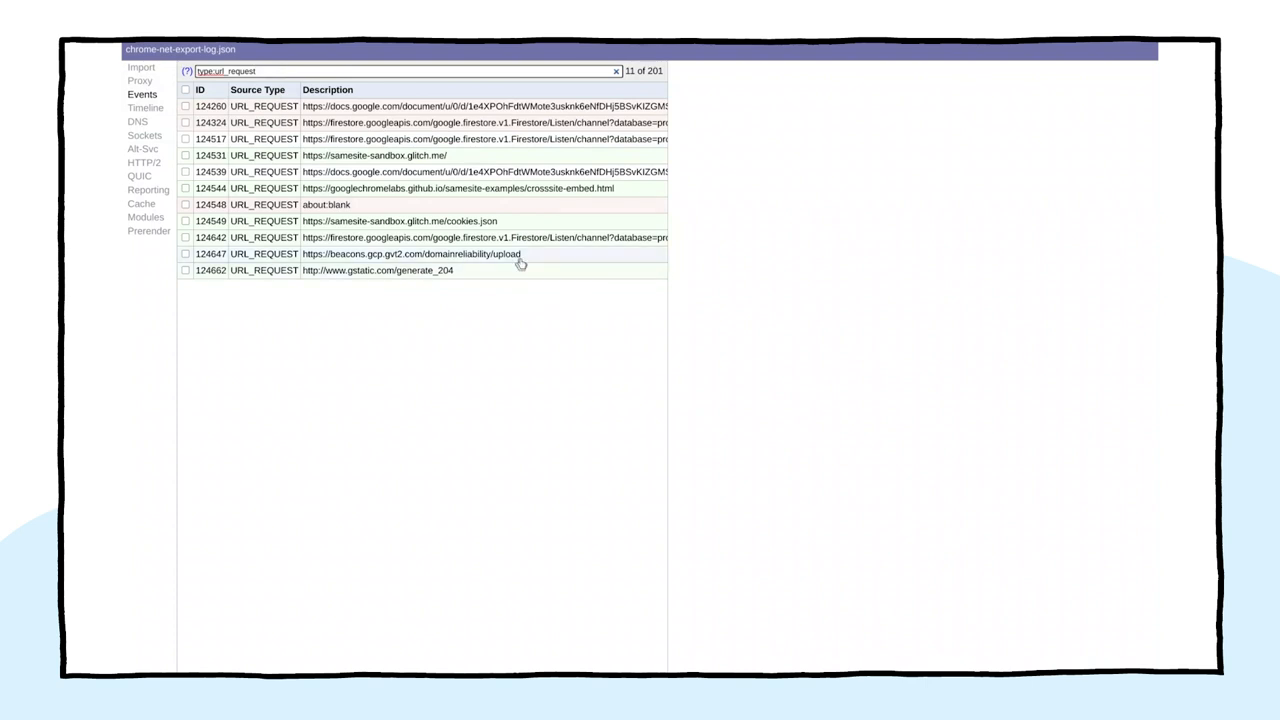
mouse_move(527, 221)
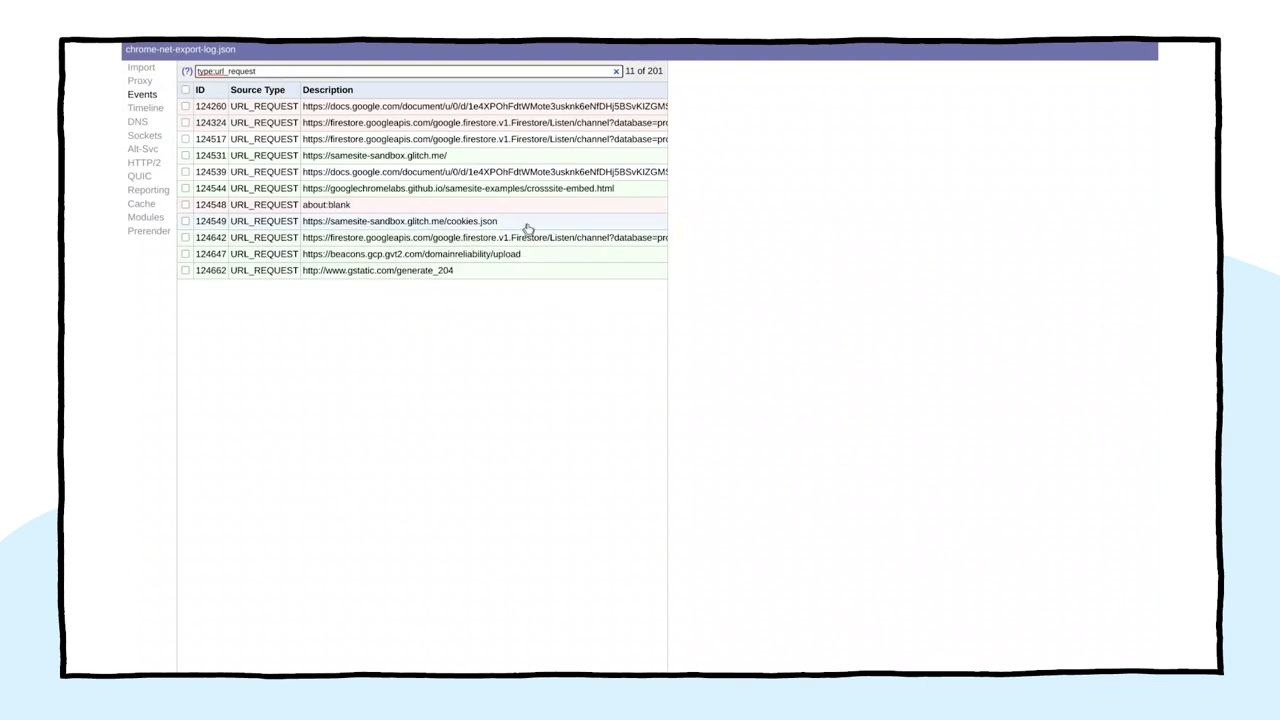
Inspect the cookies.json request's COOKIE_INCLUSION_STATUS entries for ck00–ck05
click(404, 221)
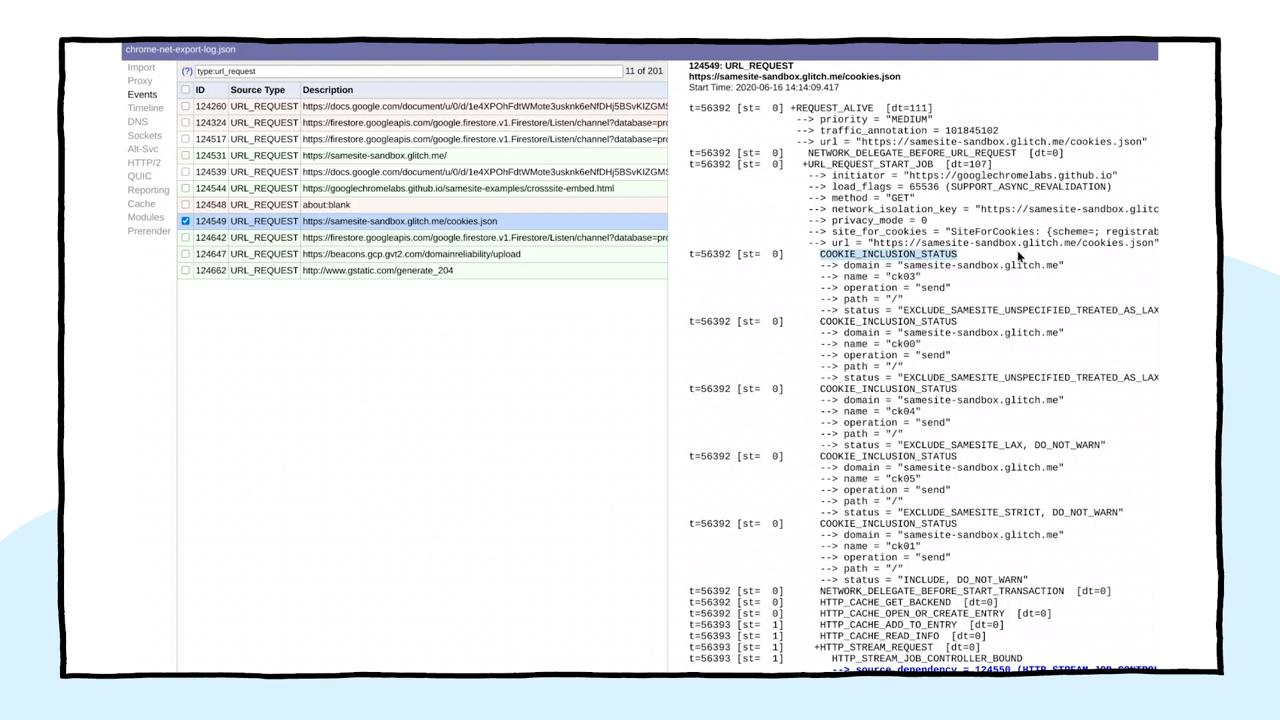
scroll(down, 3)
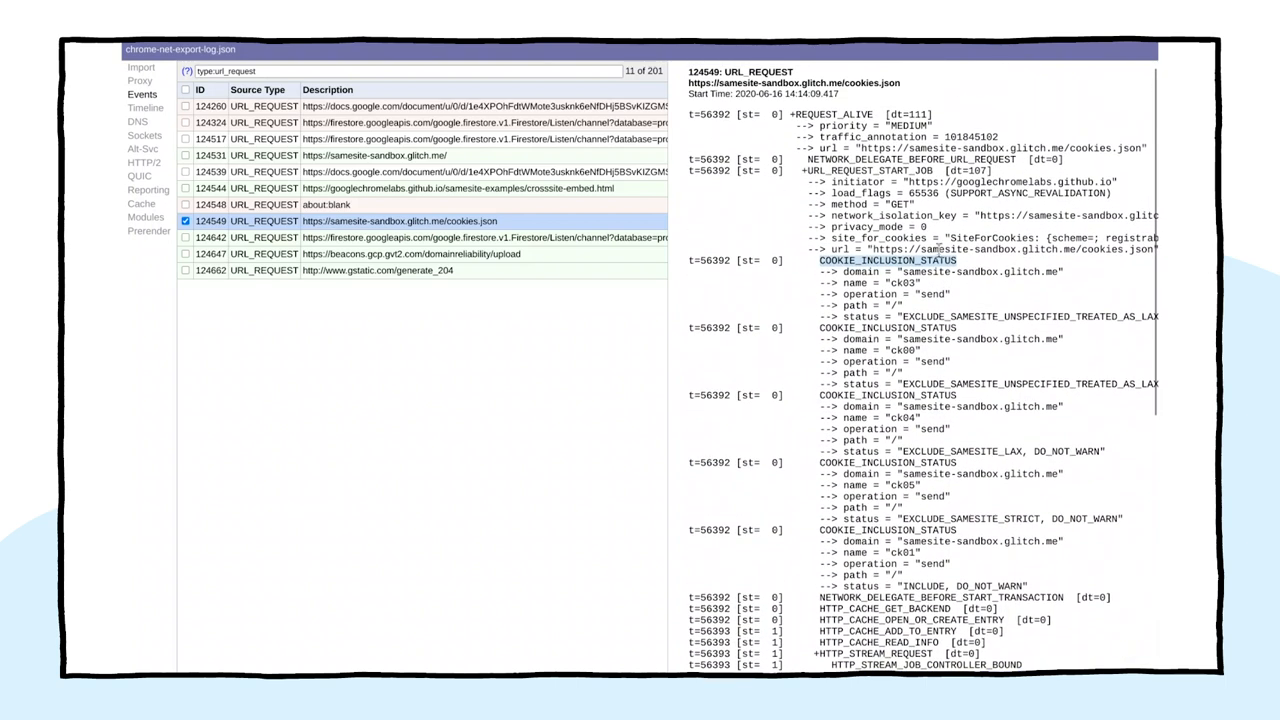
scroll(down, 3)
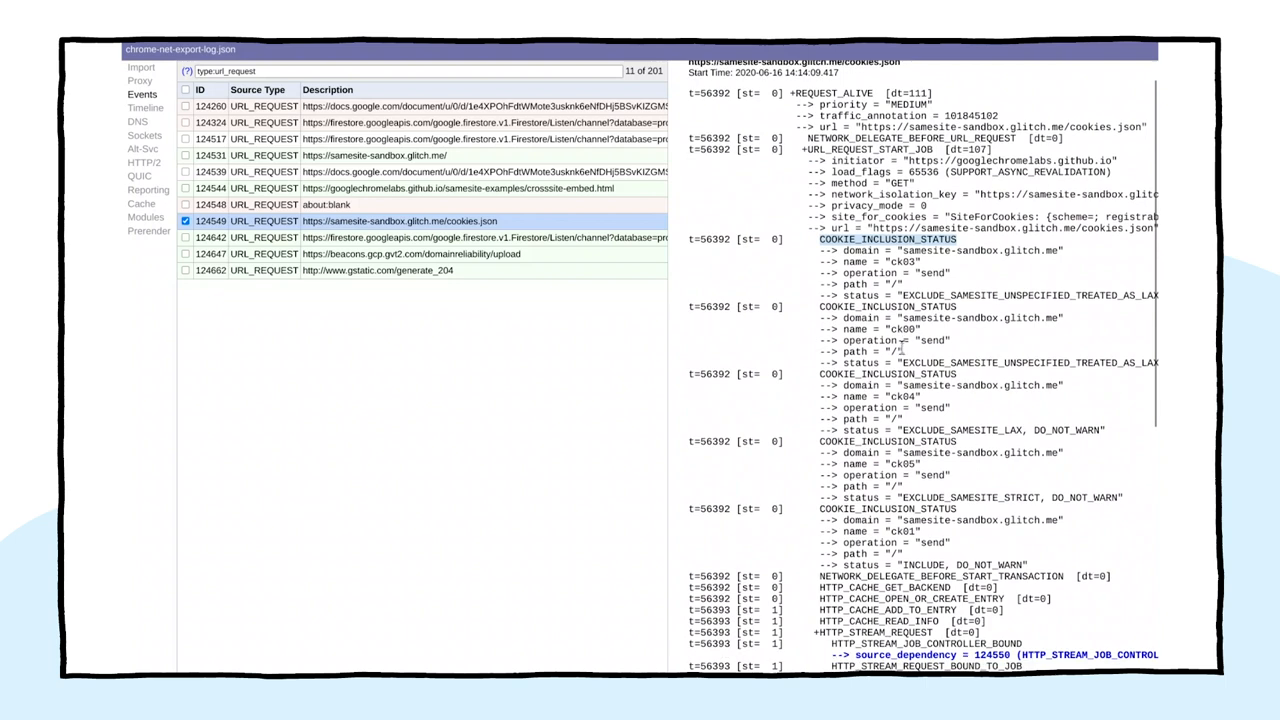
scroll(down, 3)
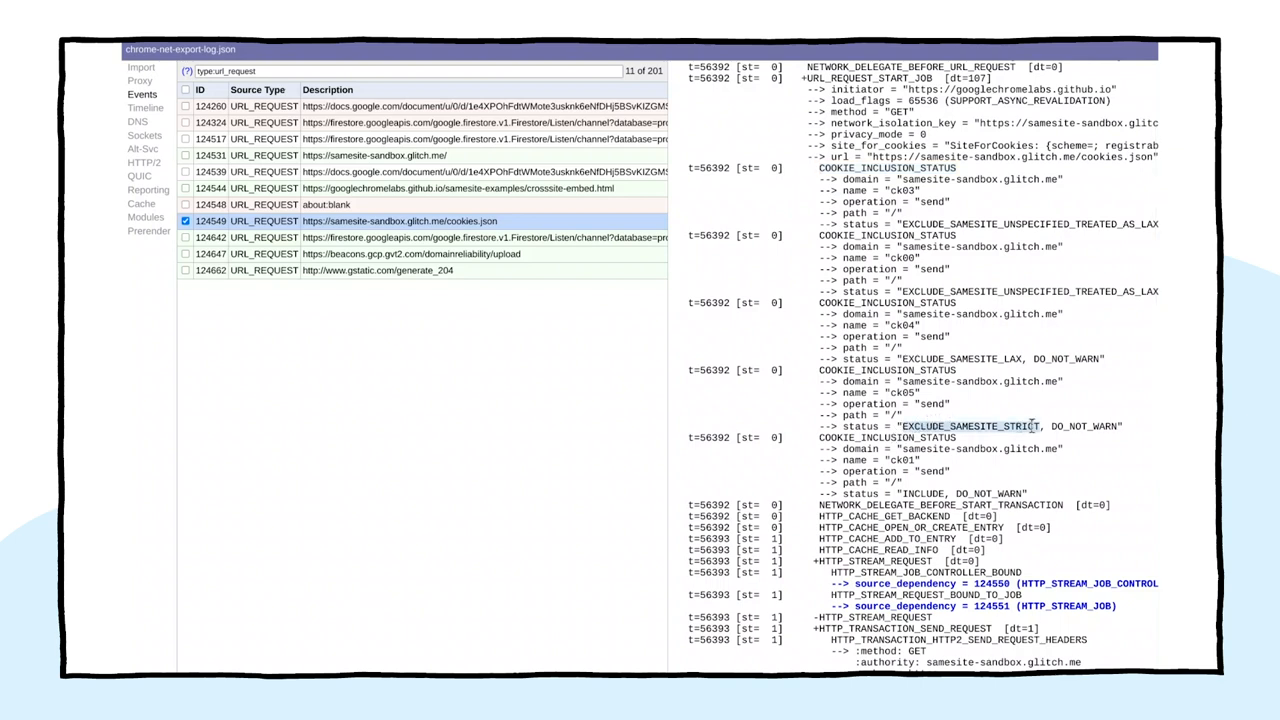
scroll(up, 3)
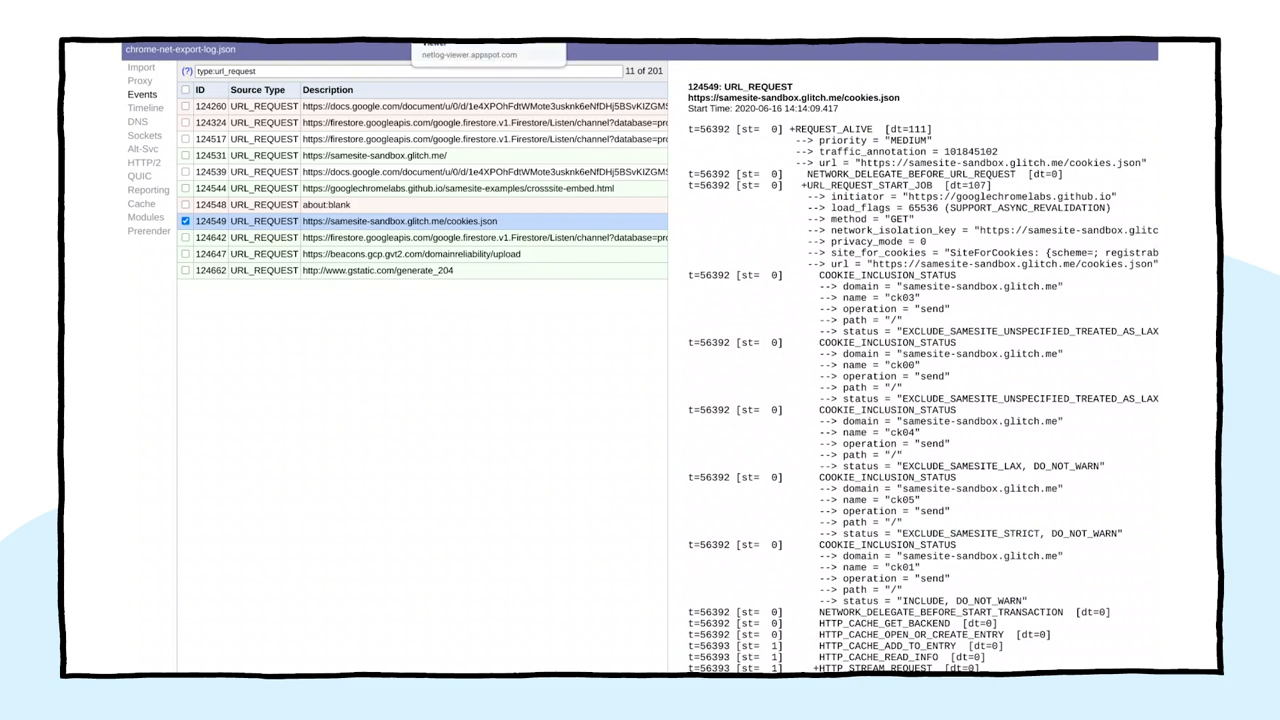
Add 'set-cookie: ck02' to the filter and view request 124531's set-cookie headers
click(400, 71)
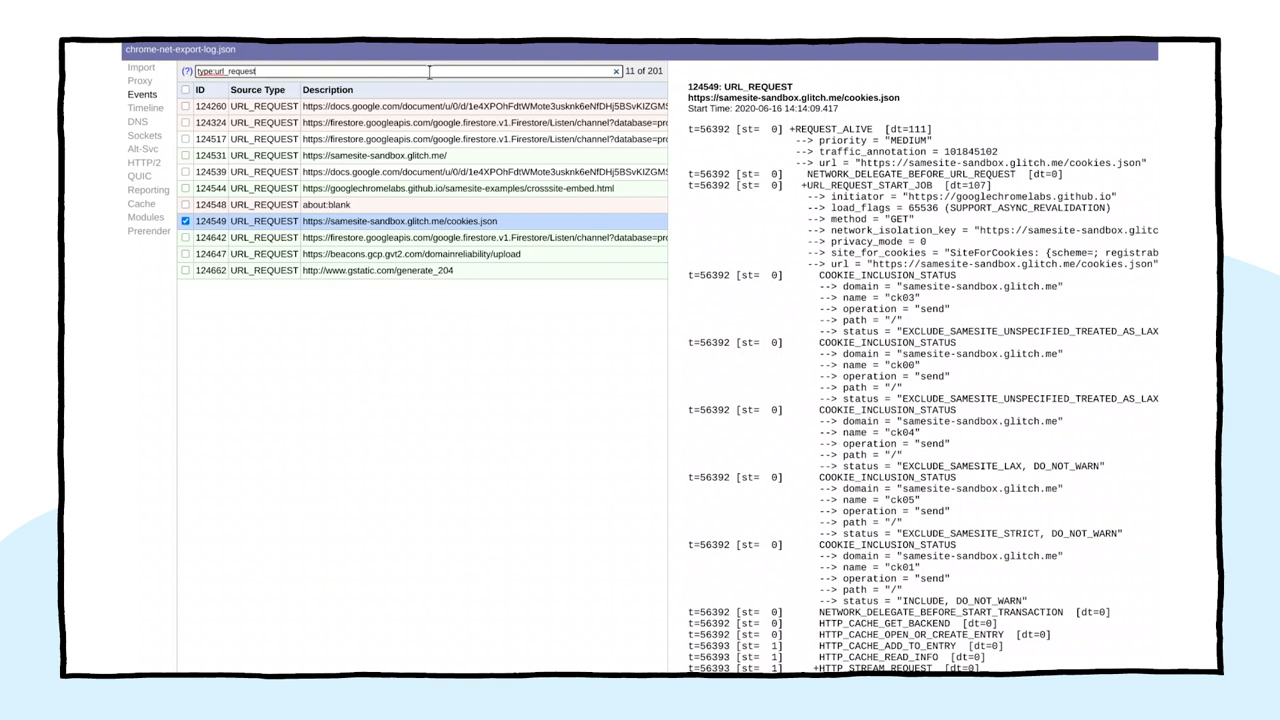
text(s)
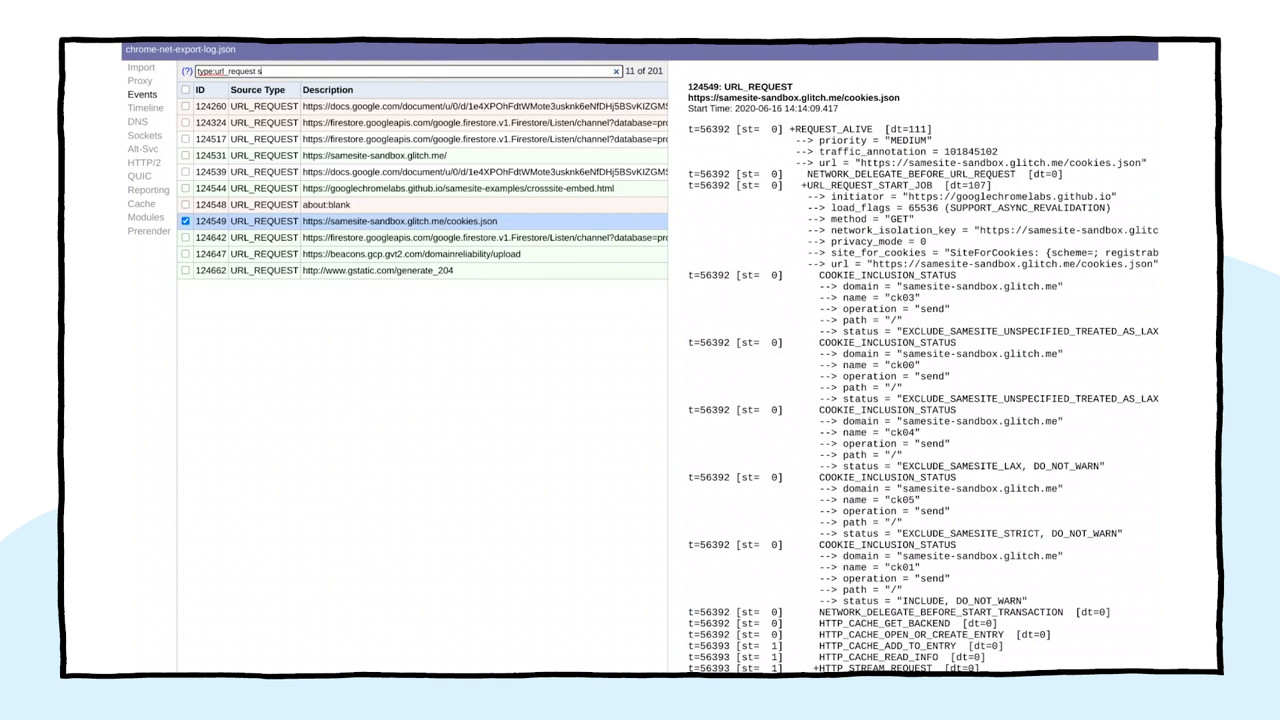
text(set-cookie!)
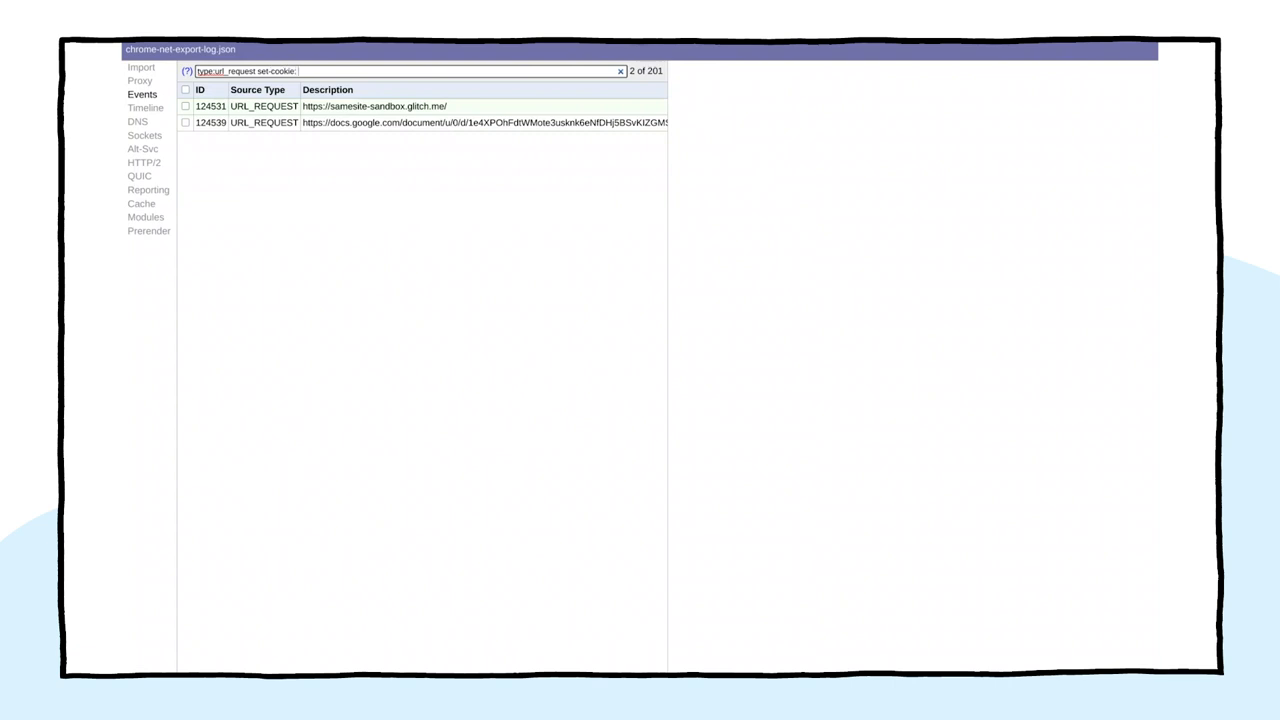
text(ck02)
text(set-cook)
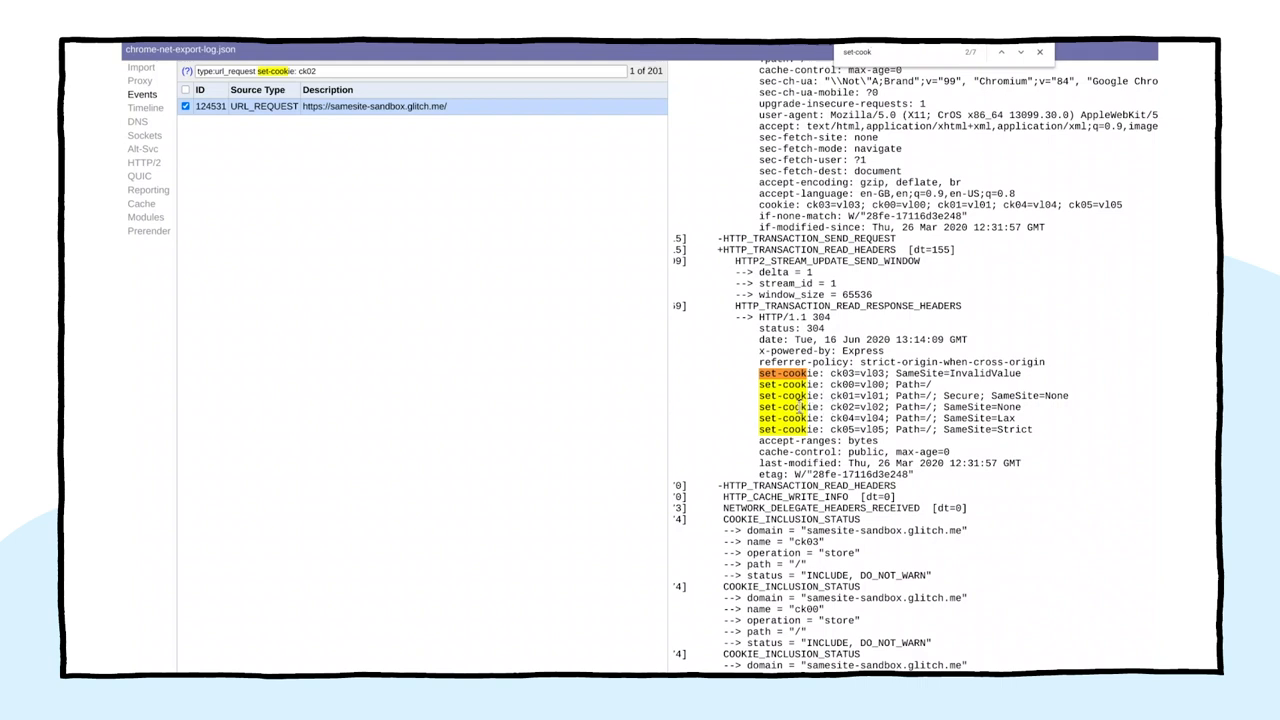
click(890, 407)
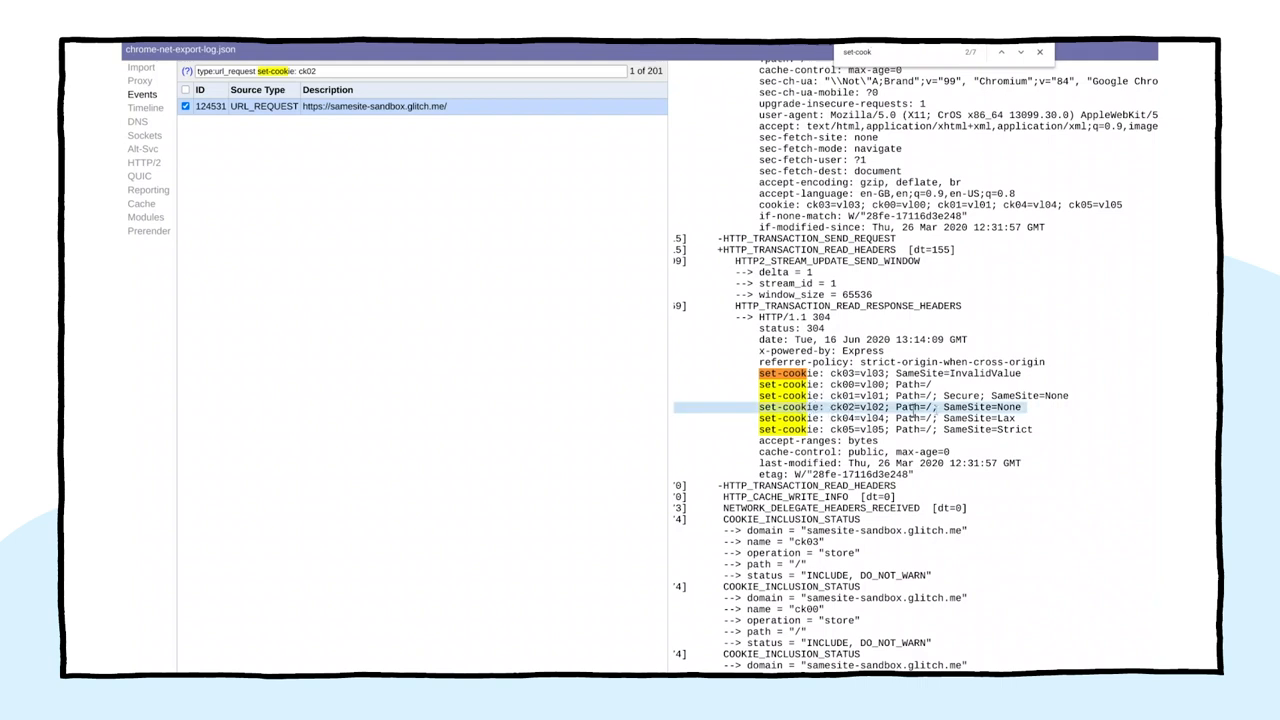